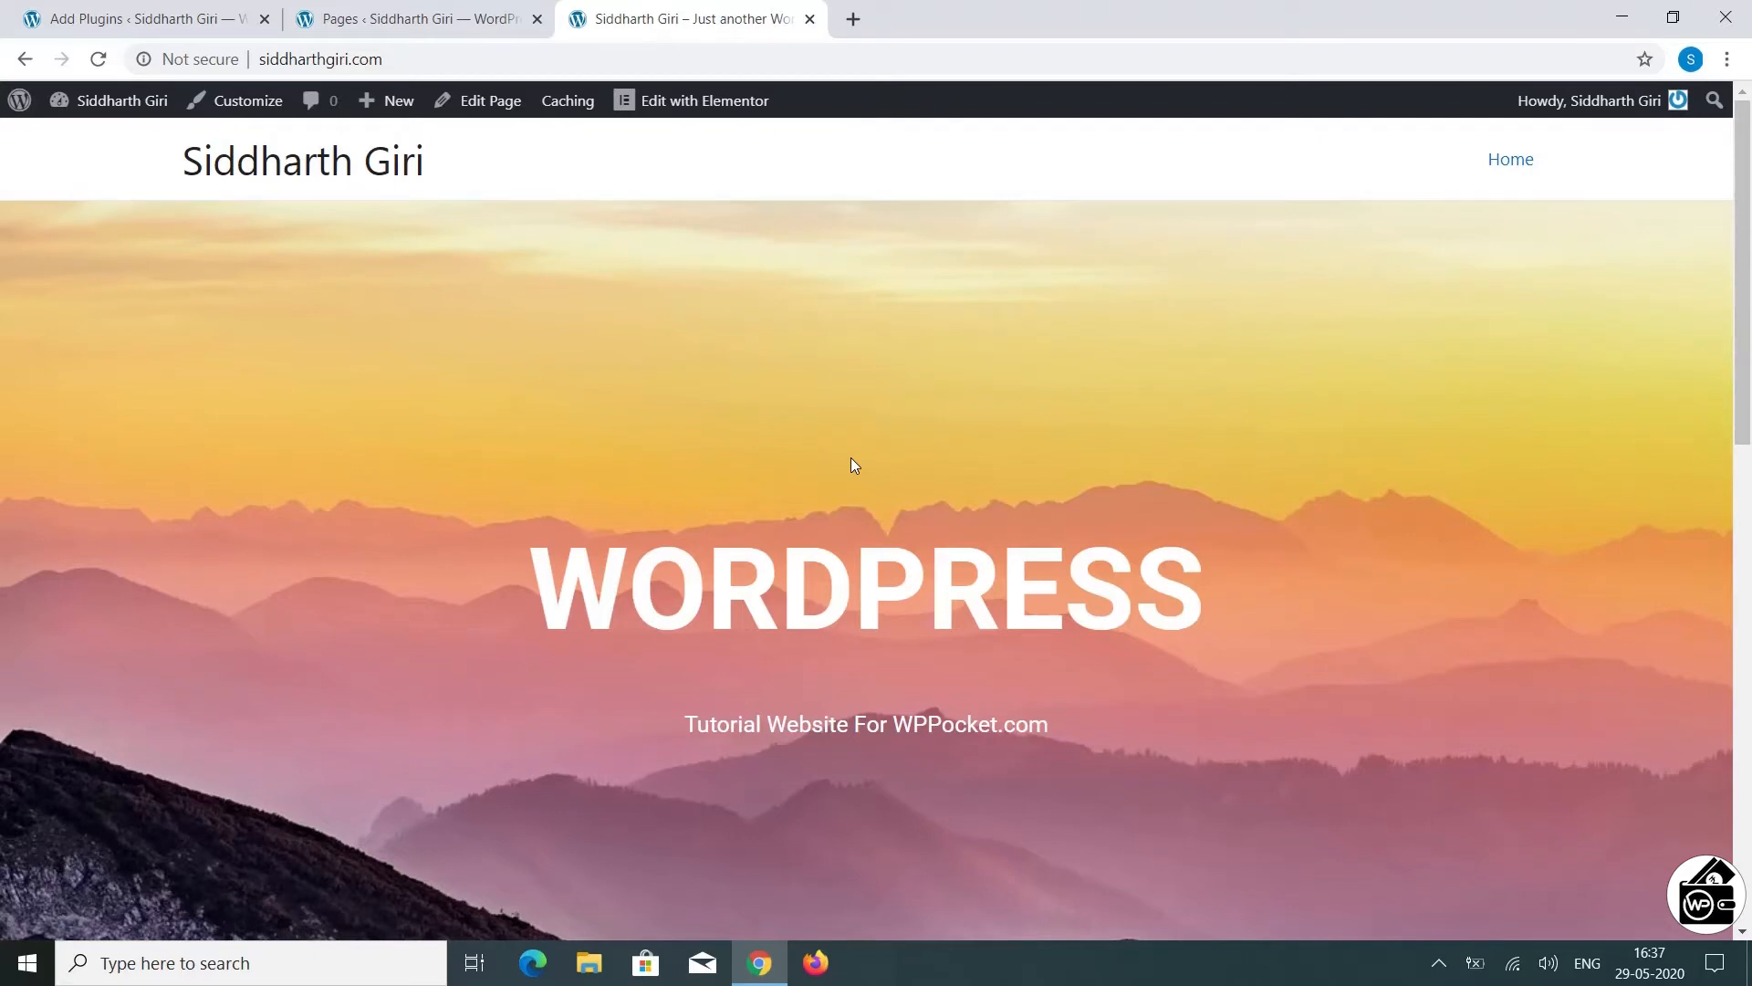
Step: Confirm the Page scroll to id plugin is active, then go to the site's Pages list
click(134, 18)
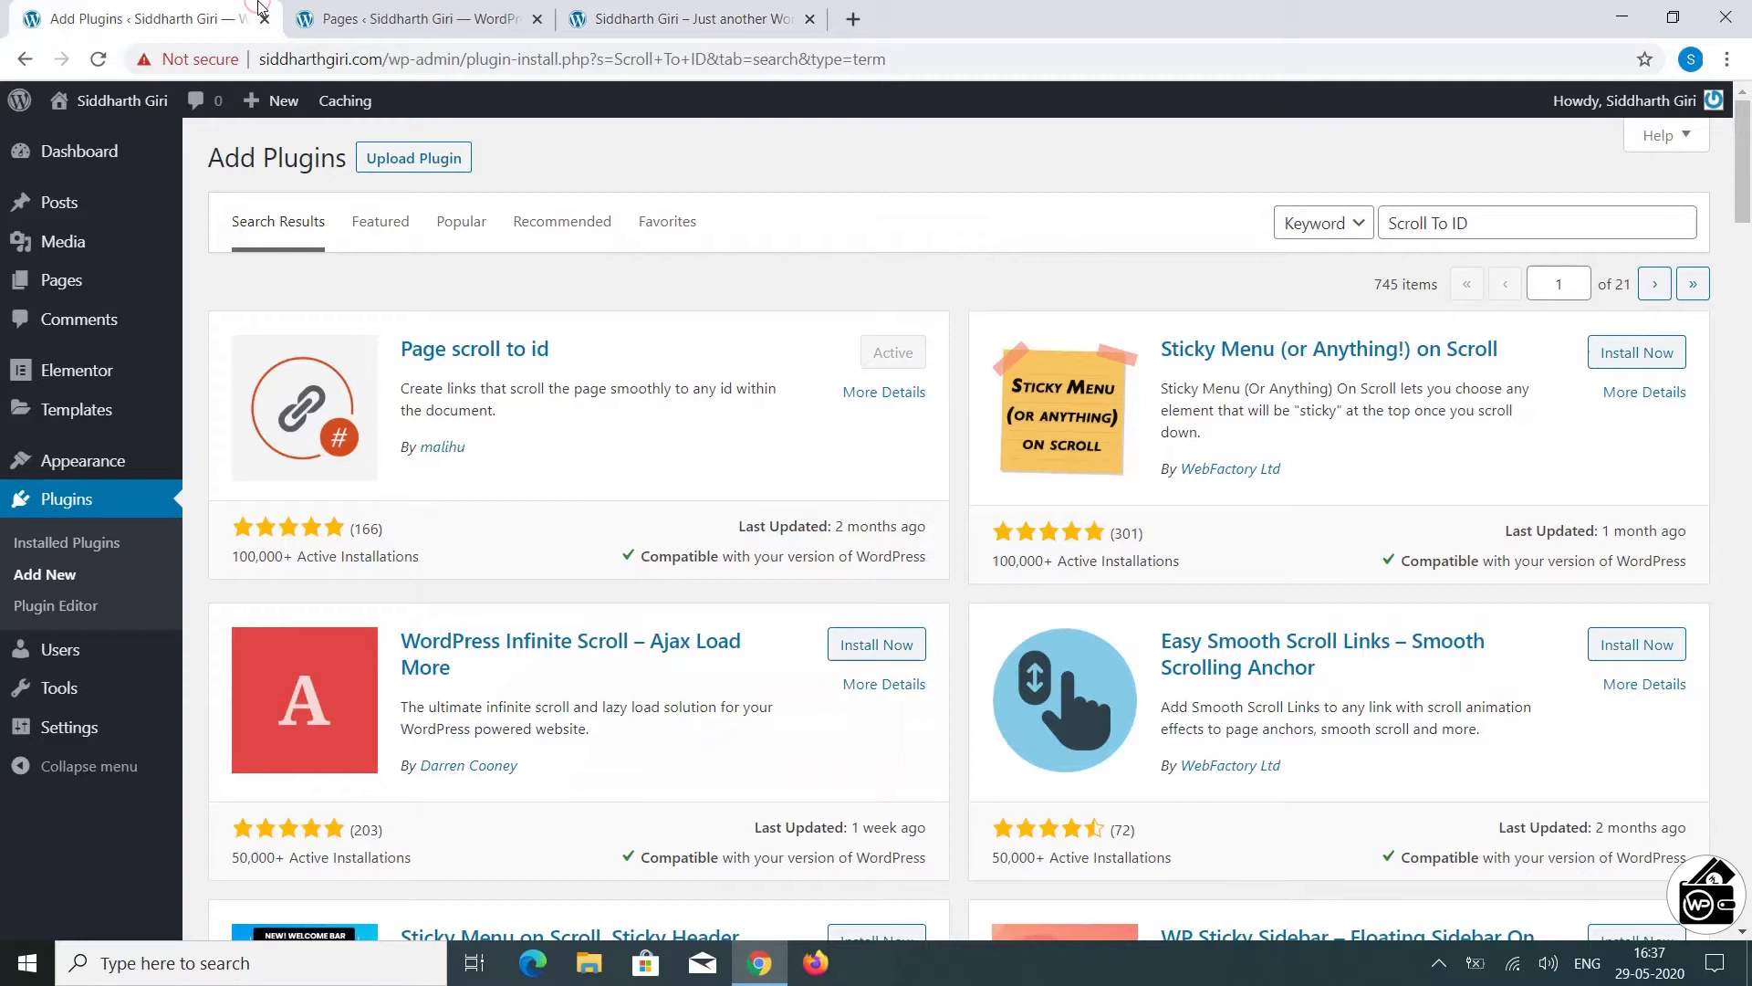
mouse_move(43, 573)
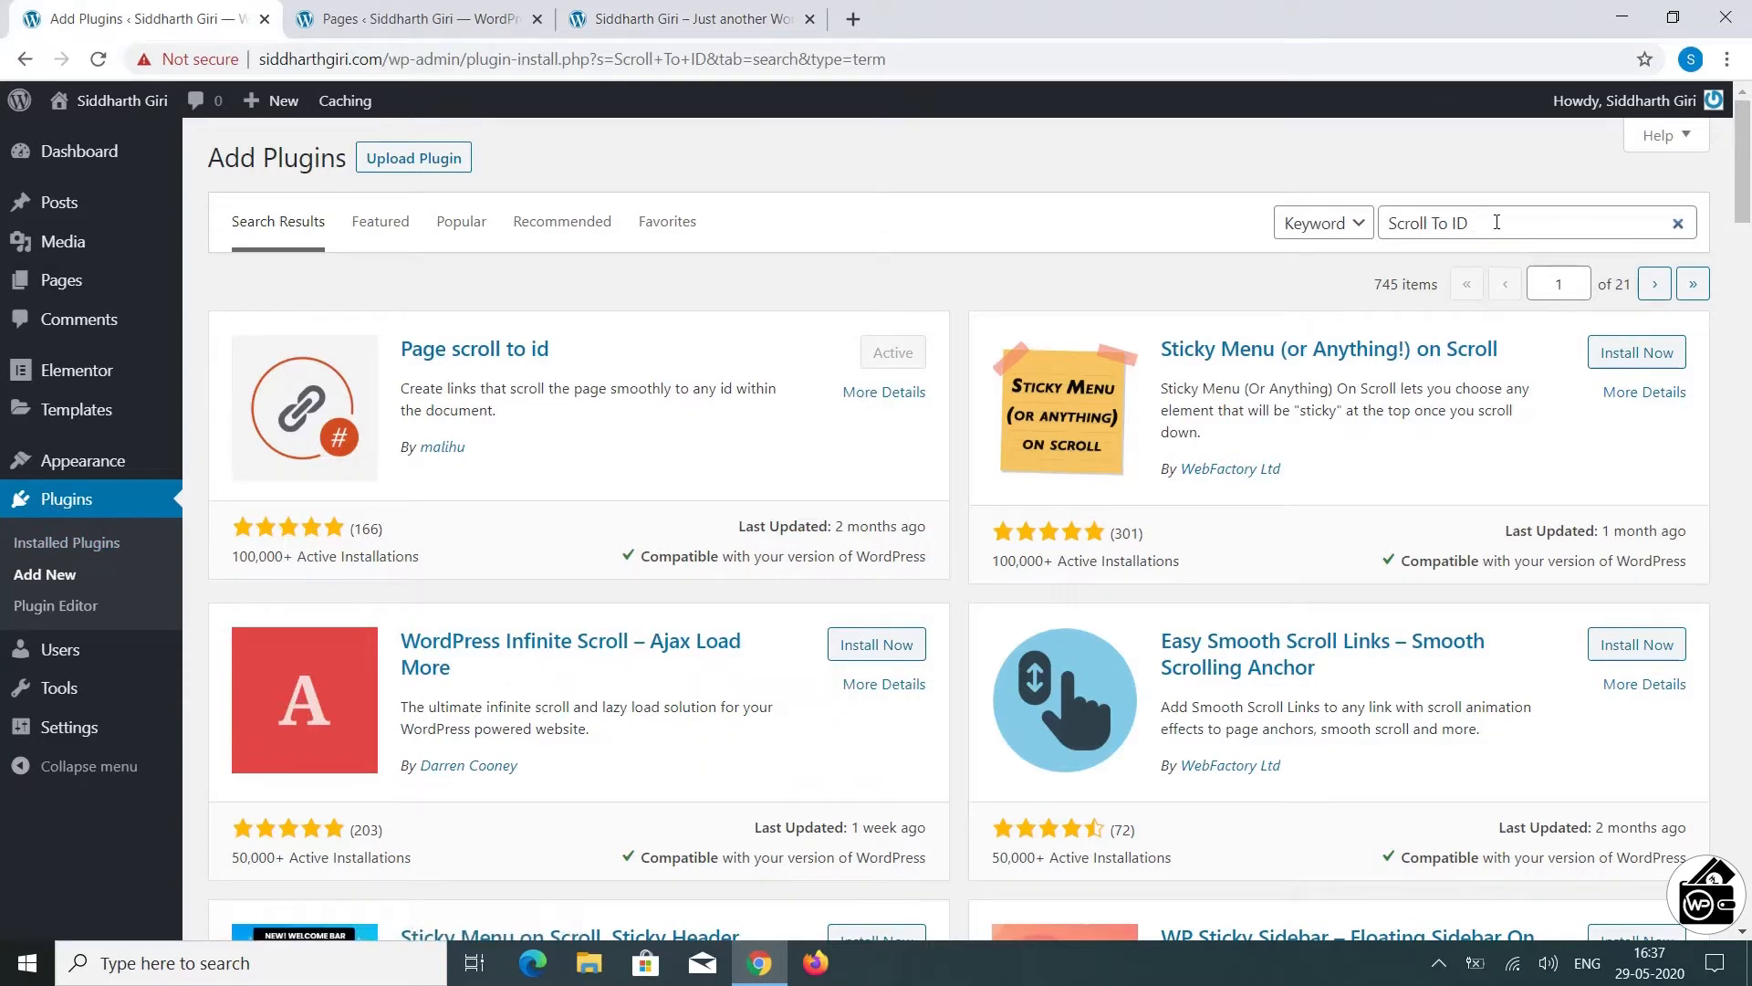
mouse_move(577, 425)
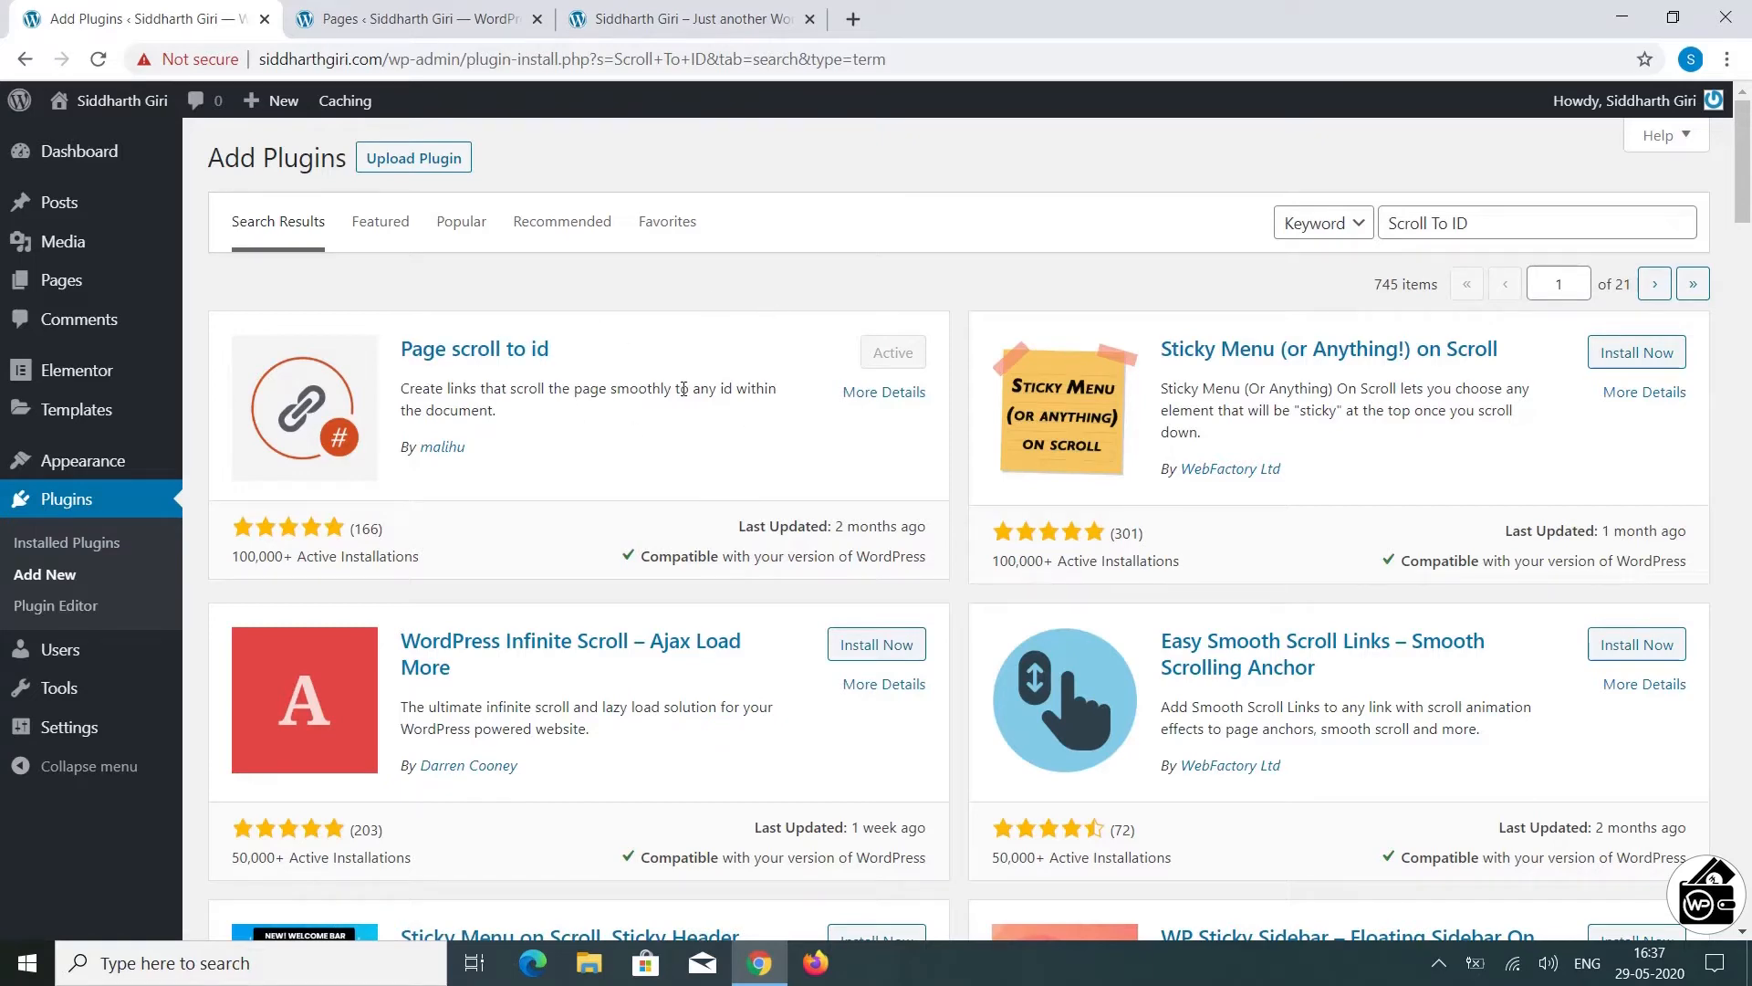
click(414, 18)
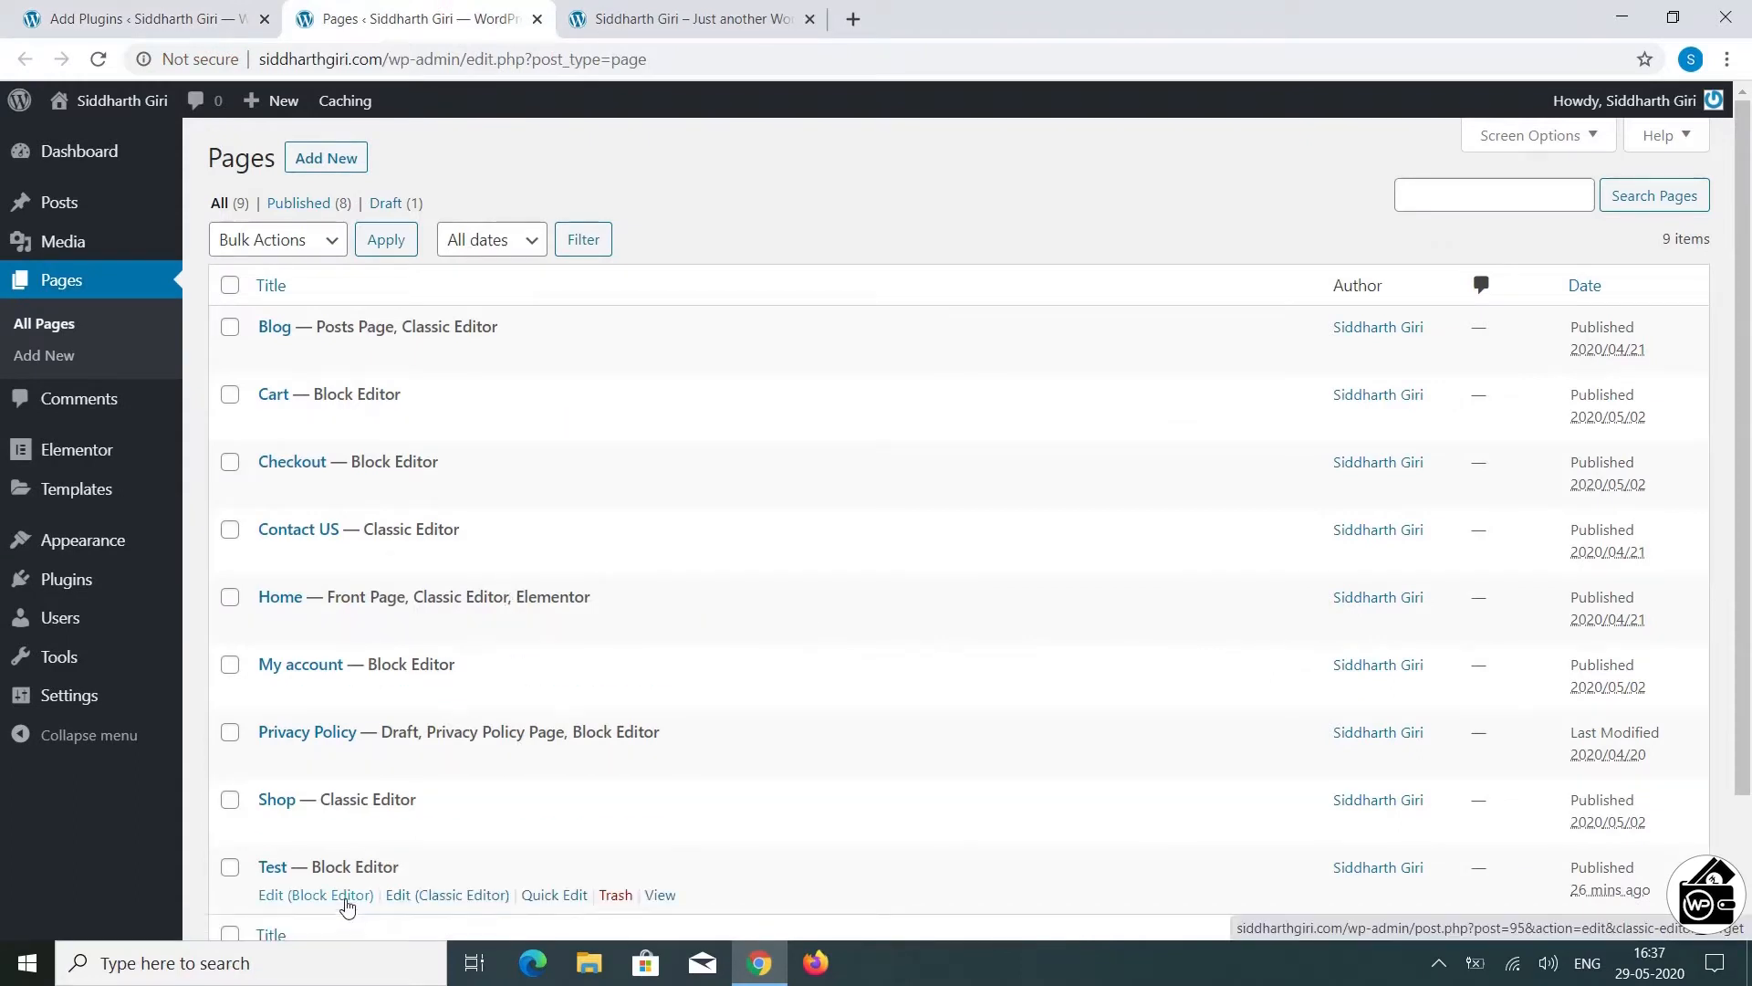
mouse_move(447, 895)
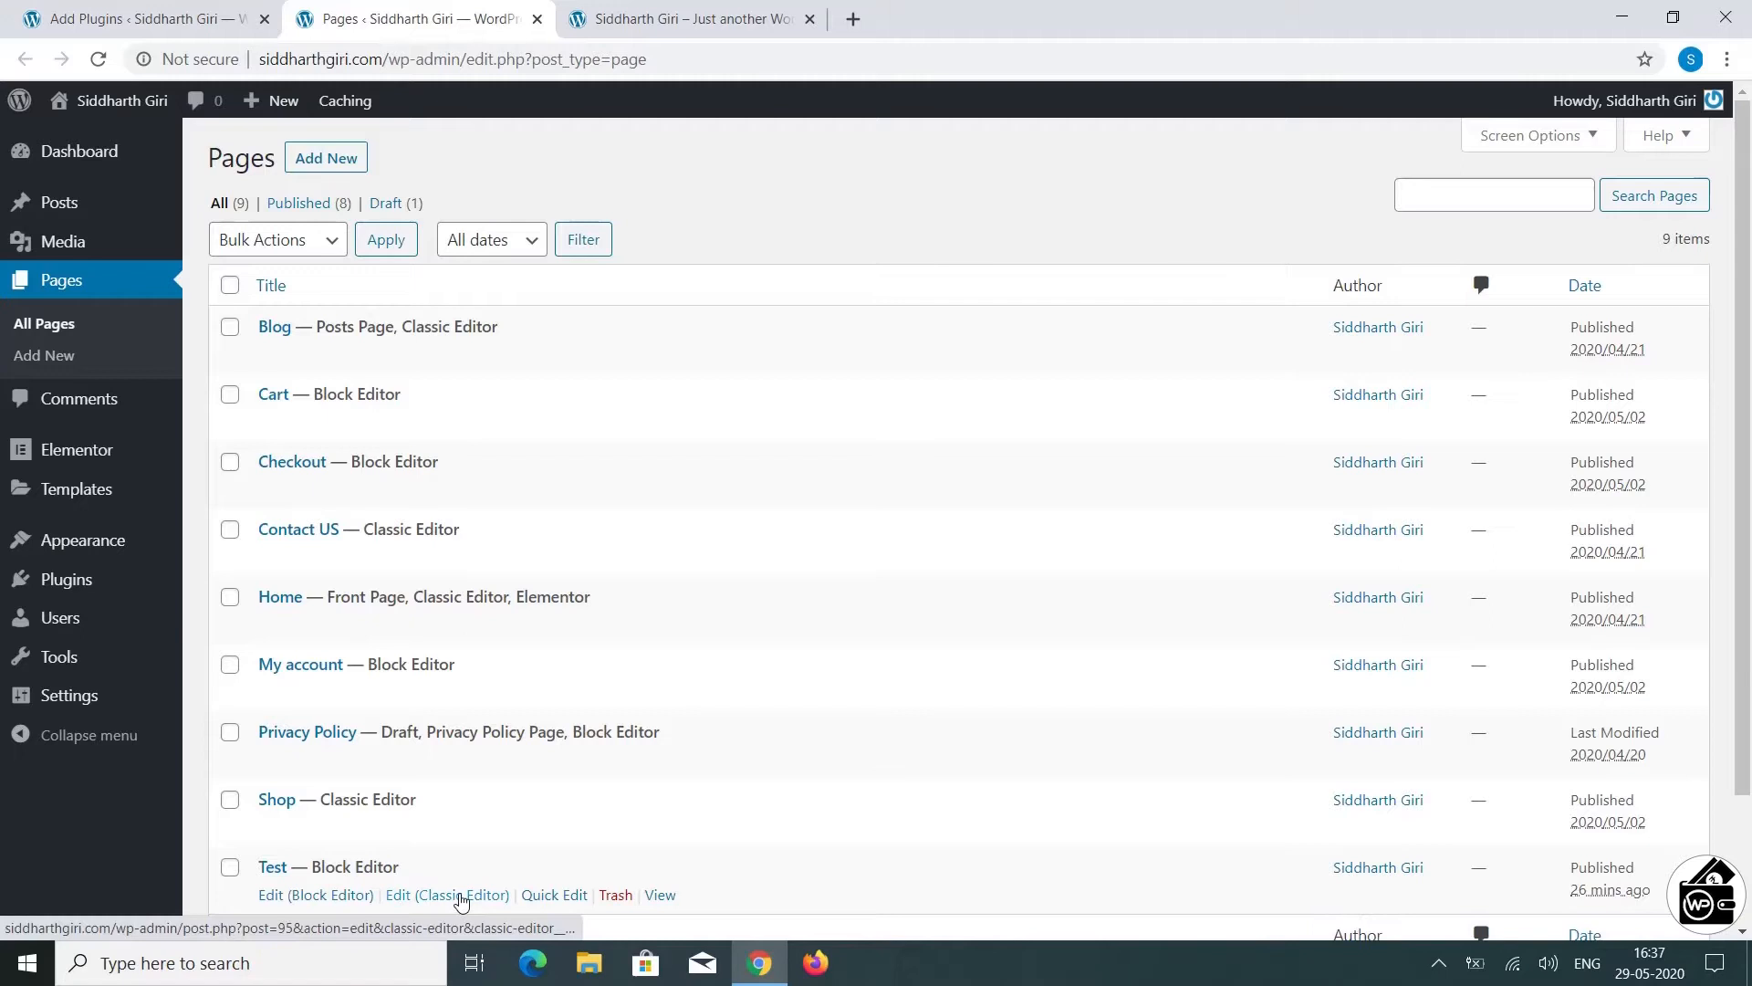
Step: Open the Test page for editing in the Classic Editor in a new tab
click(447, 895)
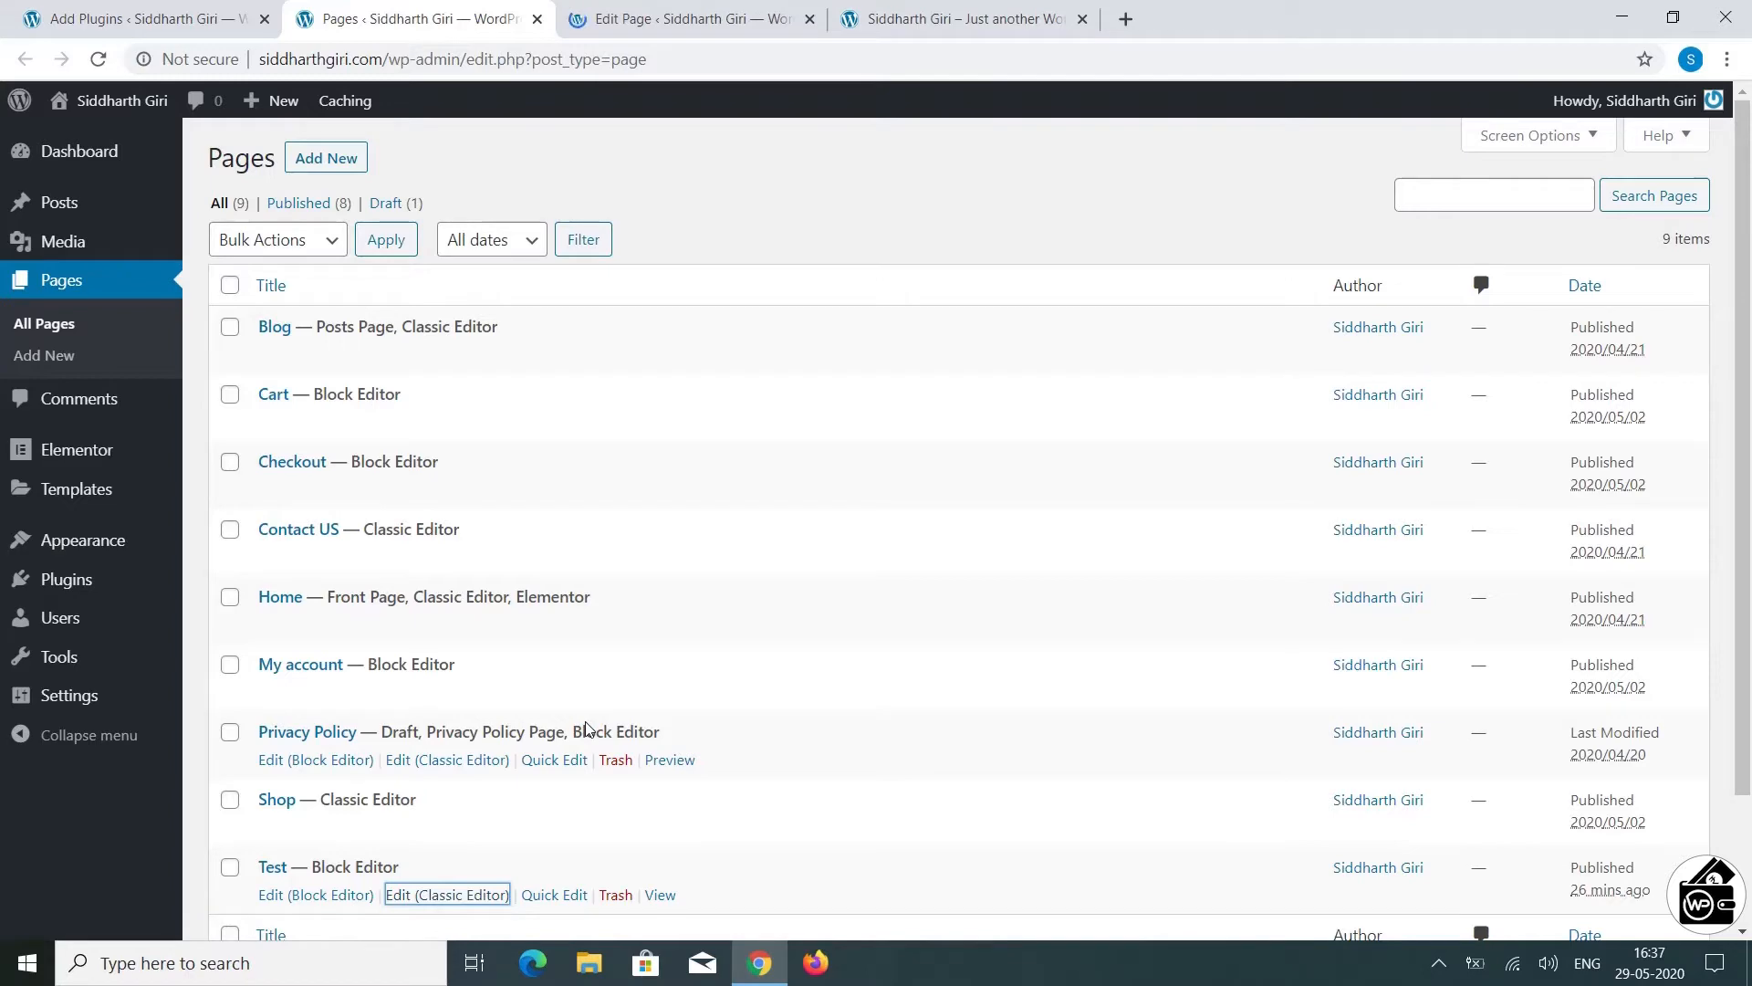
click(445, 895)
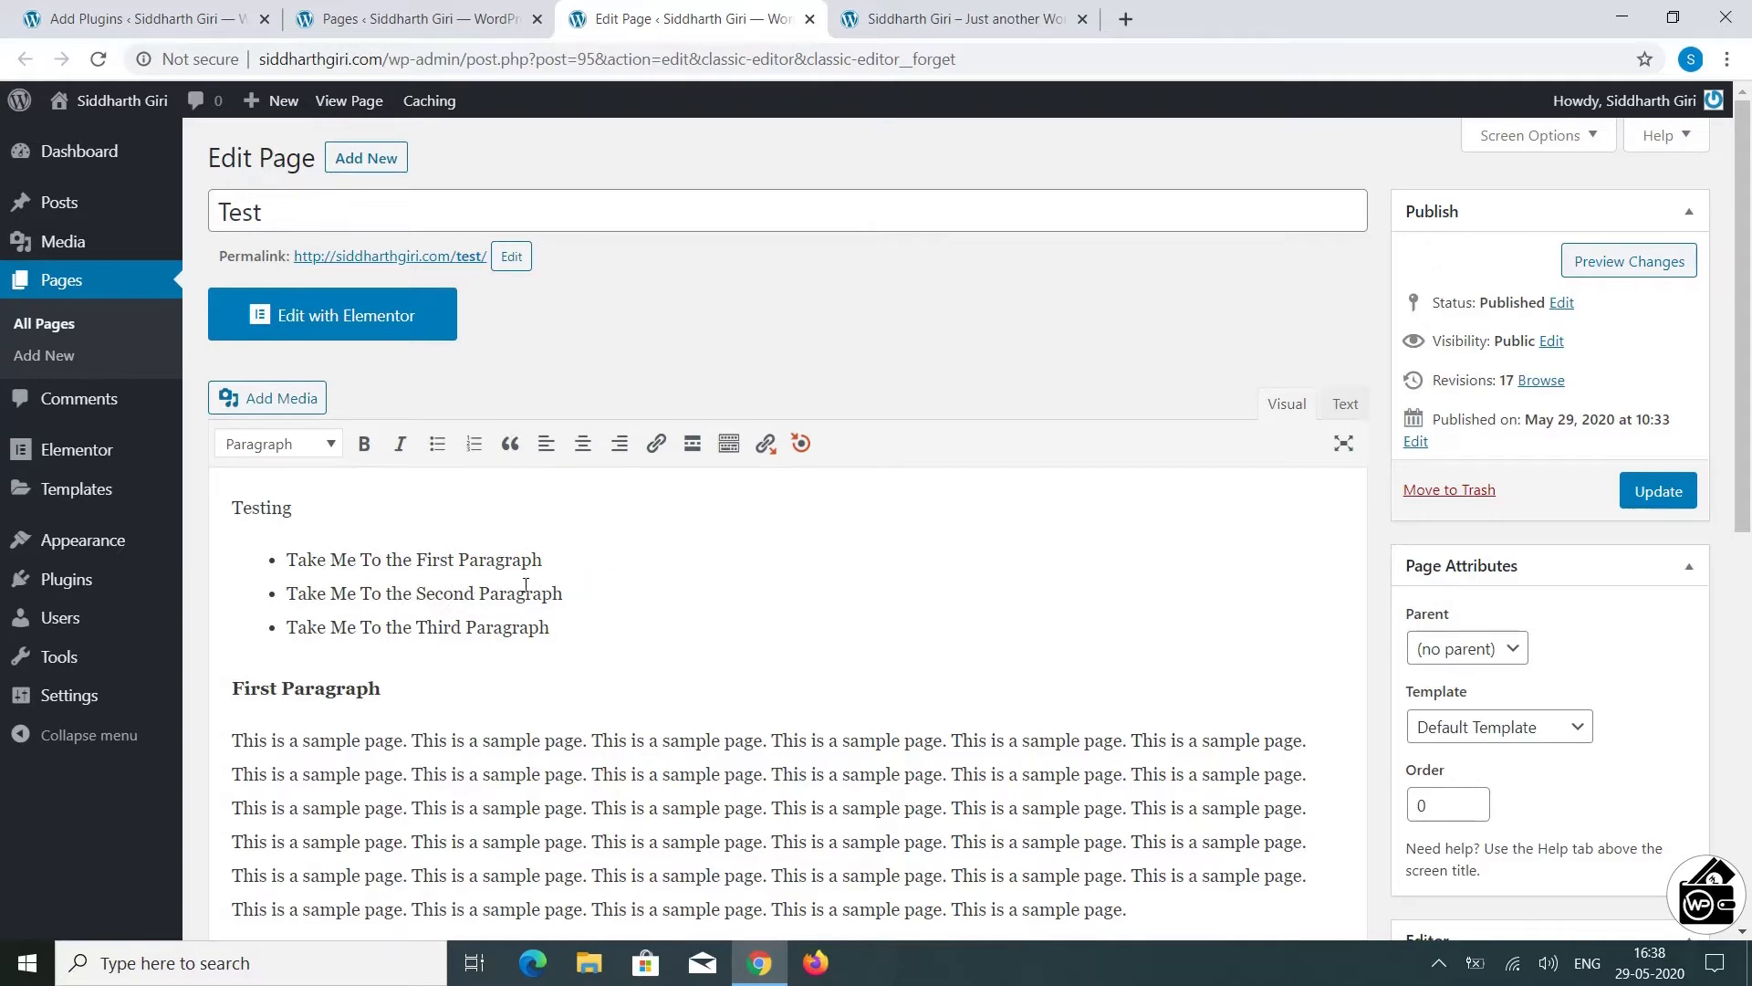
Step: Add a Page scroll to id target with id 'Second' at the Second Paragraph heading
scroll(down, 3)
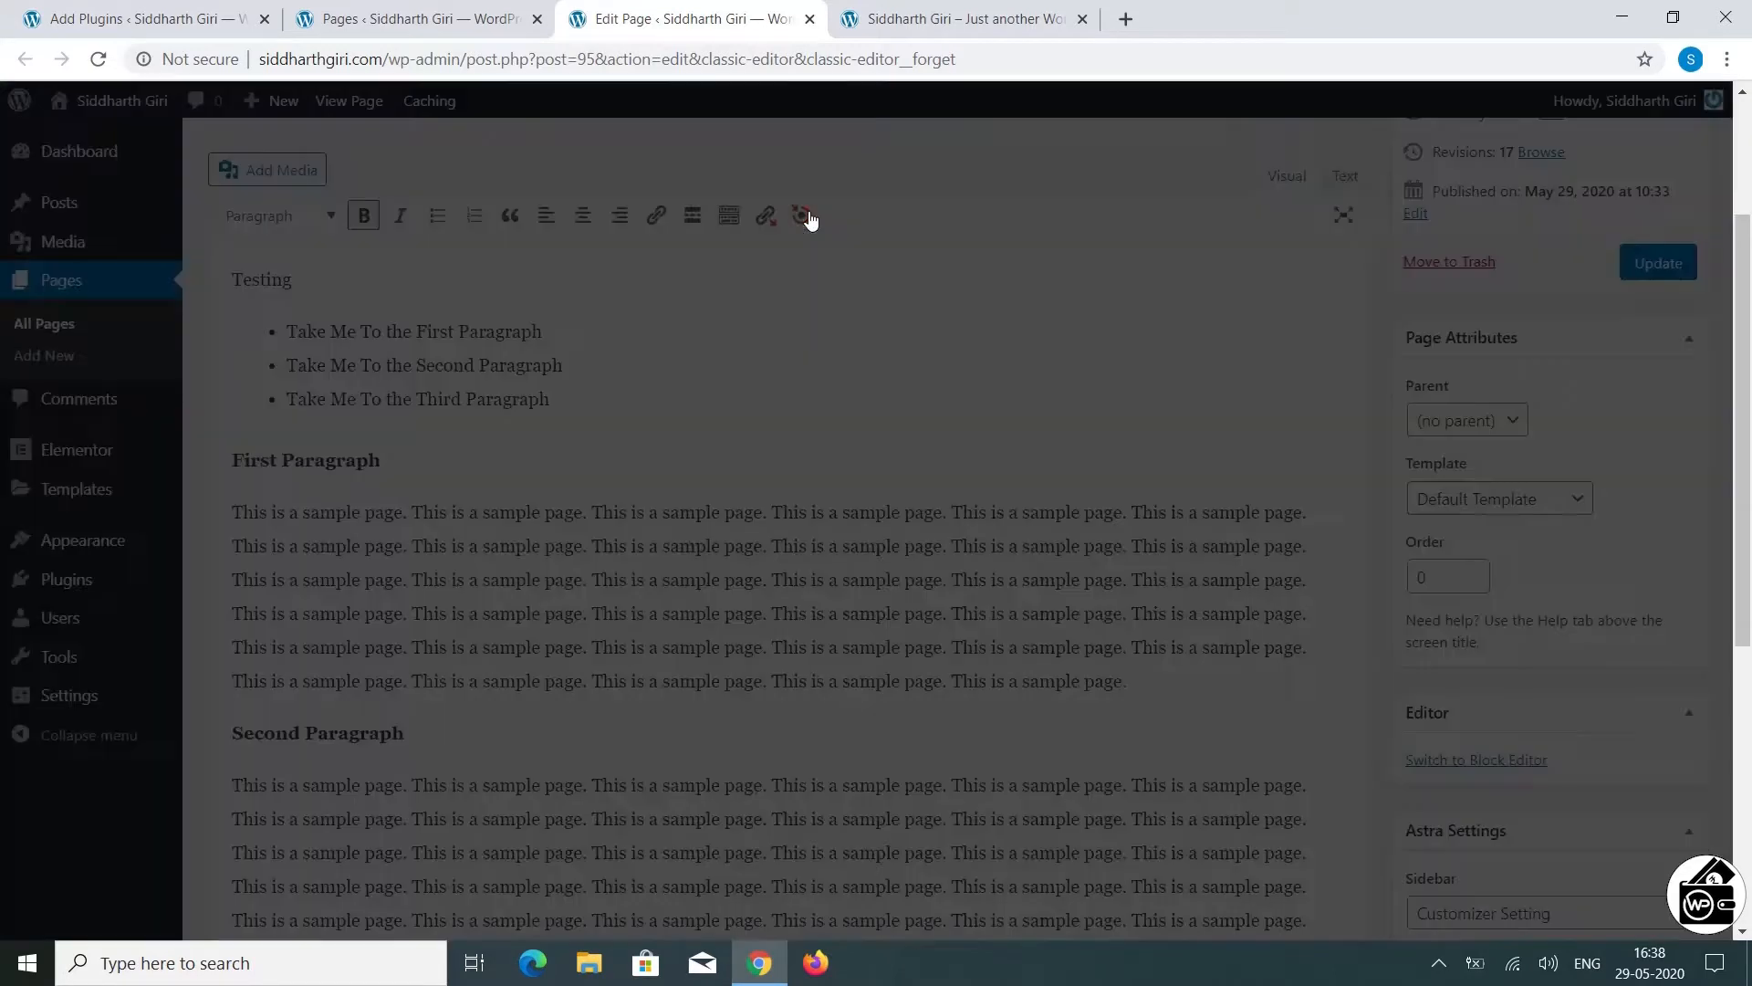
click(805, 216)
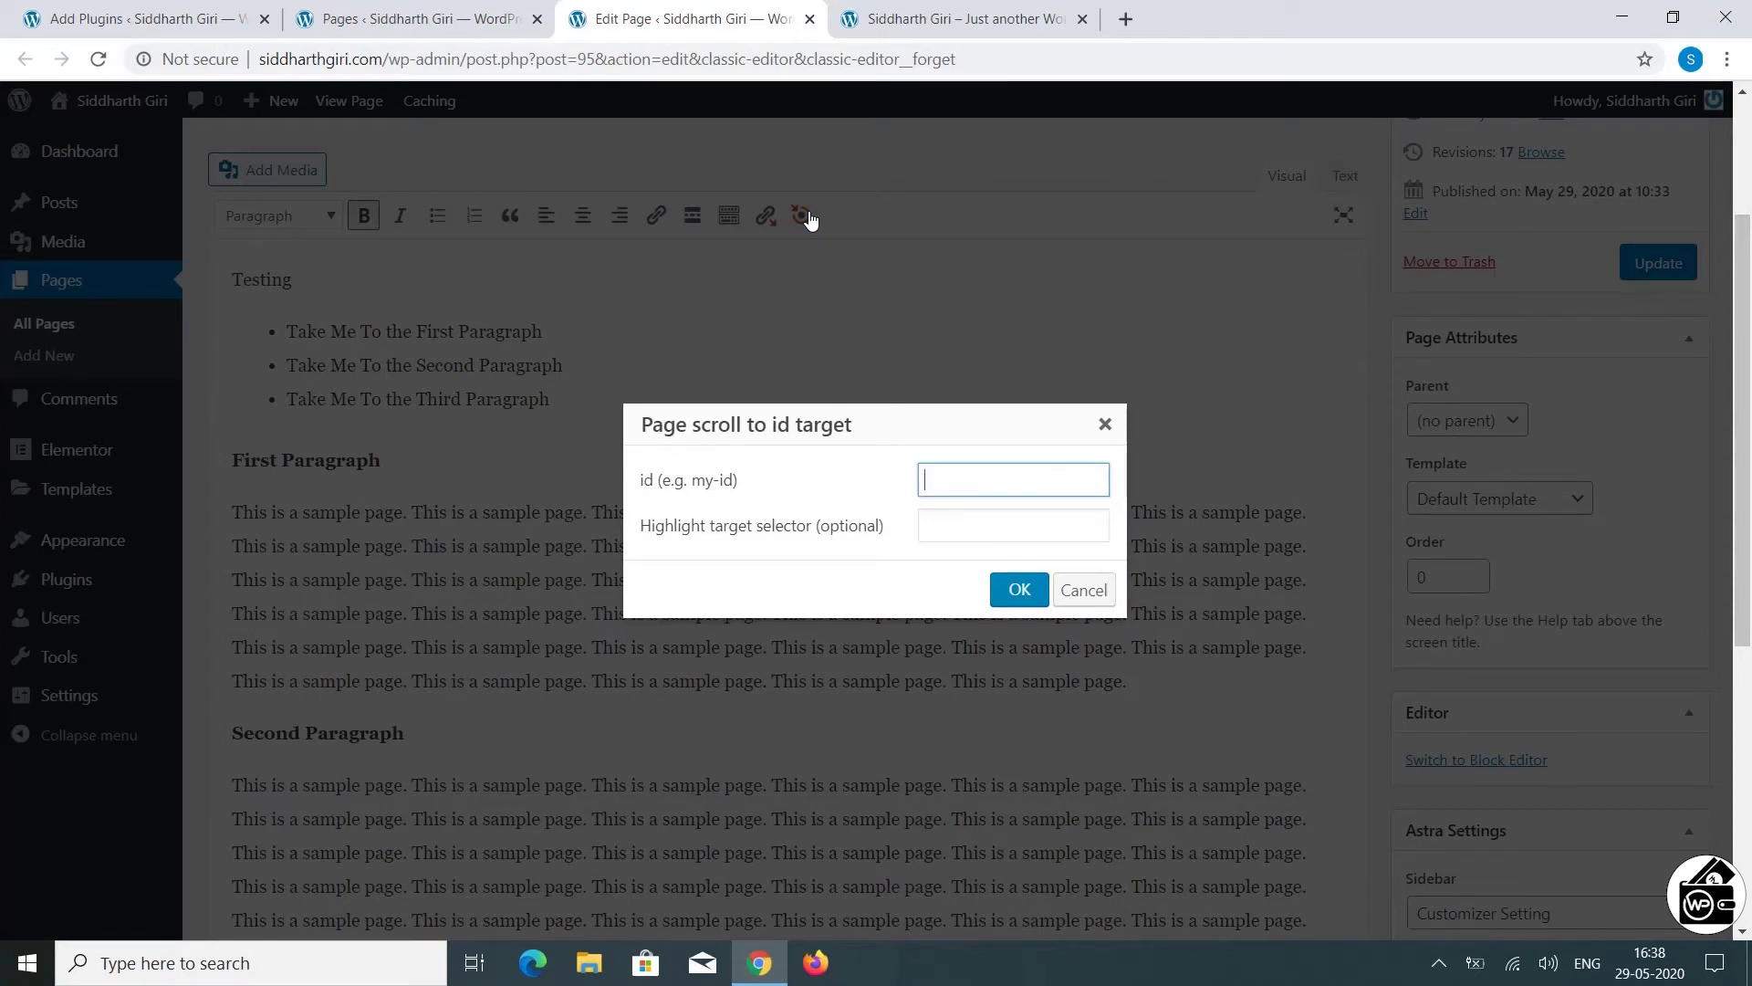
text(Second)
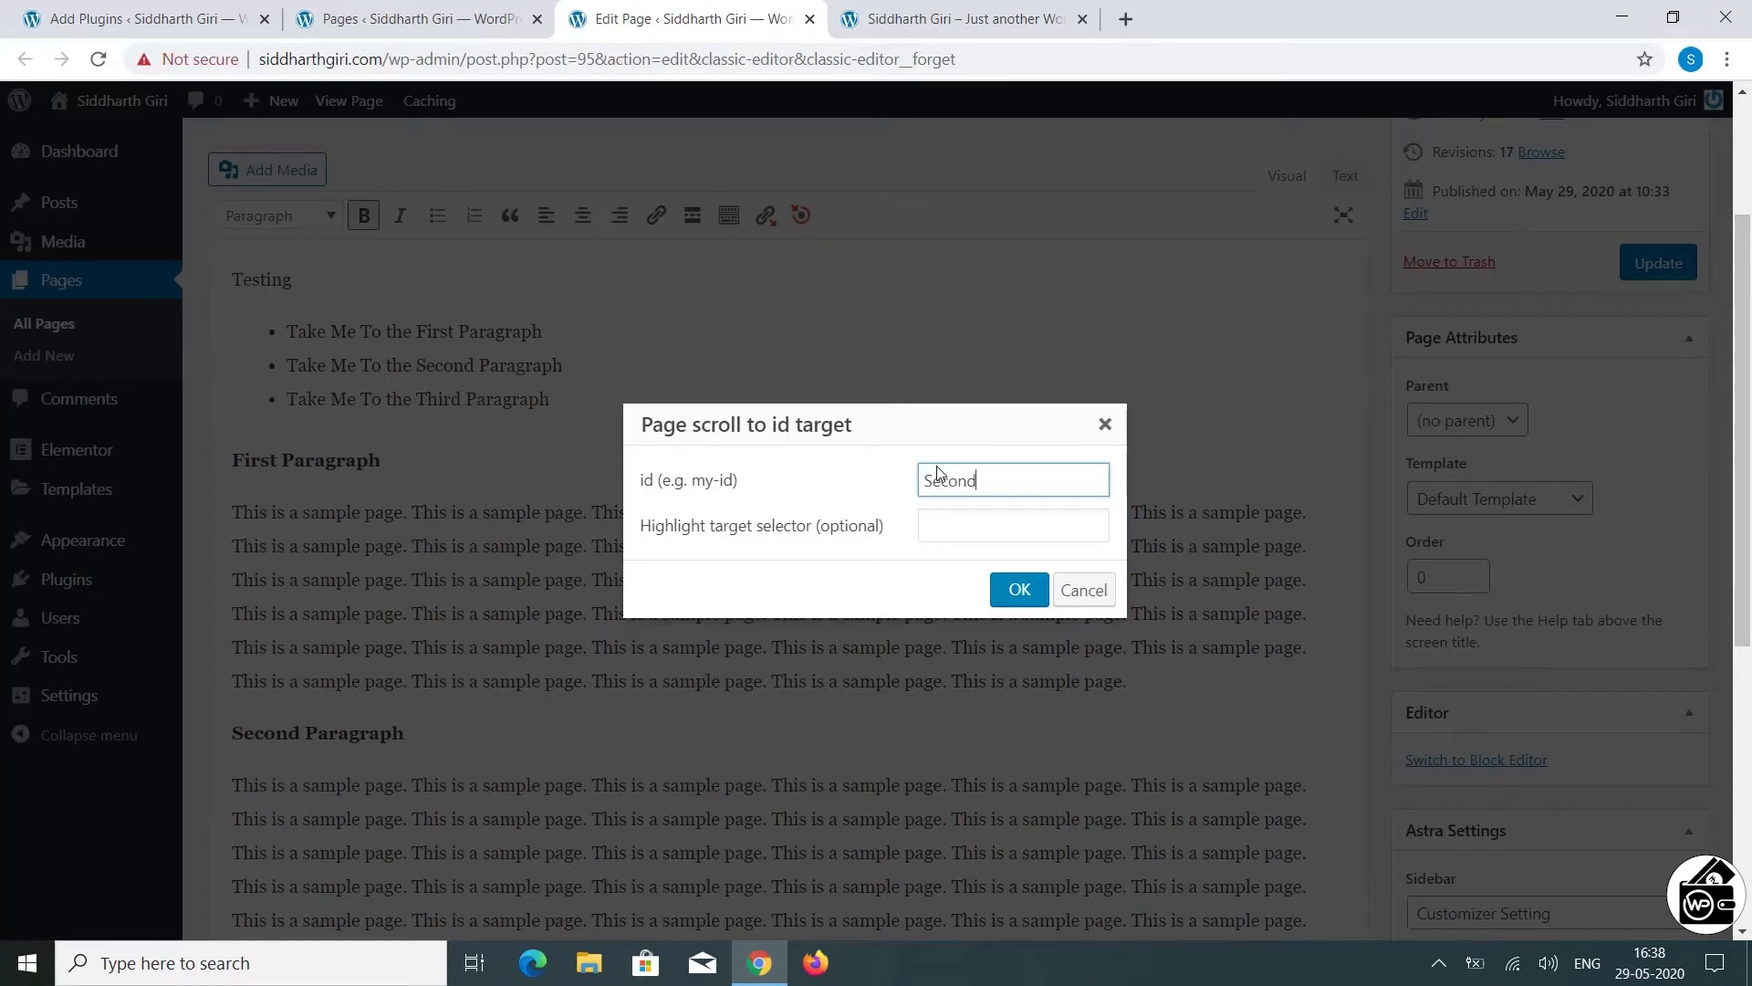
click(1017, 589)
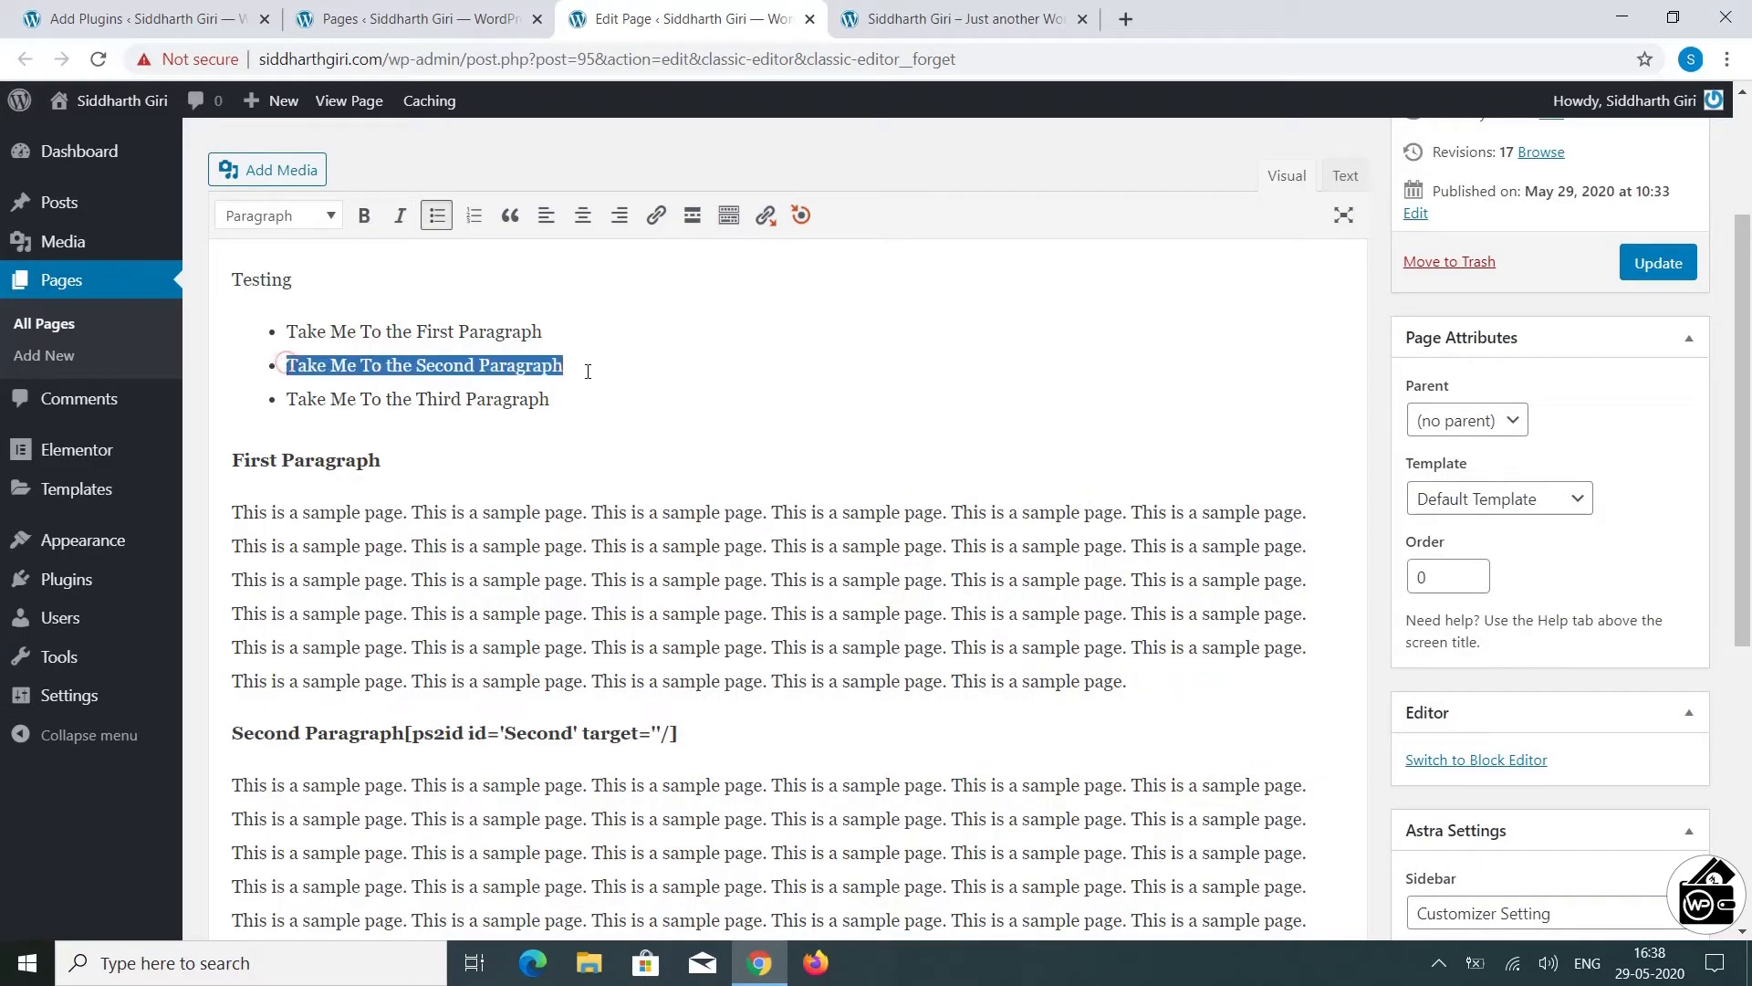
Step: Link the 'Take Me To the Second Paragraph' bullet to #Second
click(654, 216)
text(#Seco)
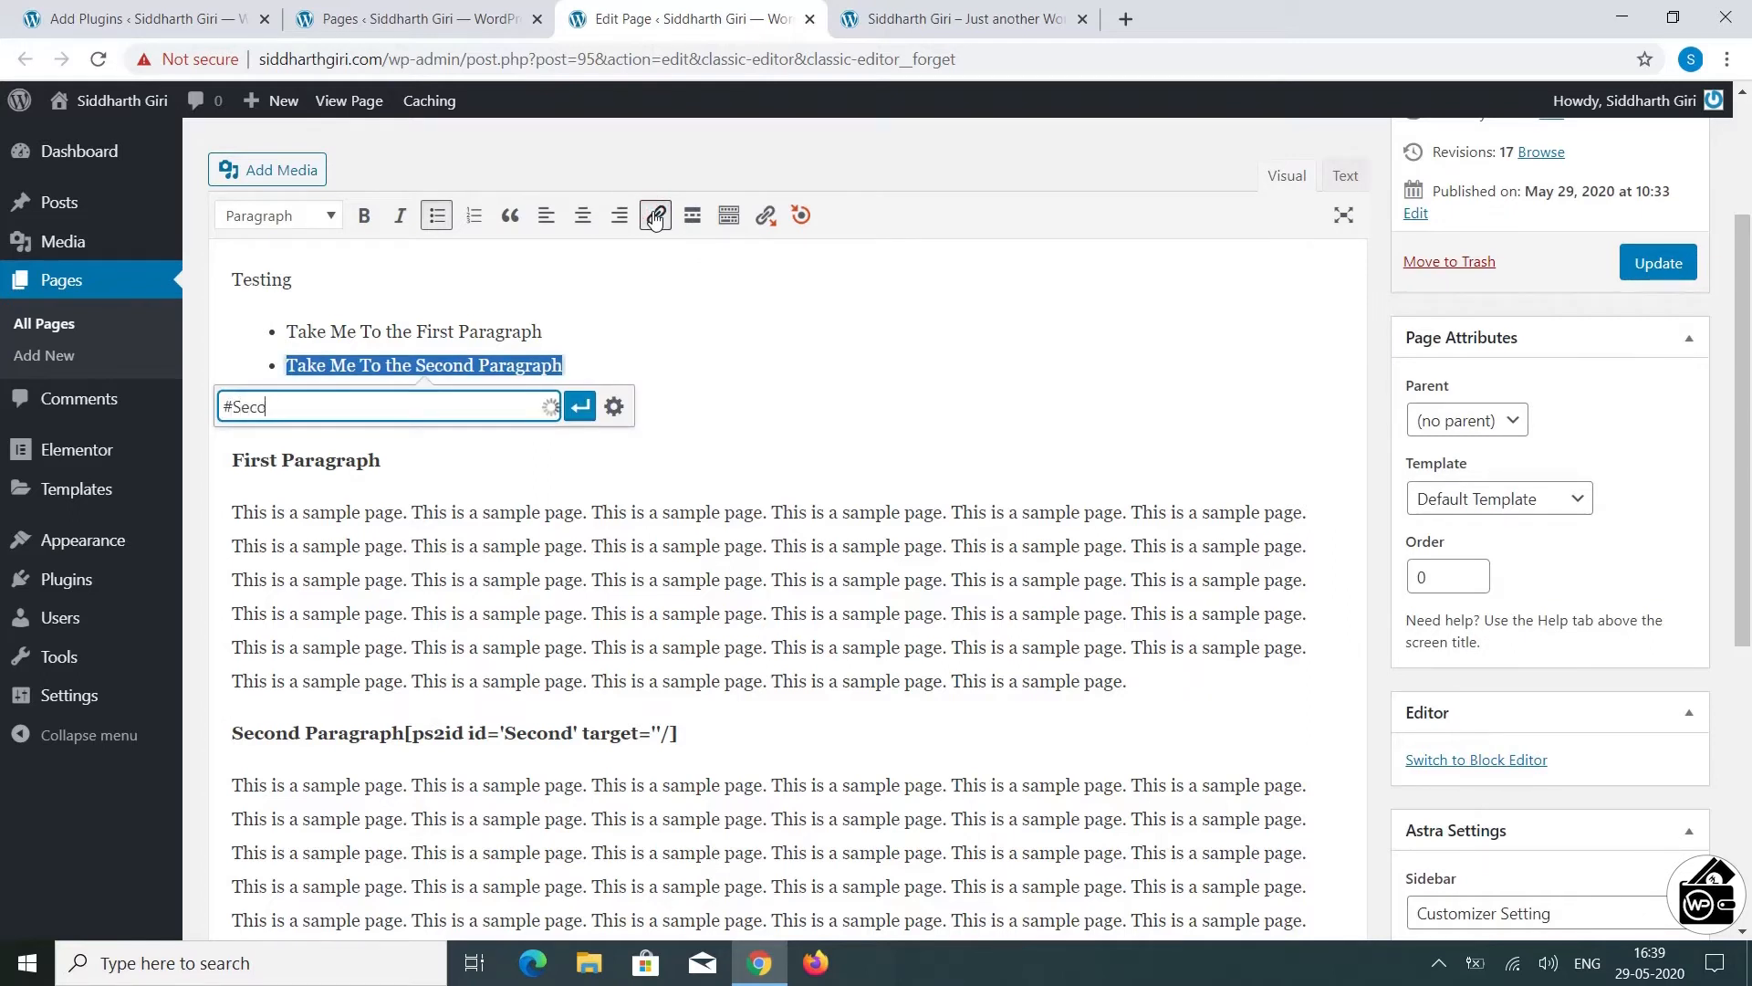
click(579, 405)
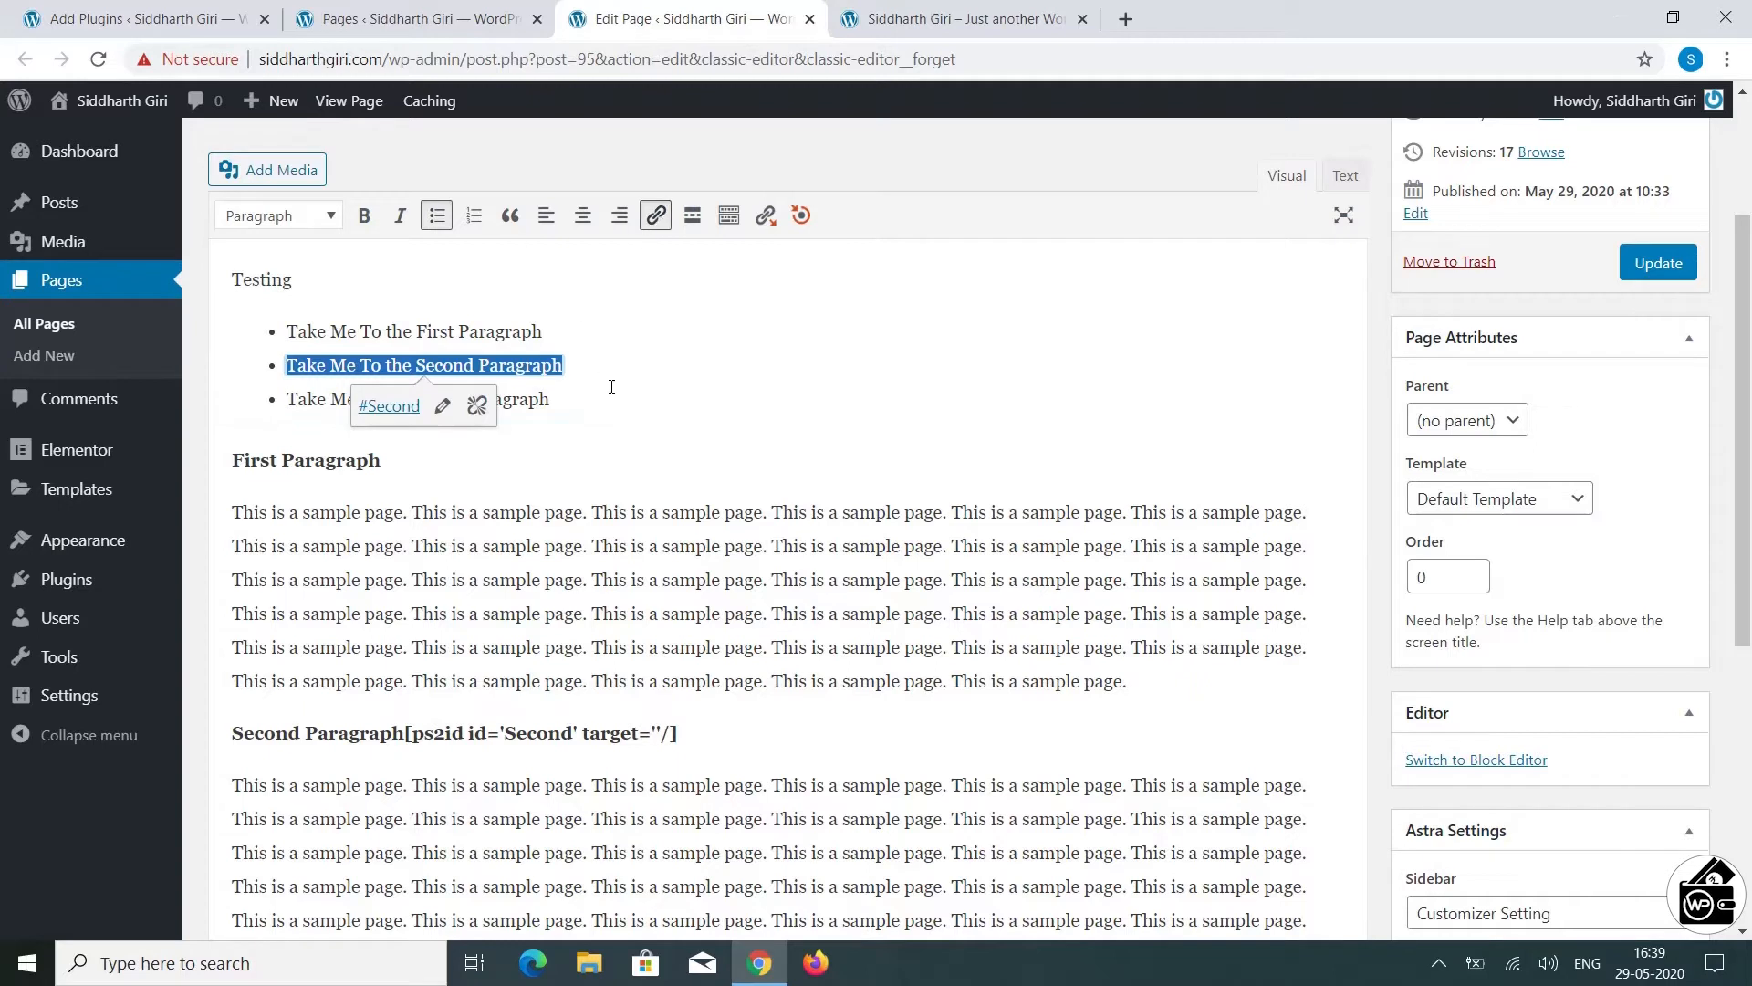
click(1659, 262)
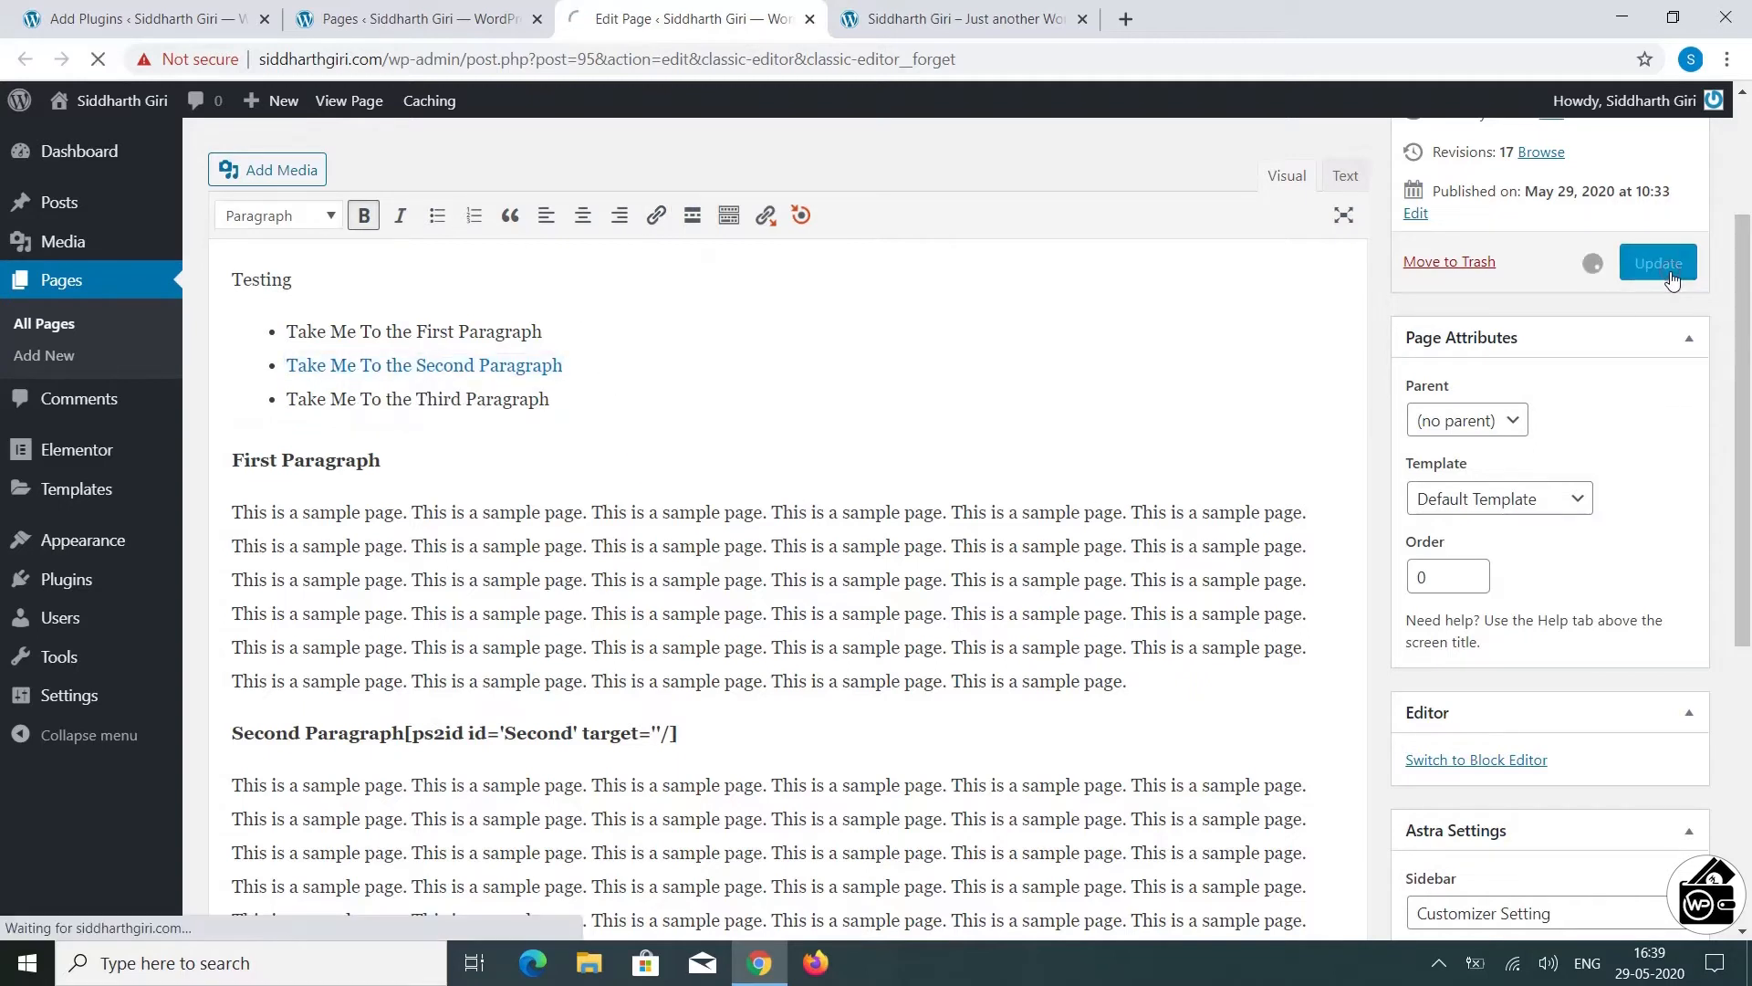
Step: Update the Test page and view the live page on the site
click(1657, 263)
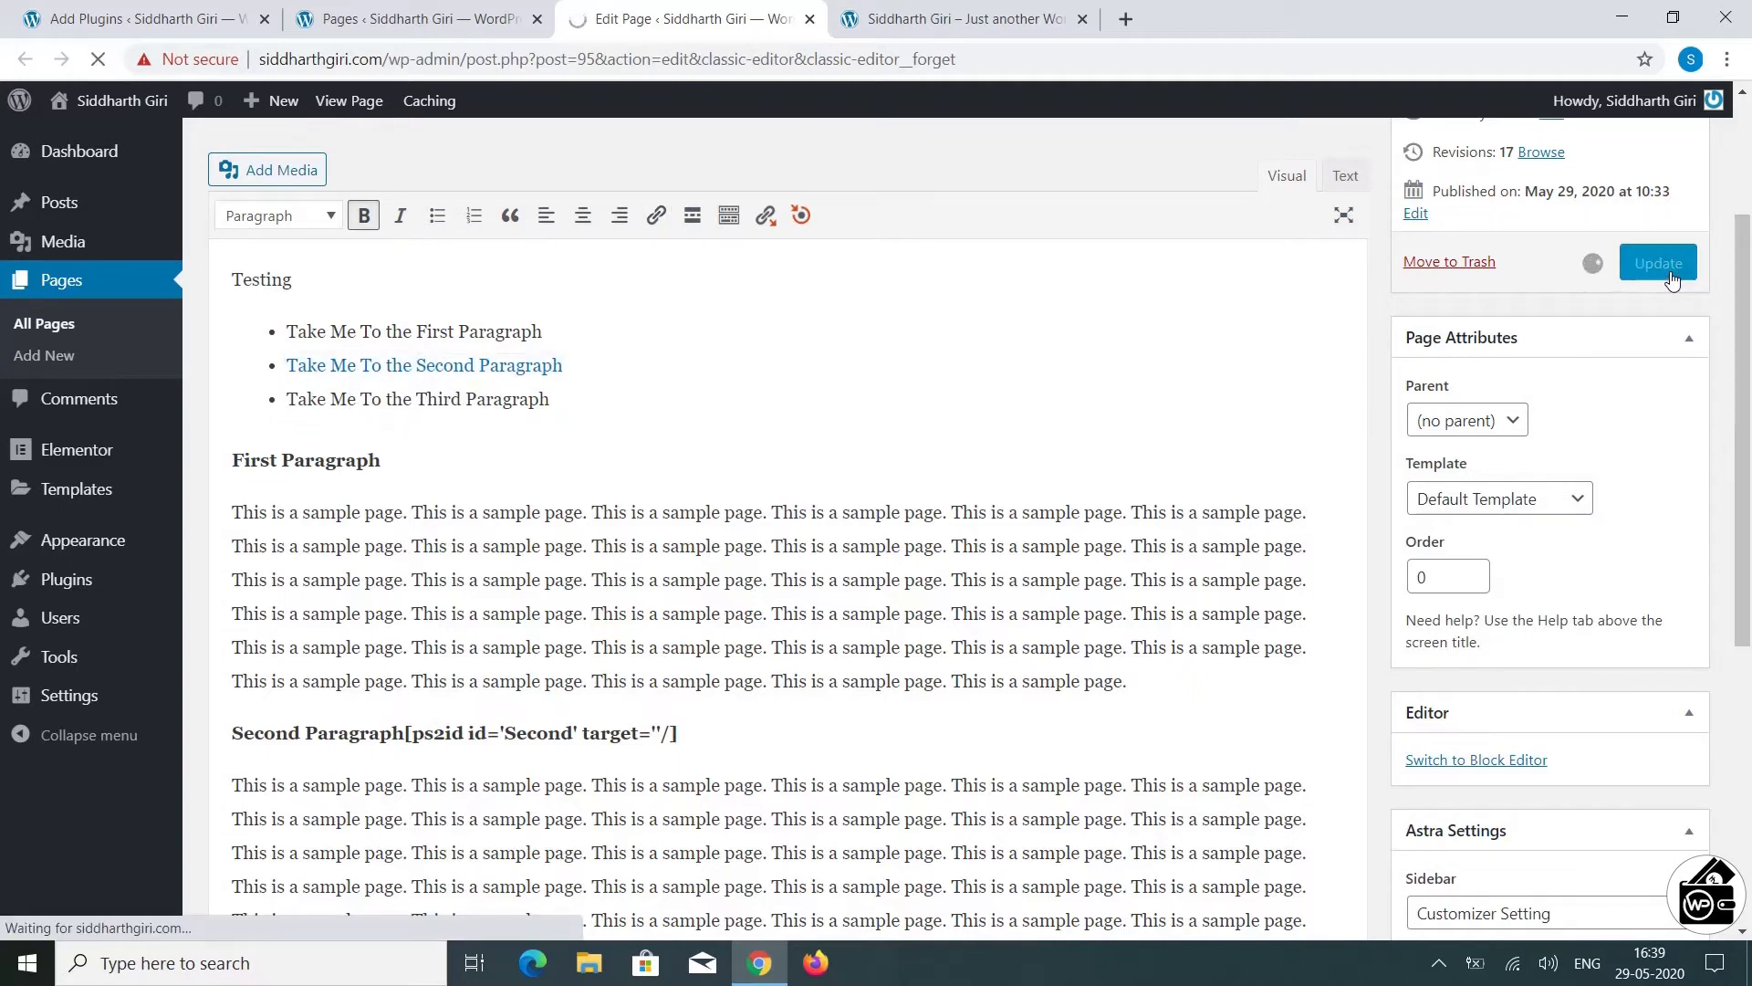
click(1657, 263)
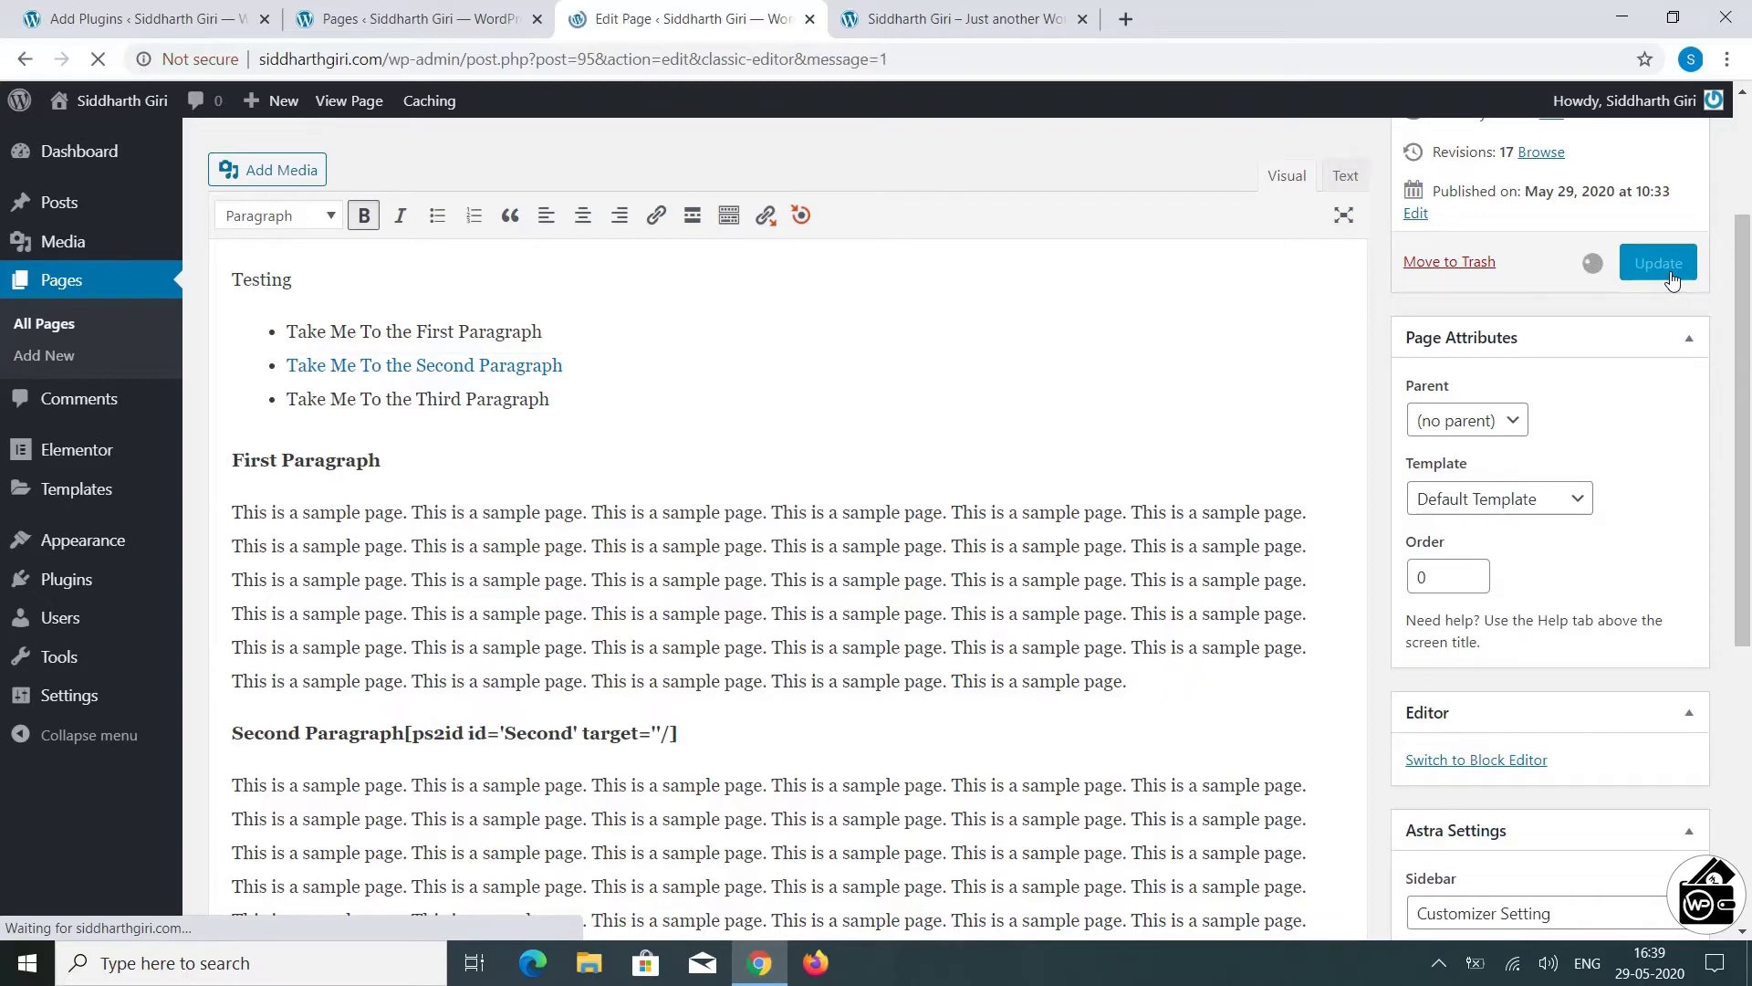
click(1658, 263)
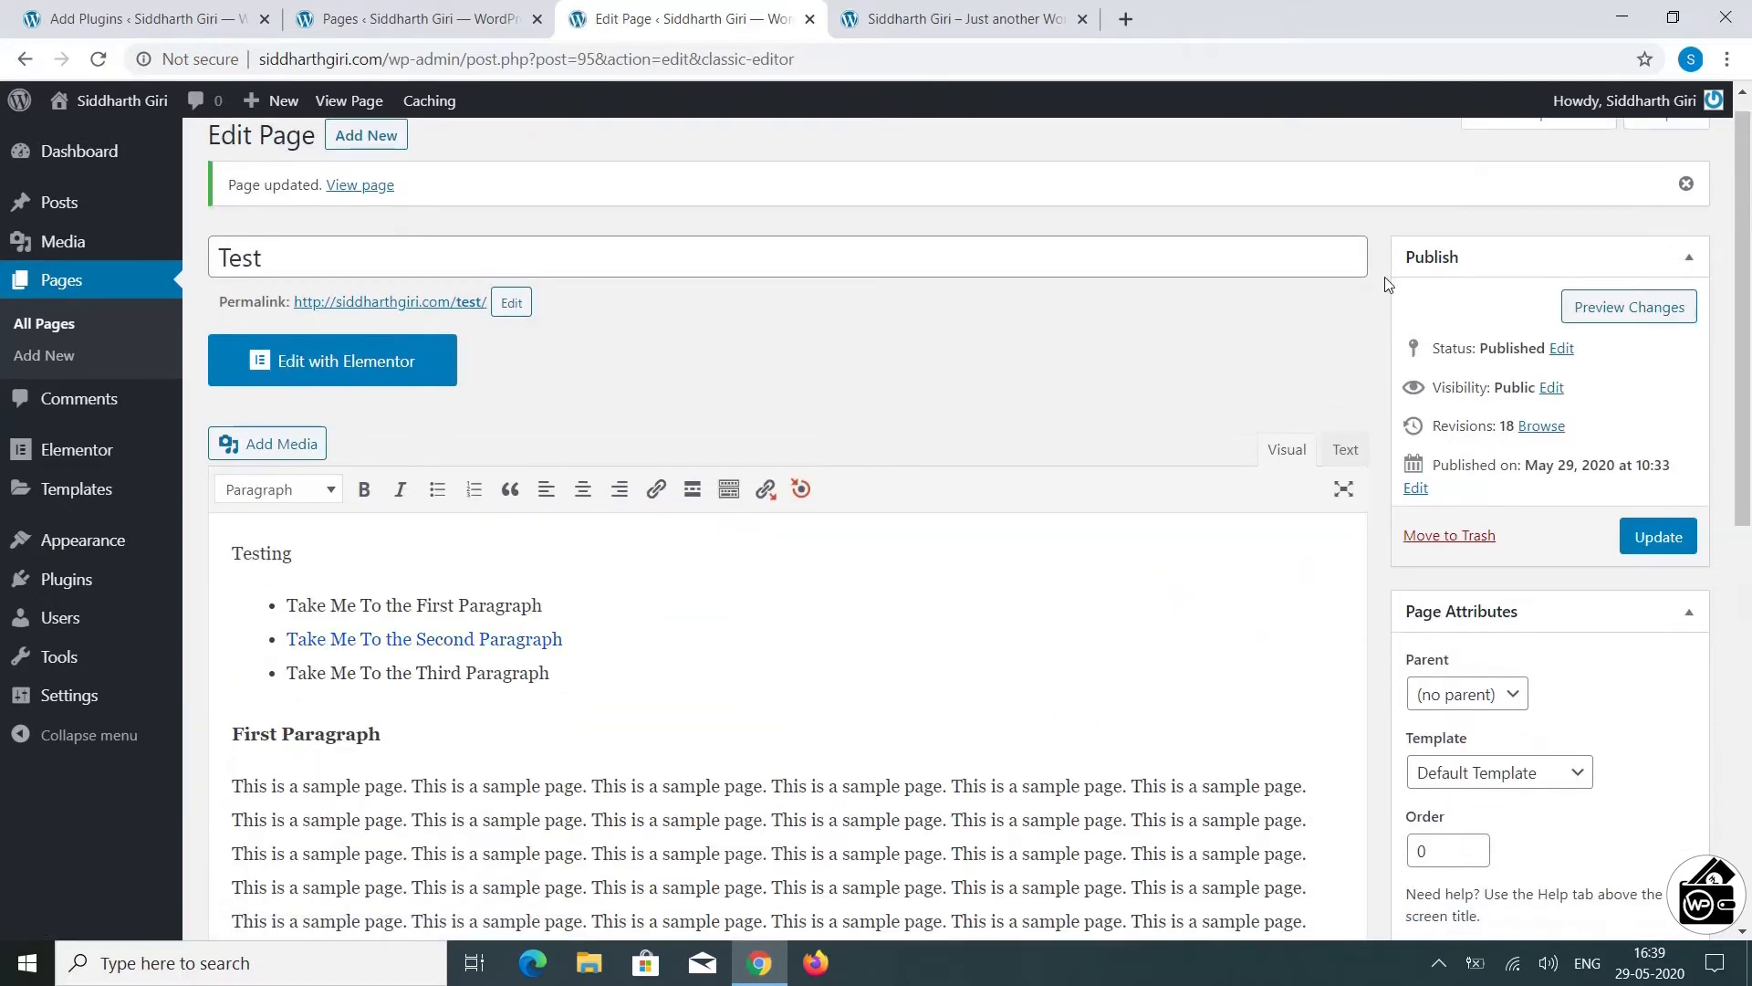
click(360, 184)
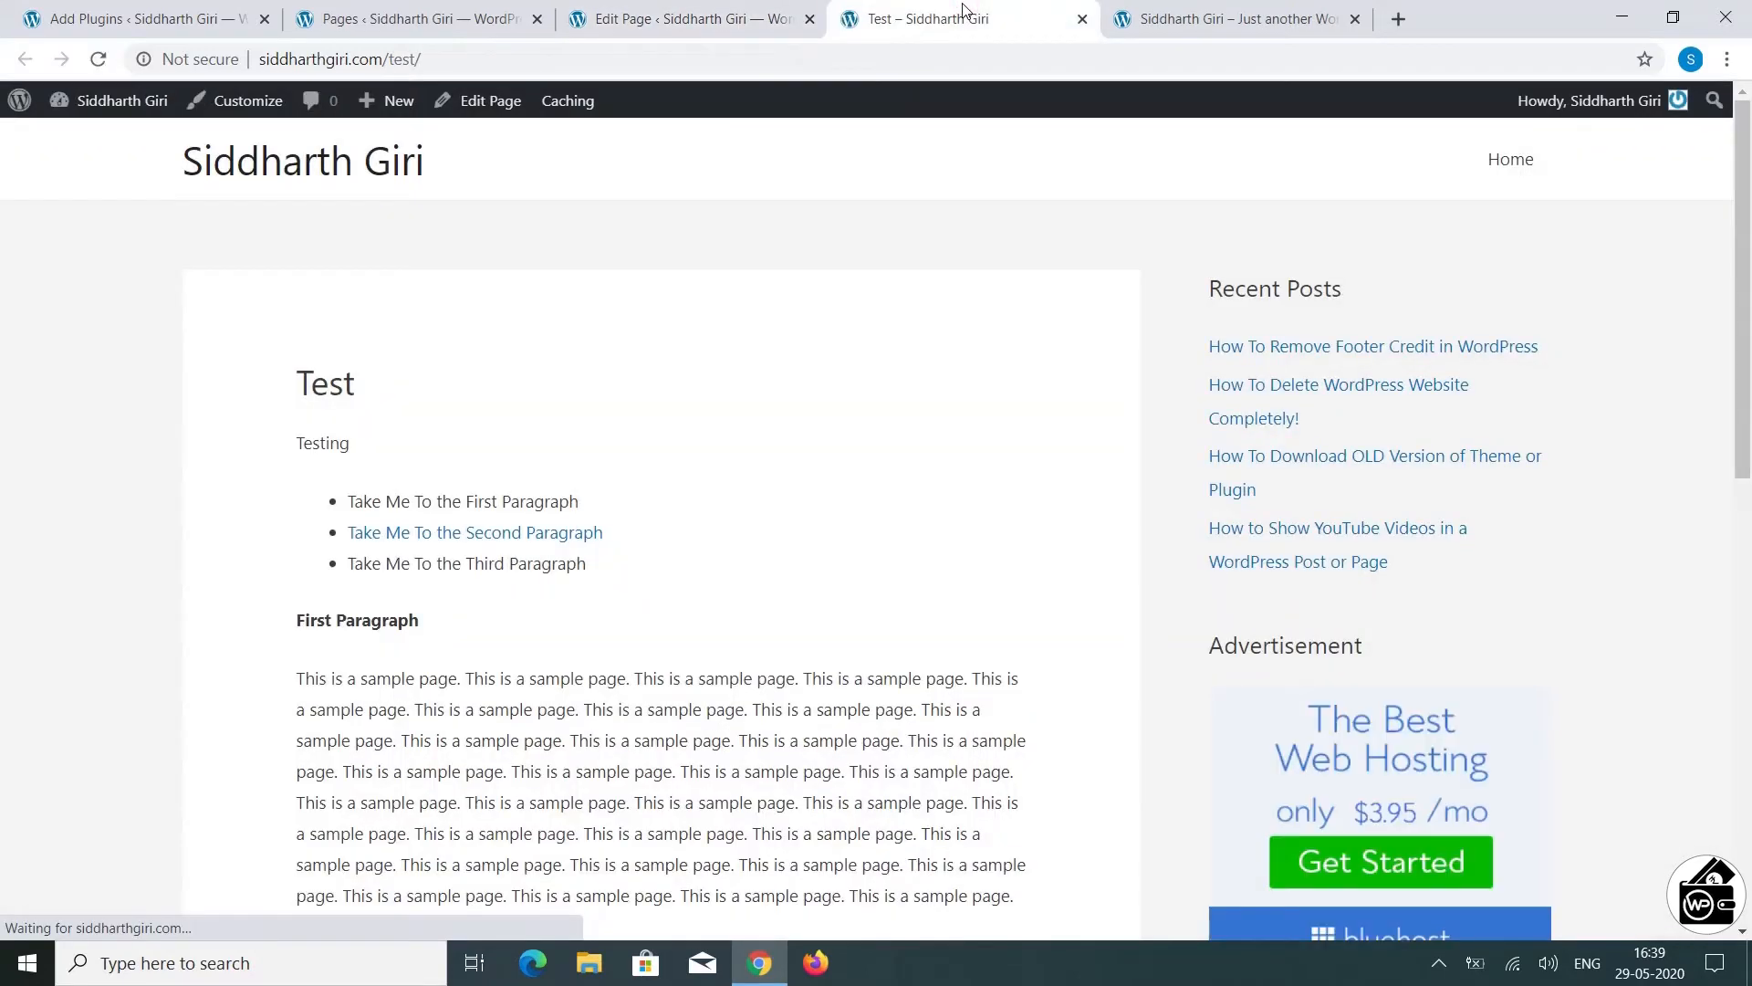
Step: Follow the live 'Take Me To the Second Paragraph' link to scroll to that section, then return to the Pages list
click(475, 531)
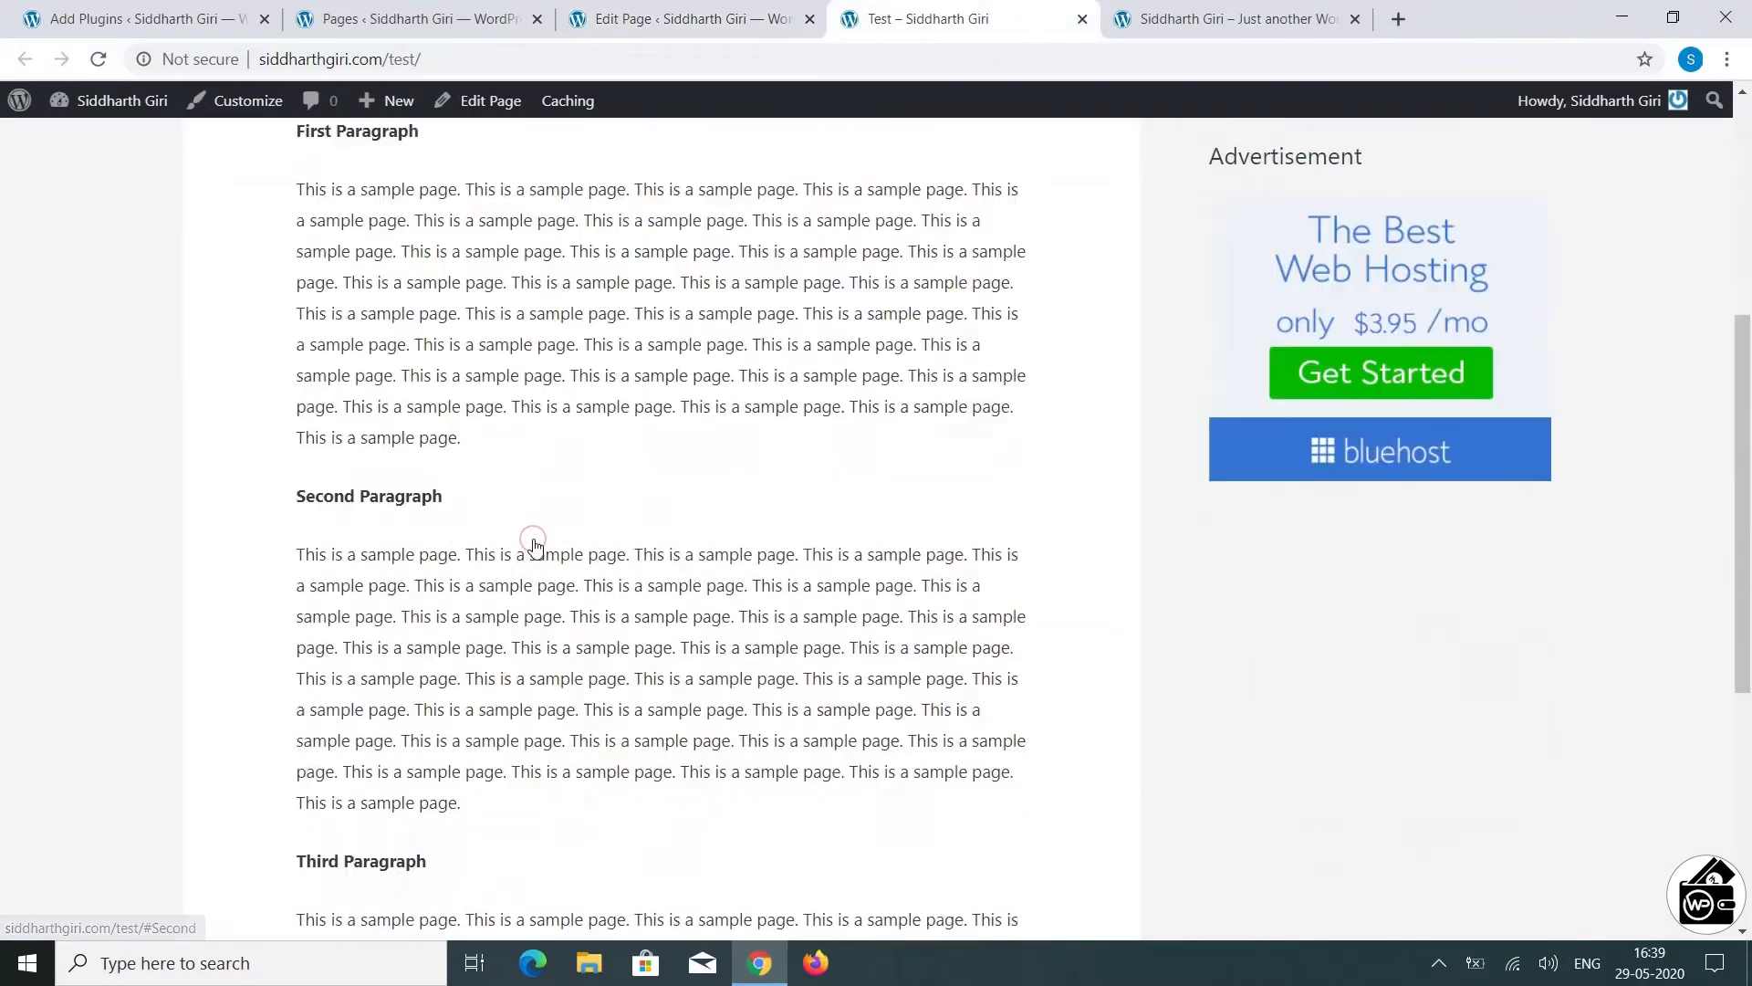
scroll(down, 3)
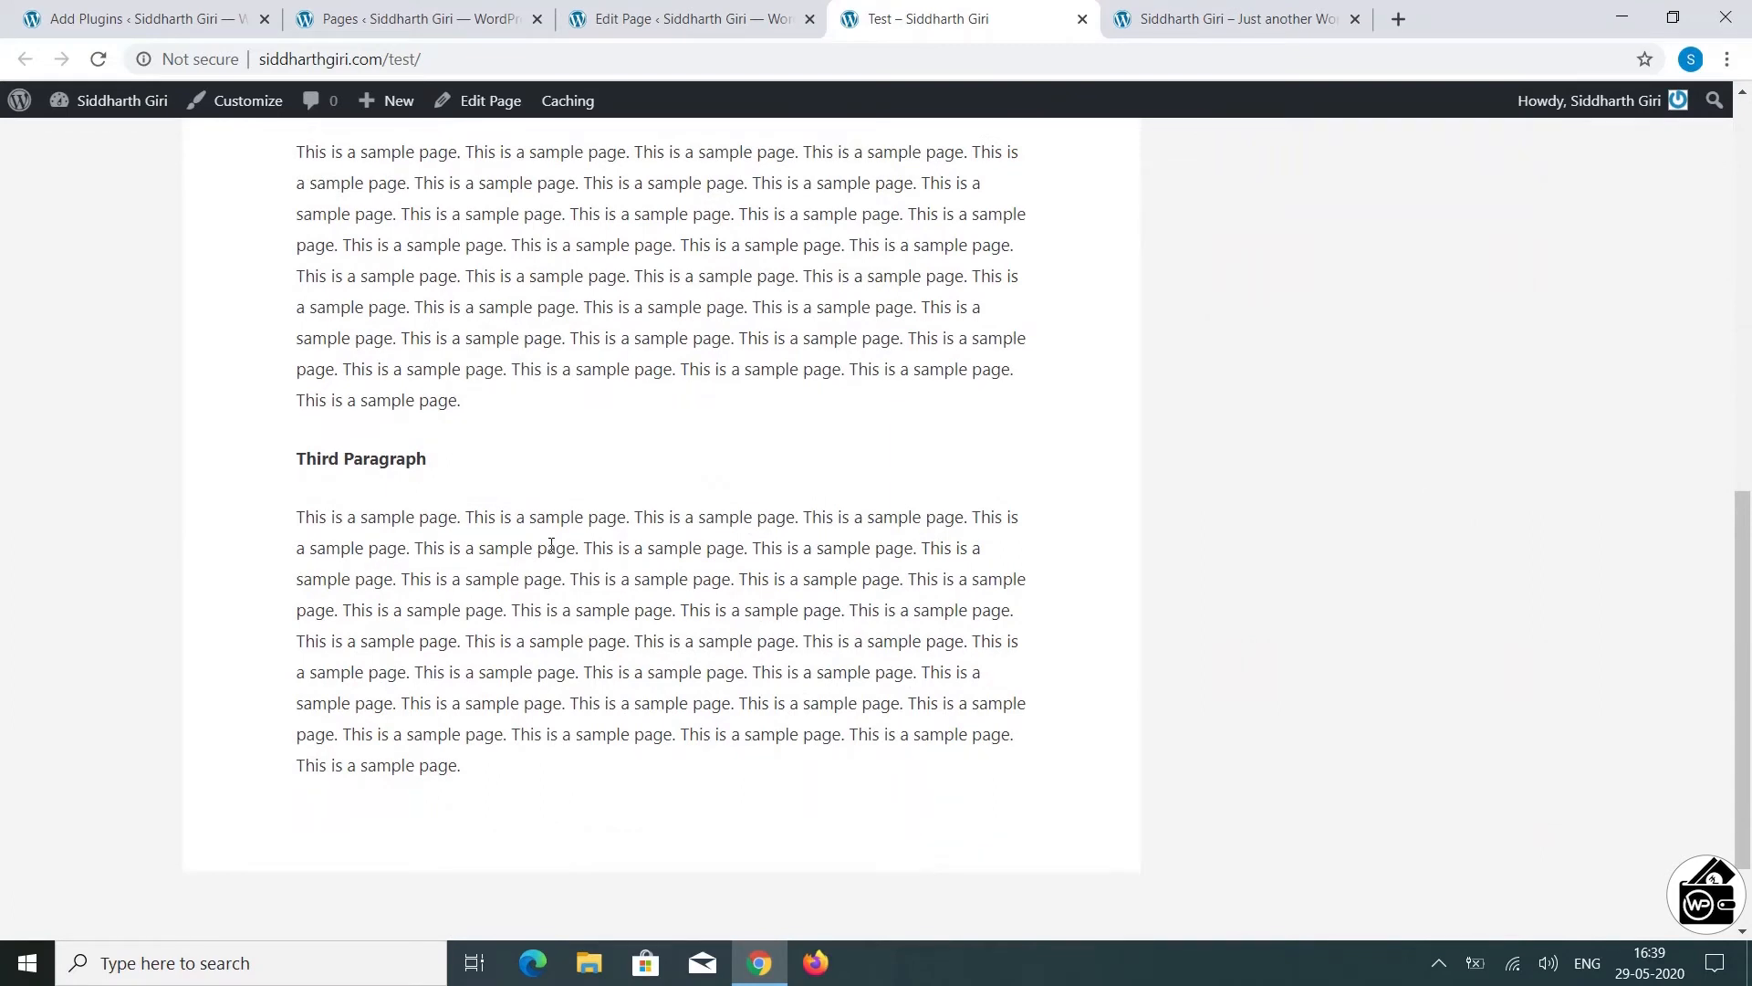
click(415, 18)
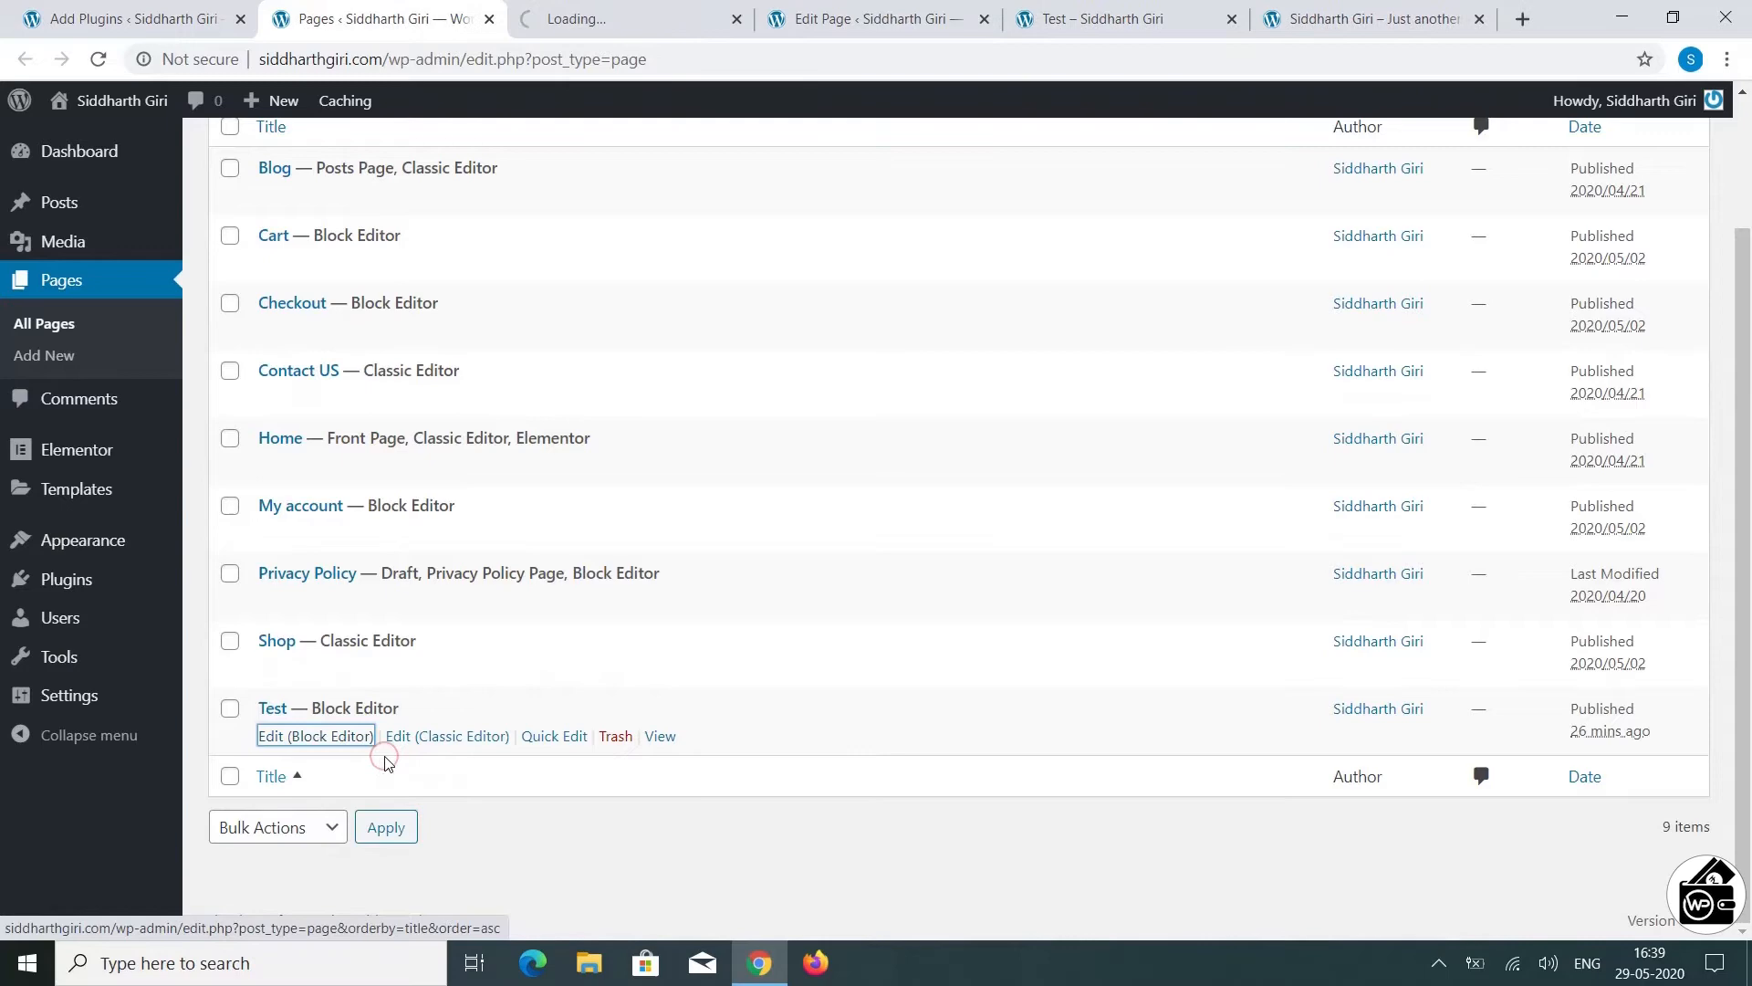
Step: Open the Test page in the Block Editor in a new tab
click(316, 735)
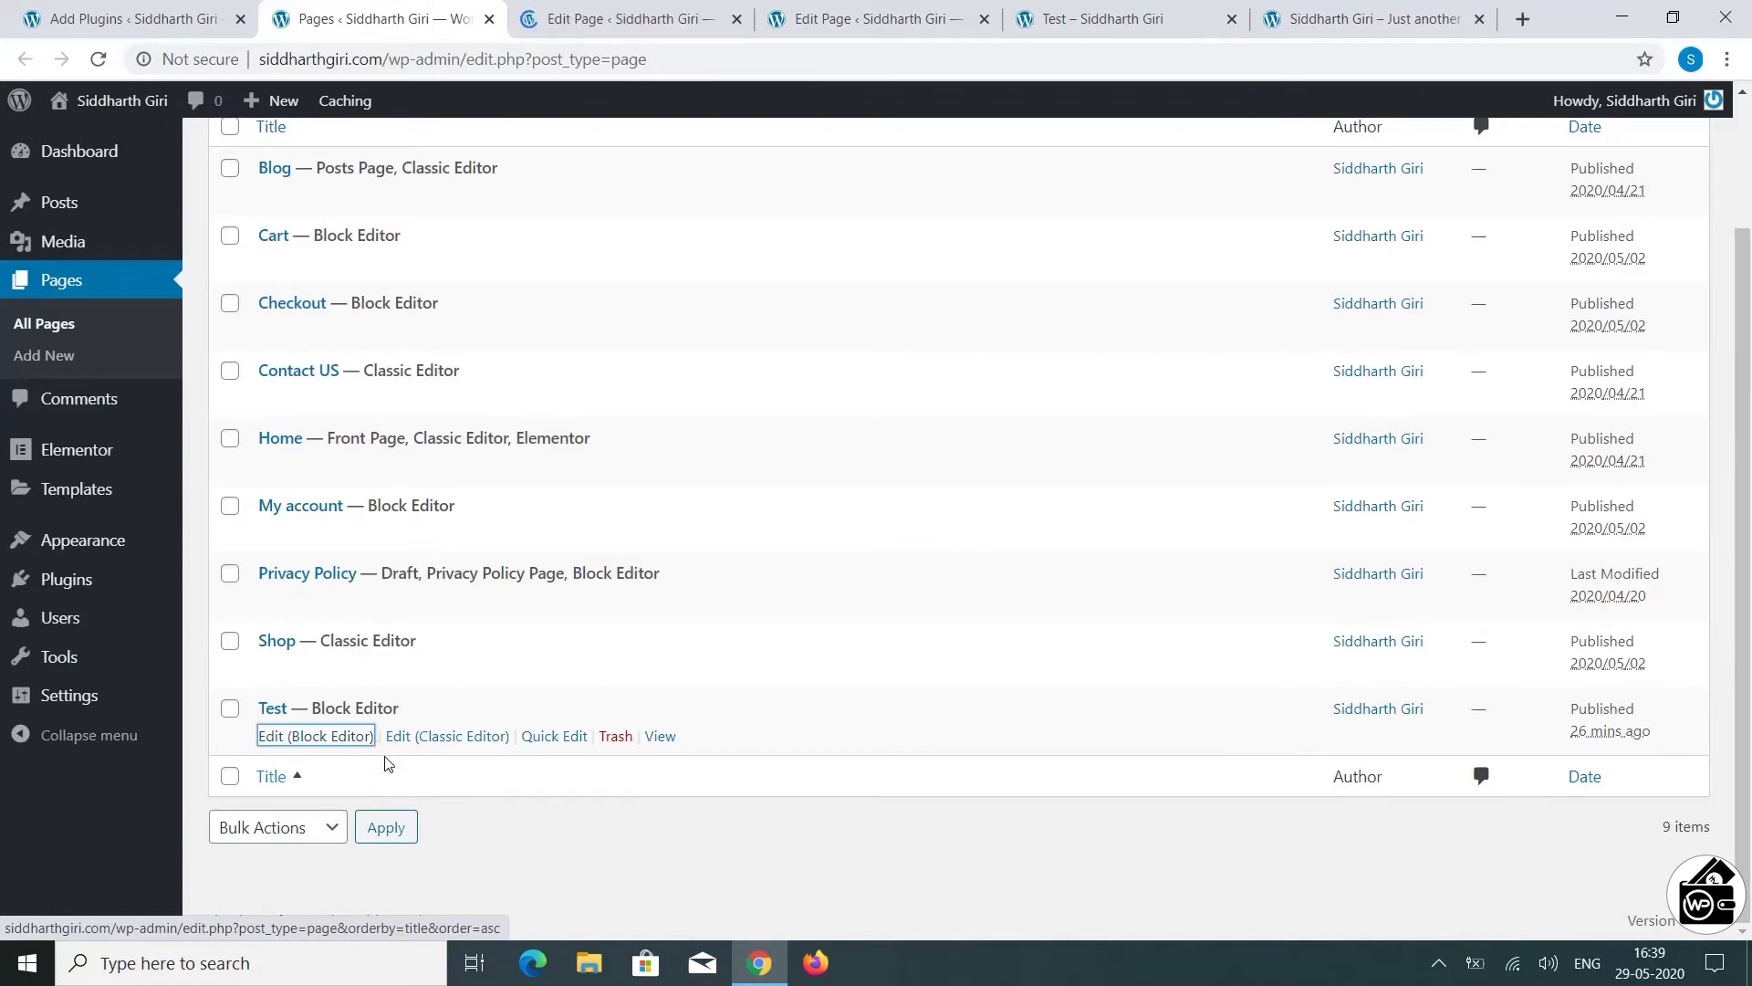
click(316, 735)
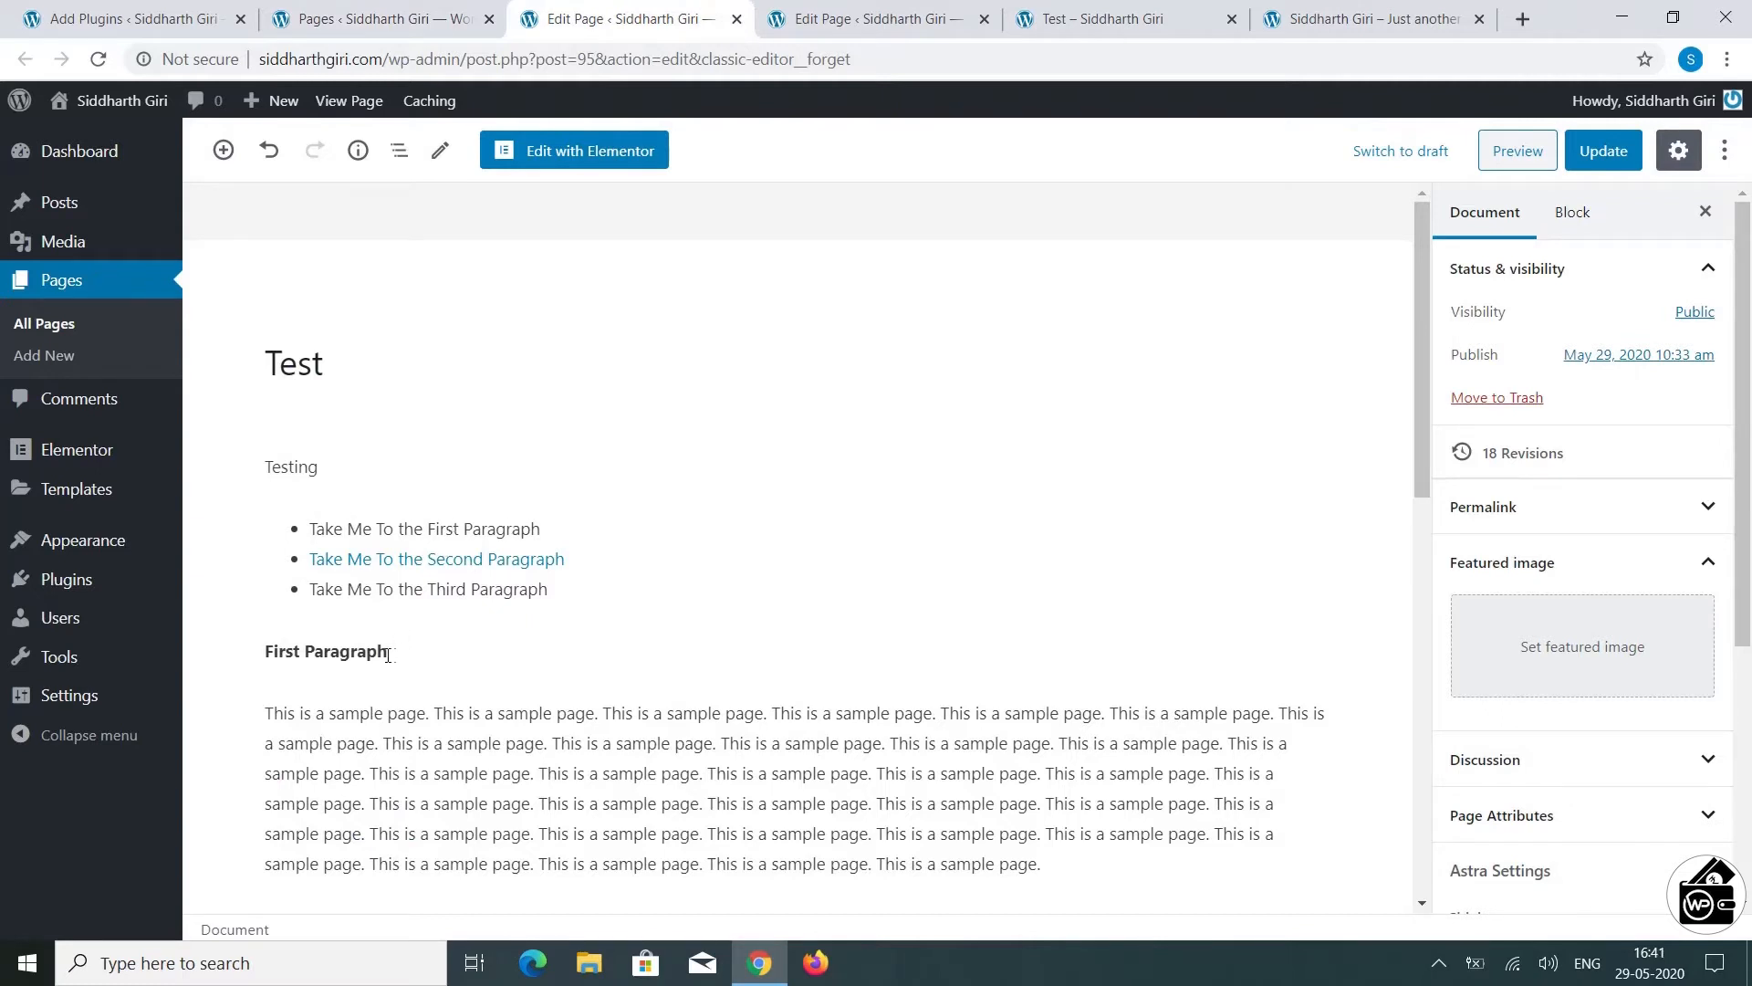
Step: Switch the First Paragraph block to Edit as HTML view
double_click(325, 649)
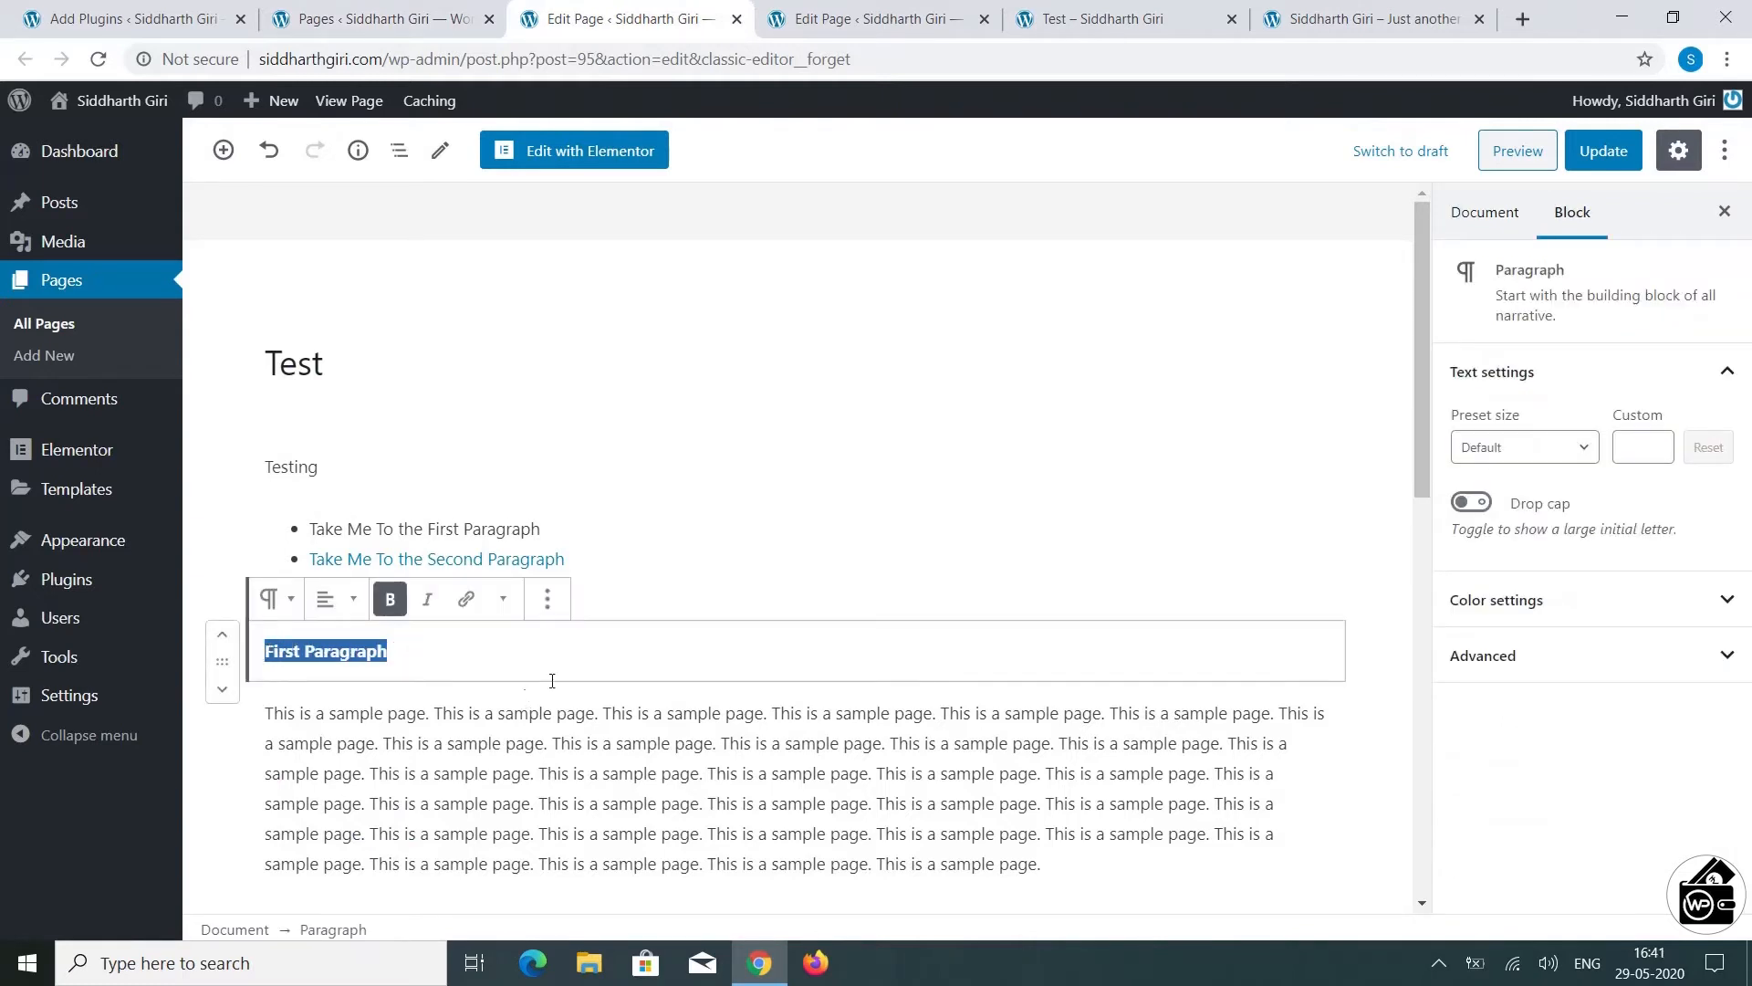
click(546, 599)
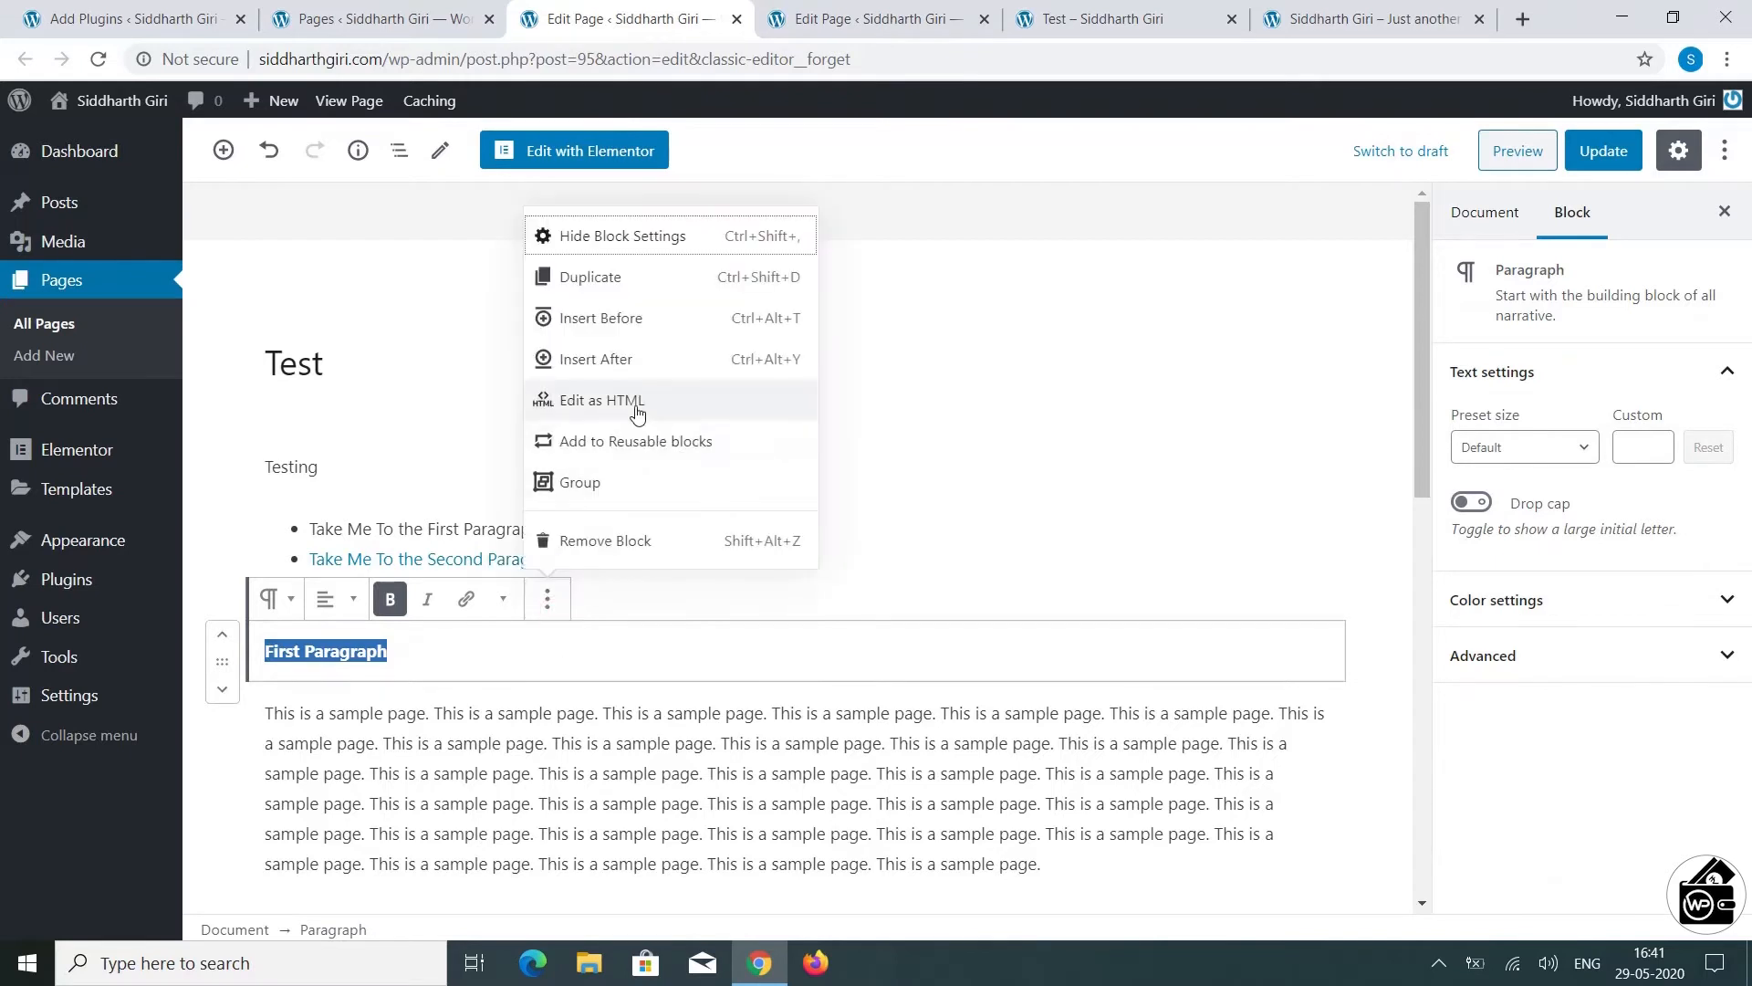
click(601, 399)
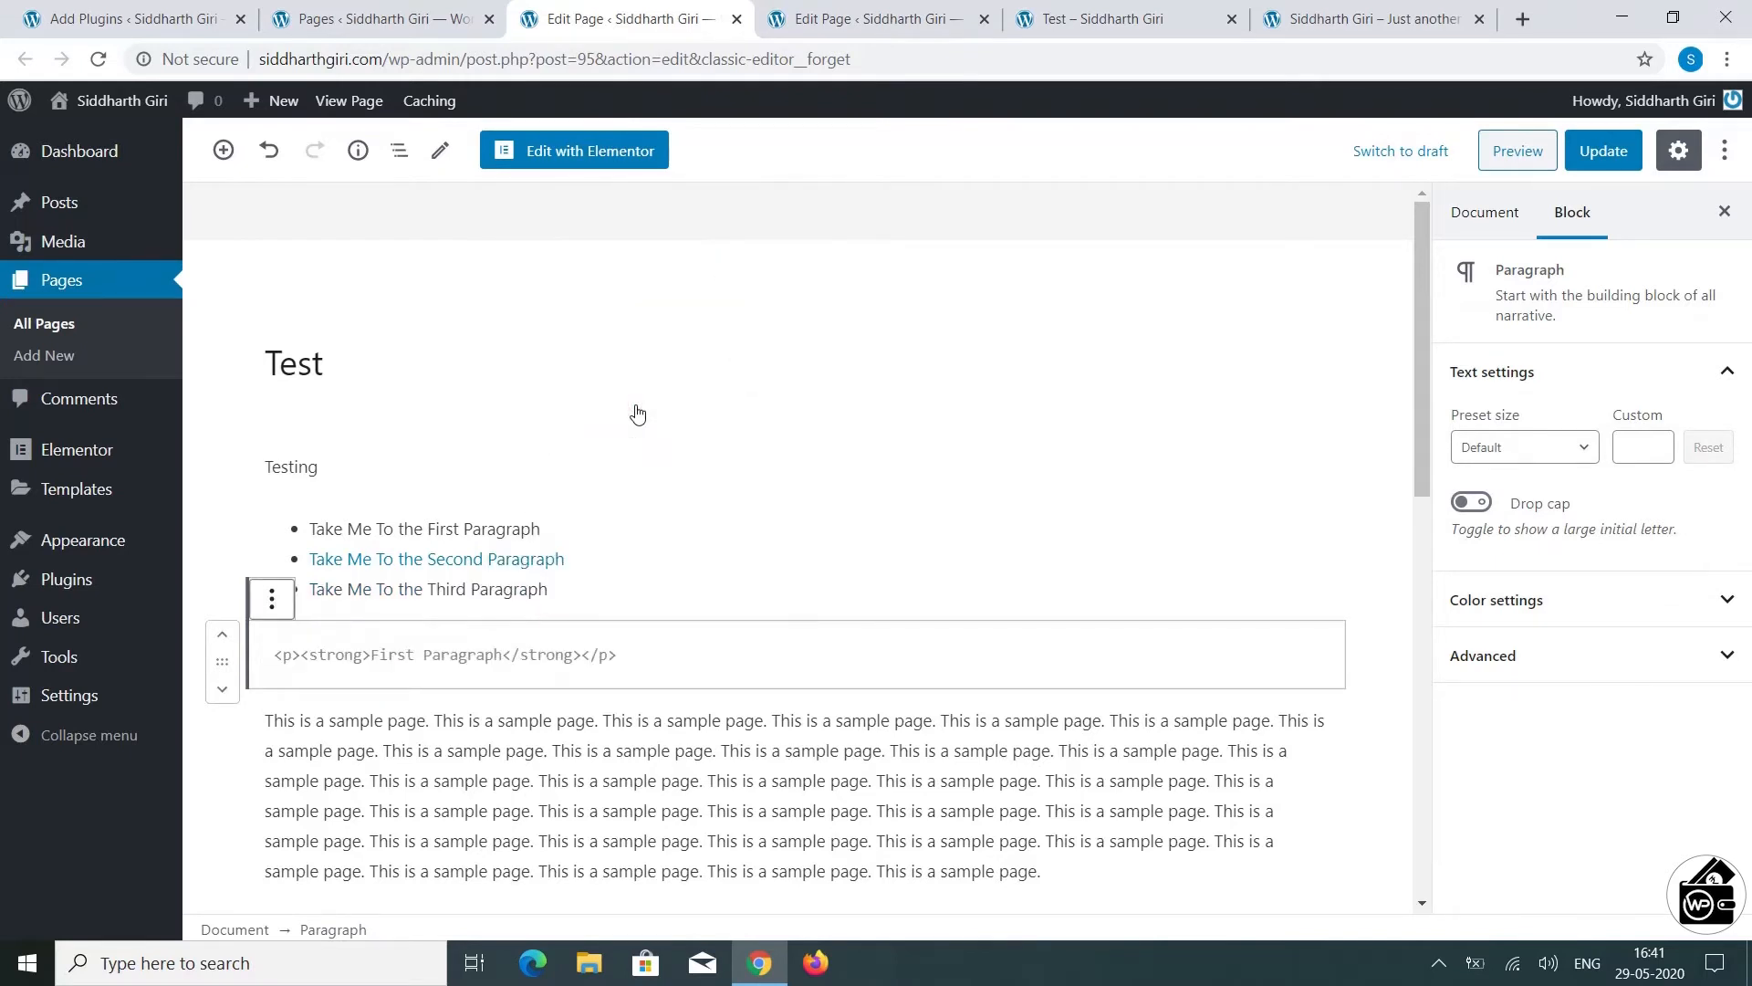
Step: Add id="First" to the paragraph's <p> tag and update the Test page
click(288, 656)
text( id=)
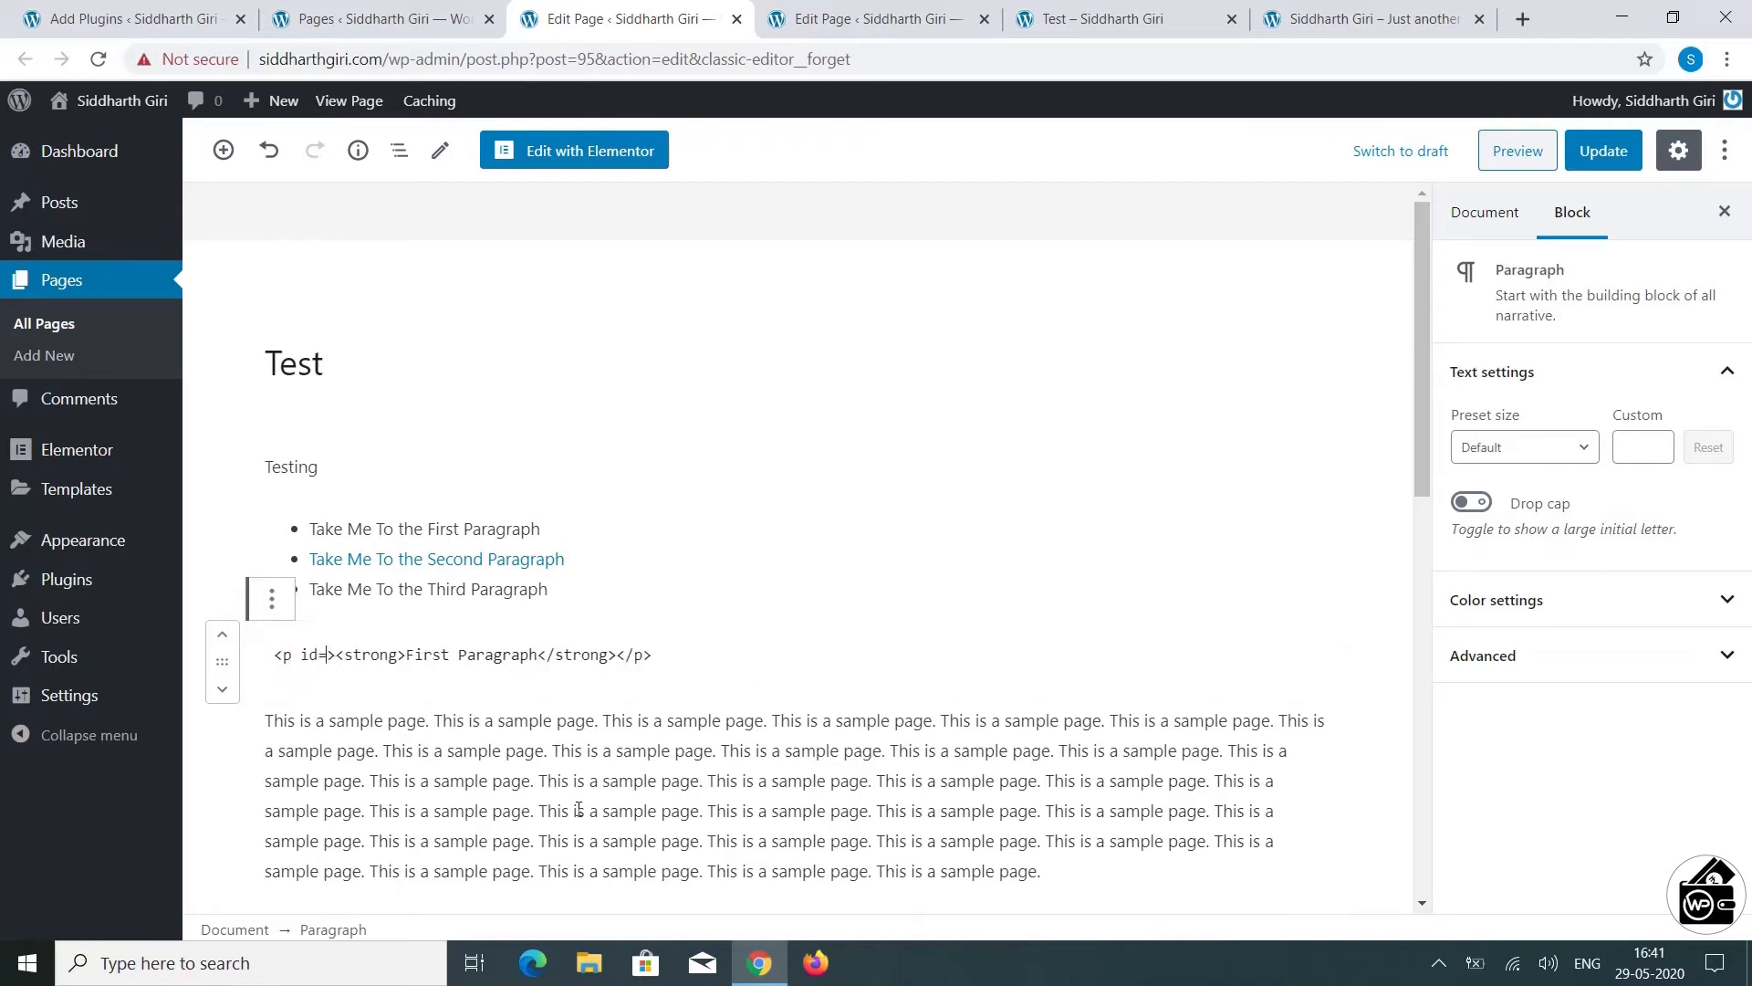
text(")
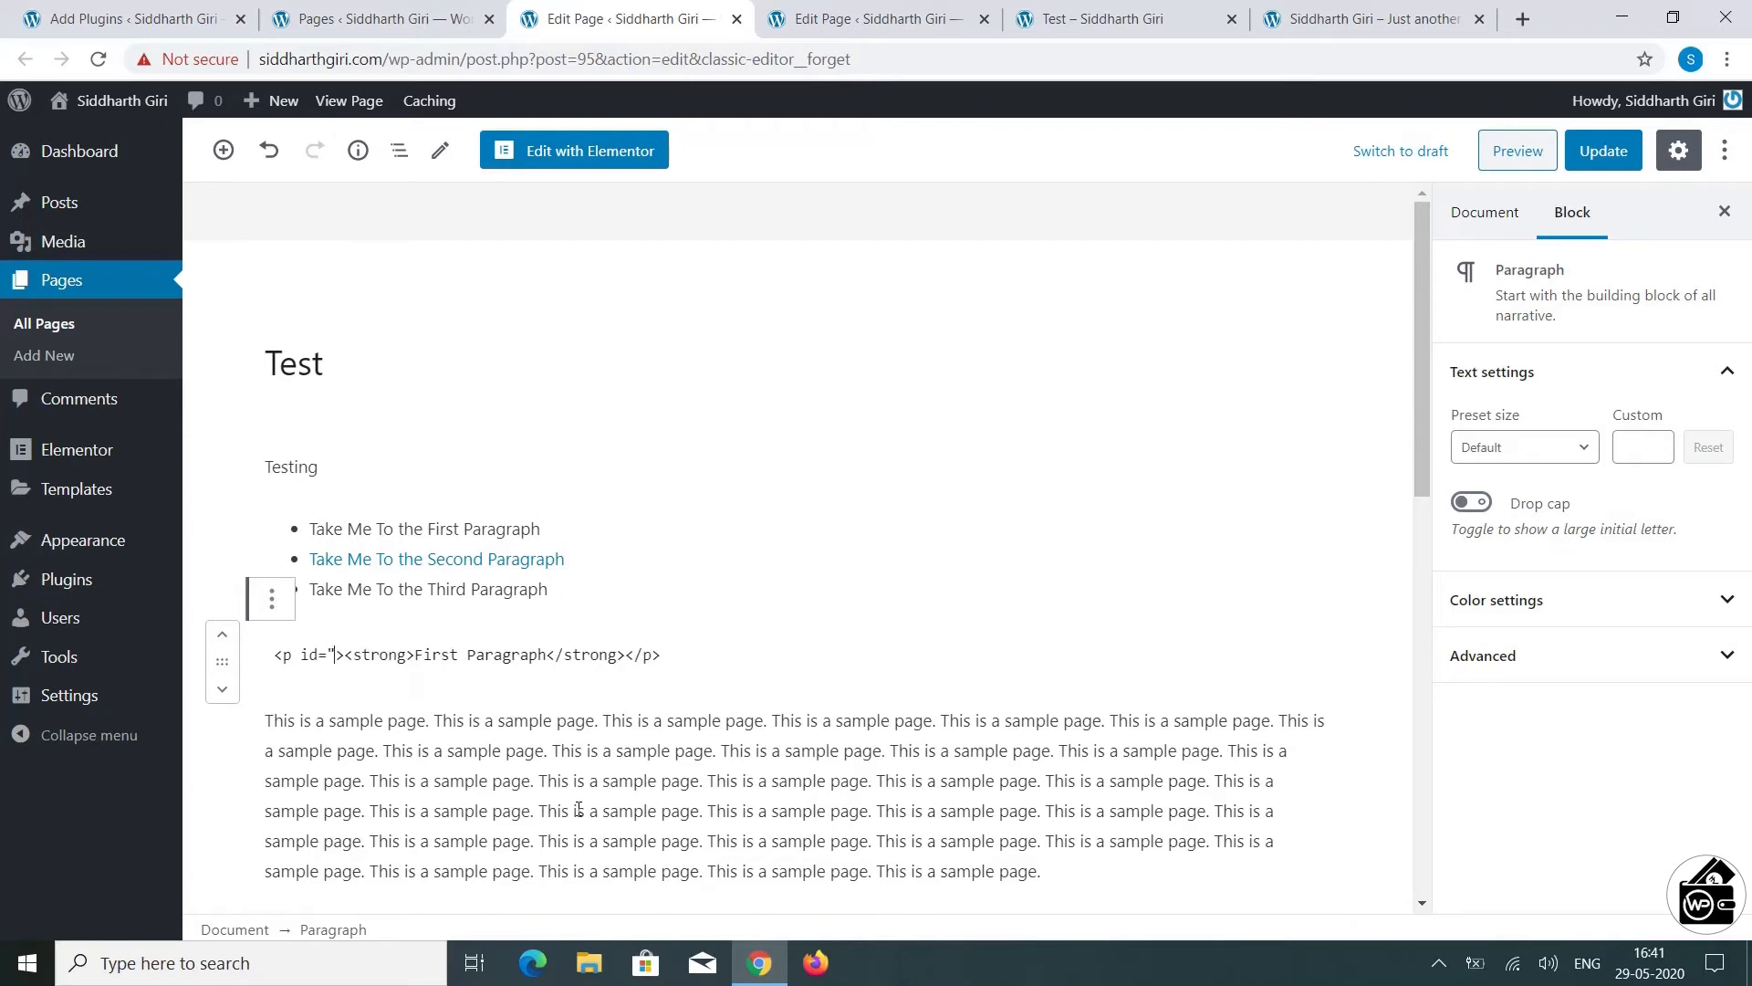
text(Inside The Quotation Mark)
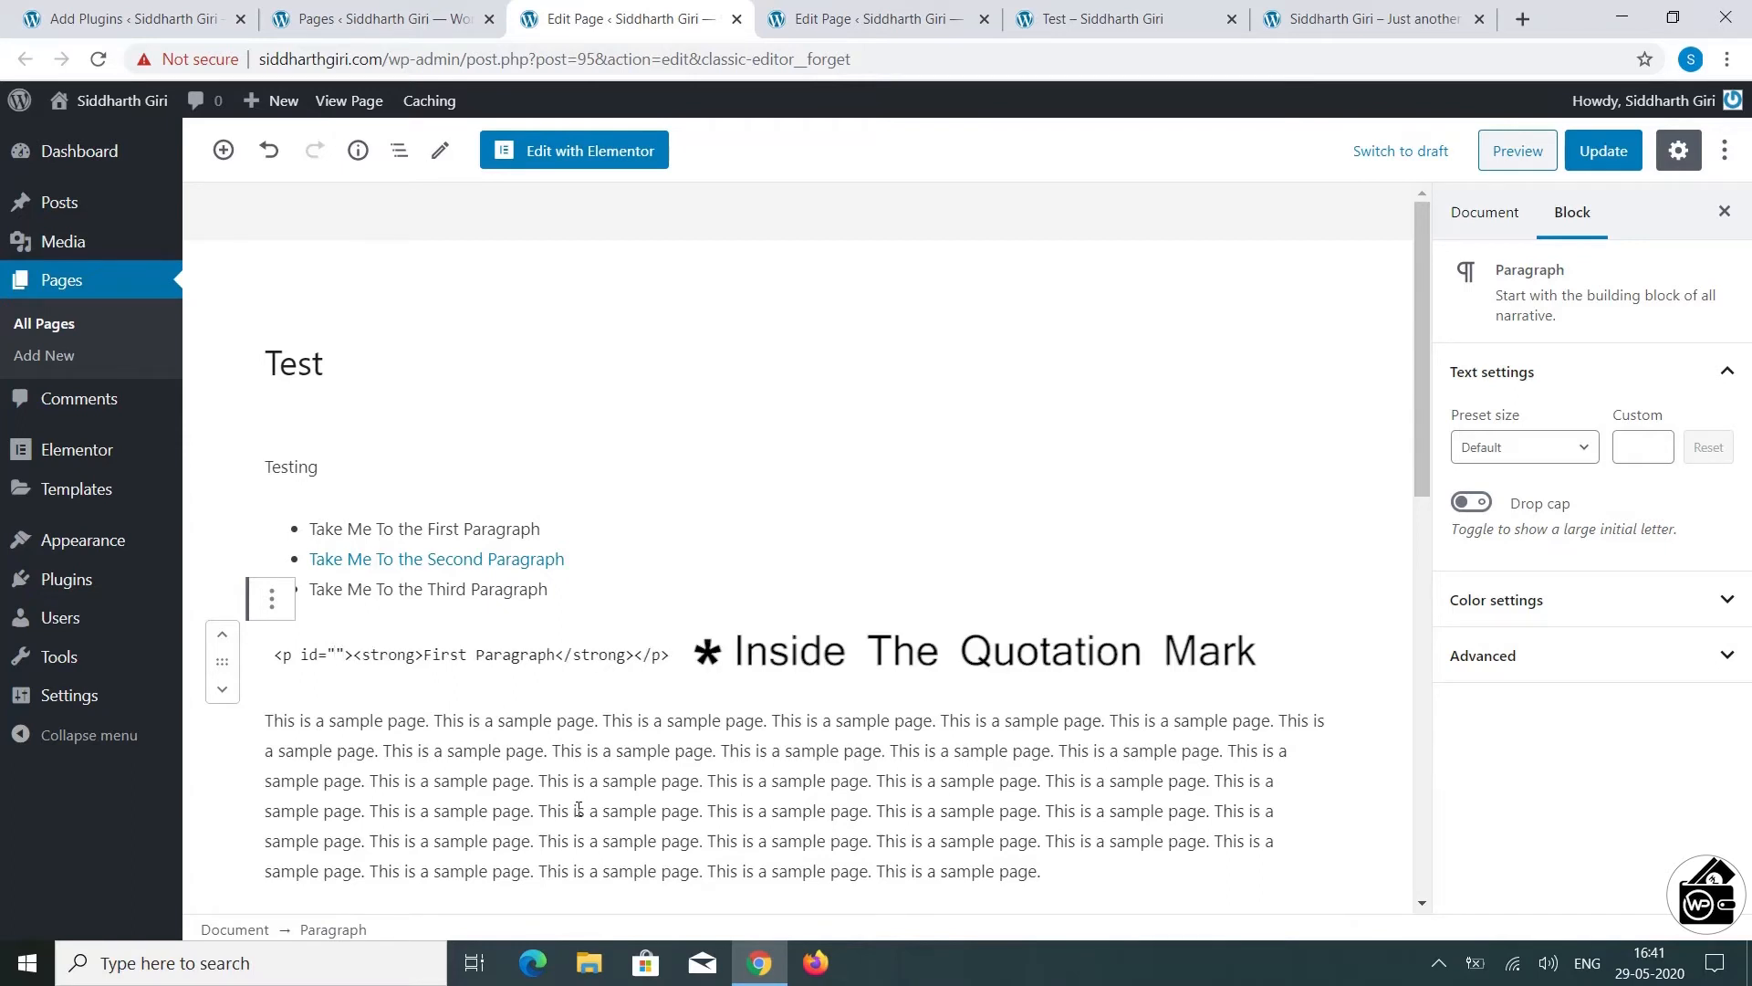
text(Fi)
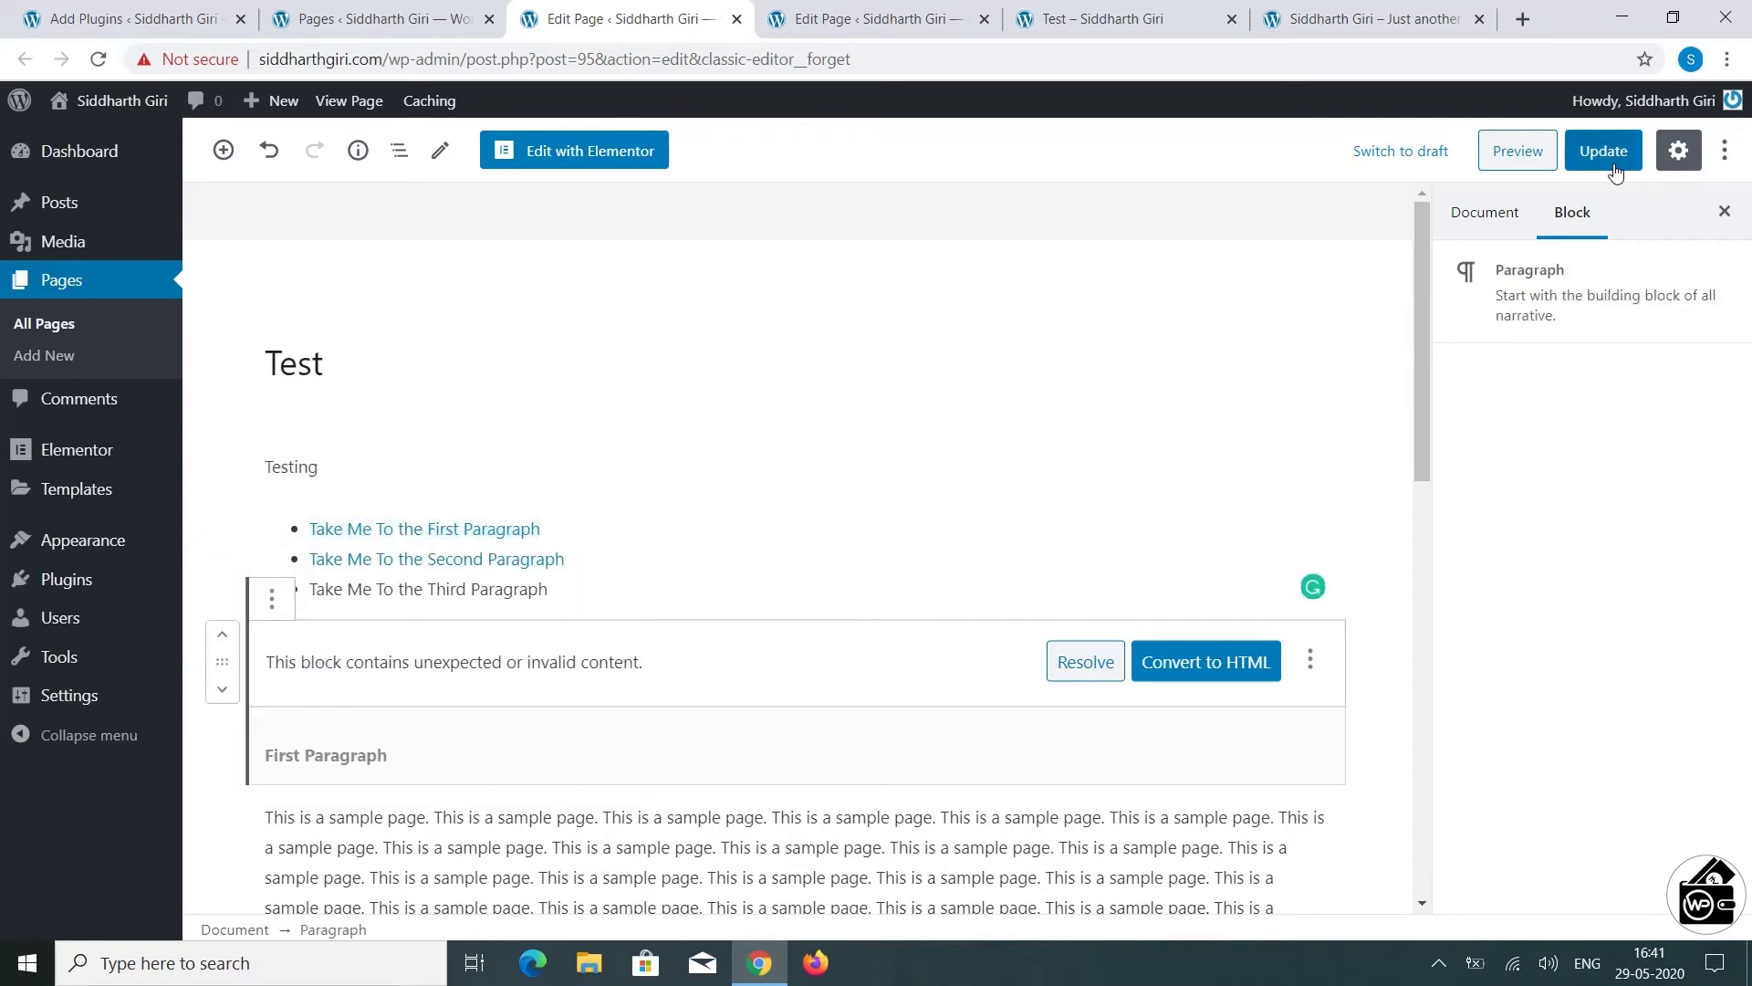
click(1601, 150)
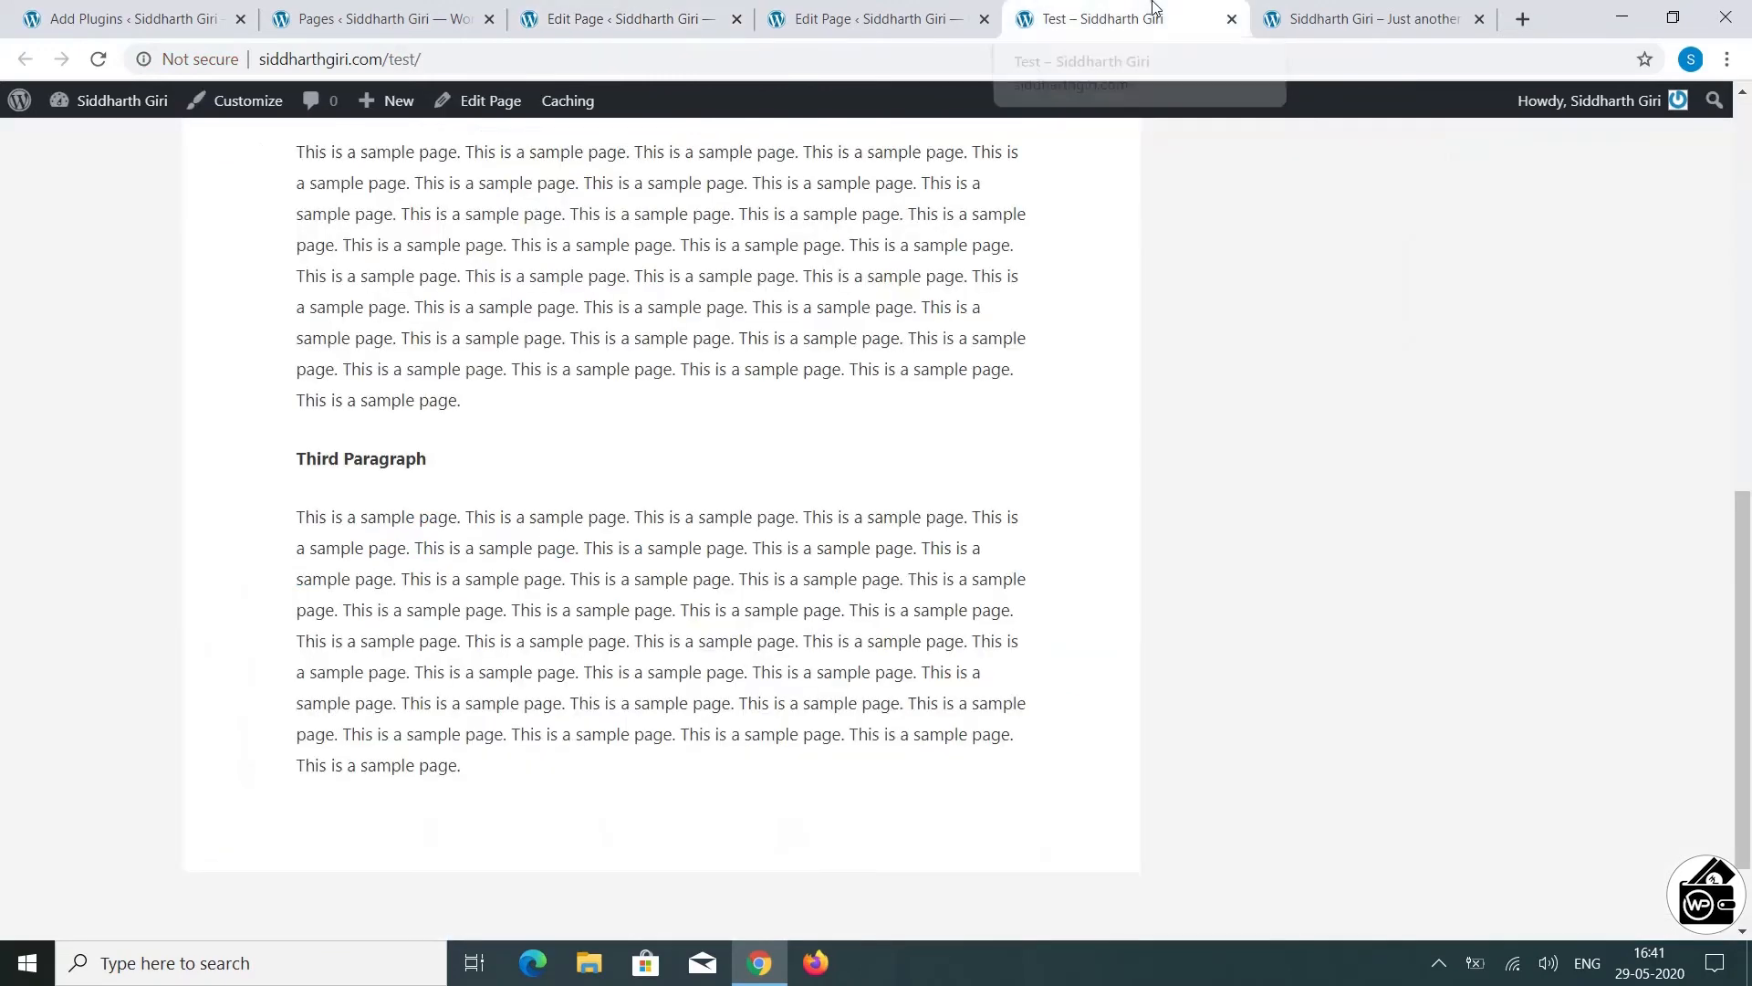
Step: Reload the live Test page so the First Paragraph link appears
click(99, 59)
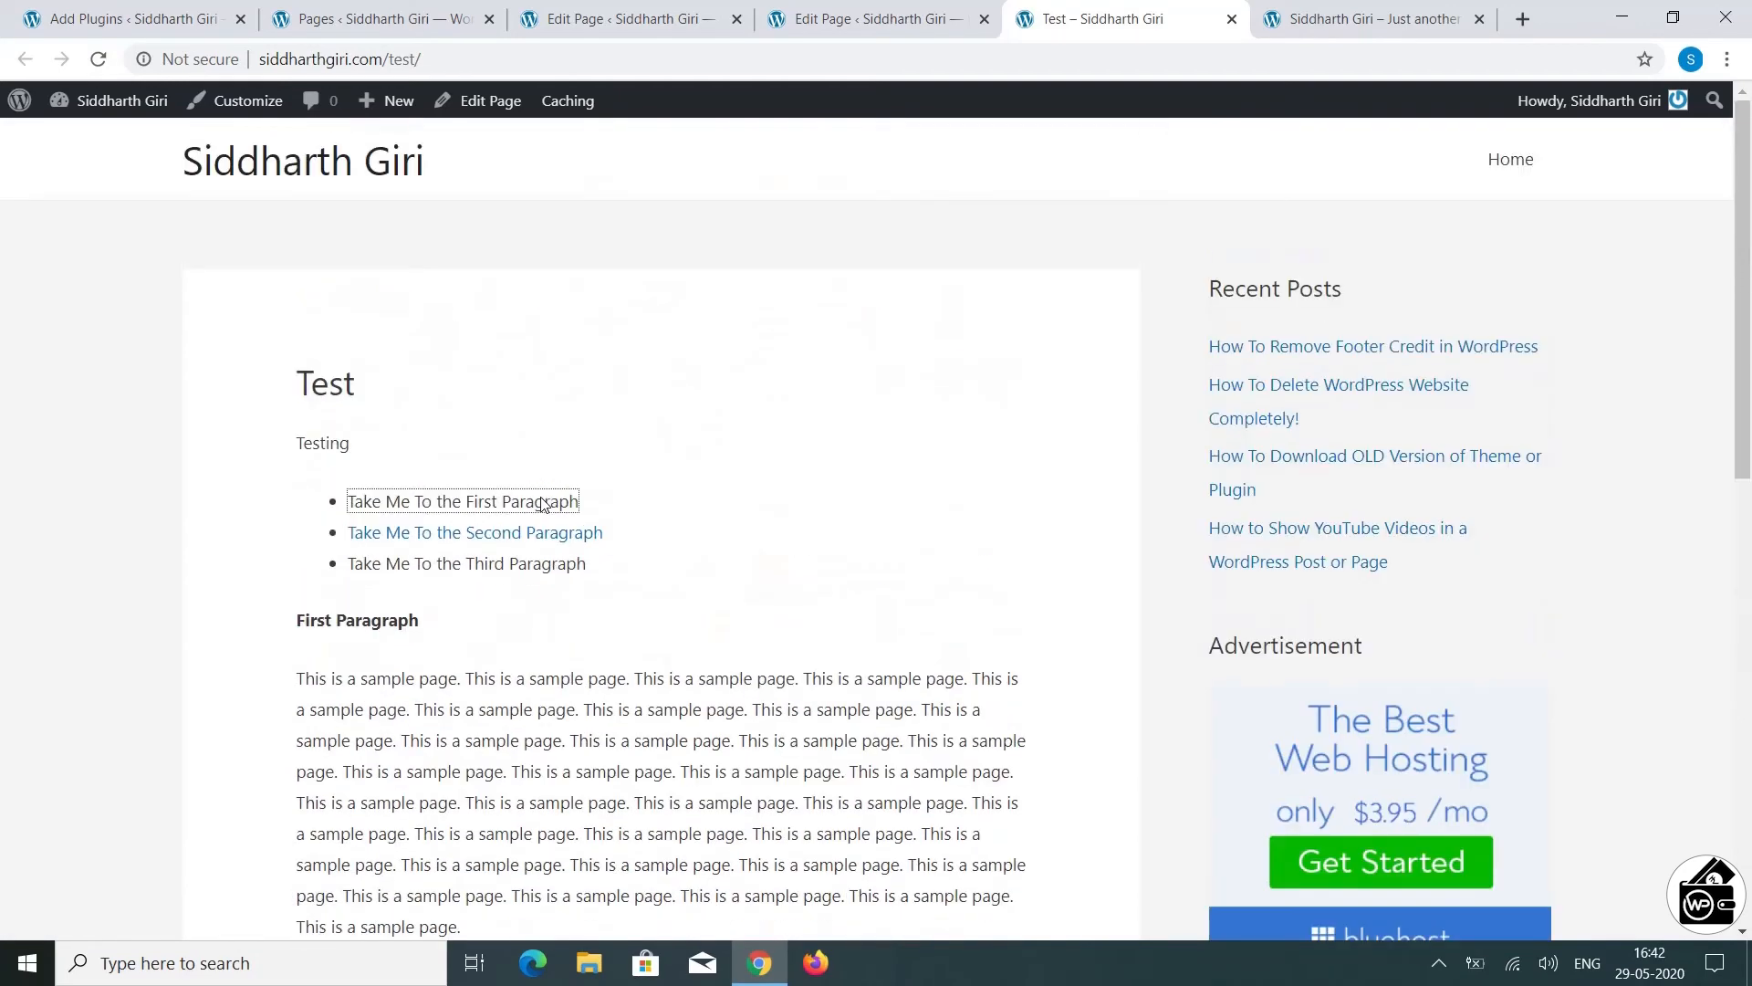
mouse_move(1361, 170)
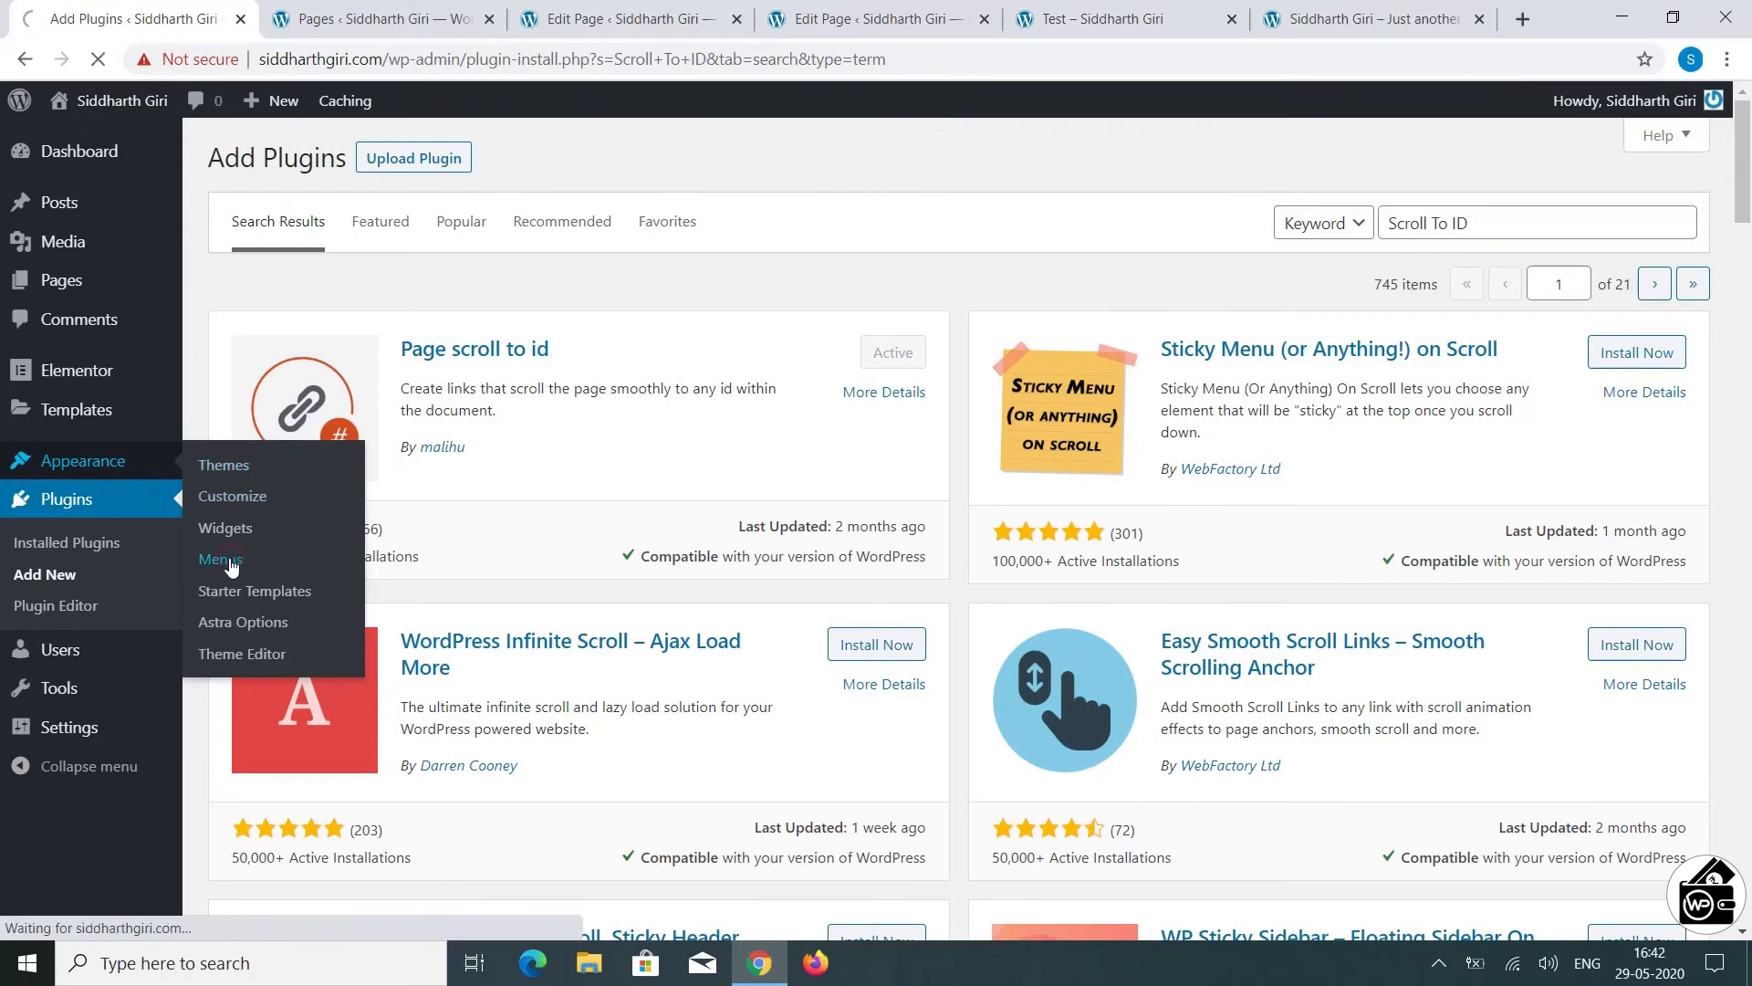
Step: In Appearance > Menus, add a custom link 'Second Paragraph' pointing to #Second to the menu
click(220, 559)
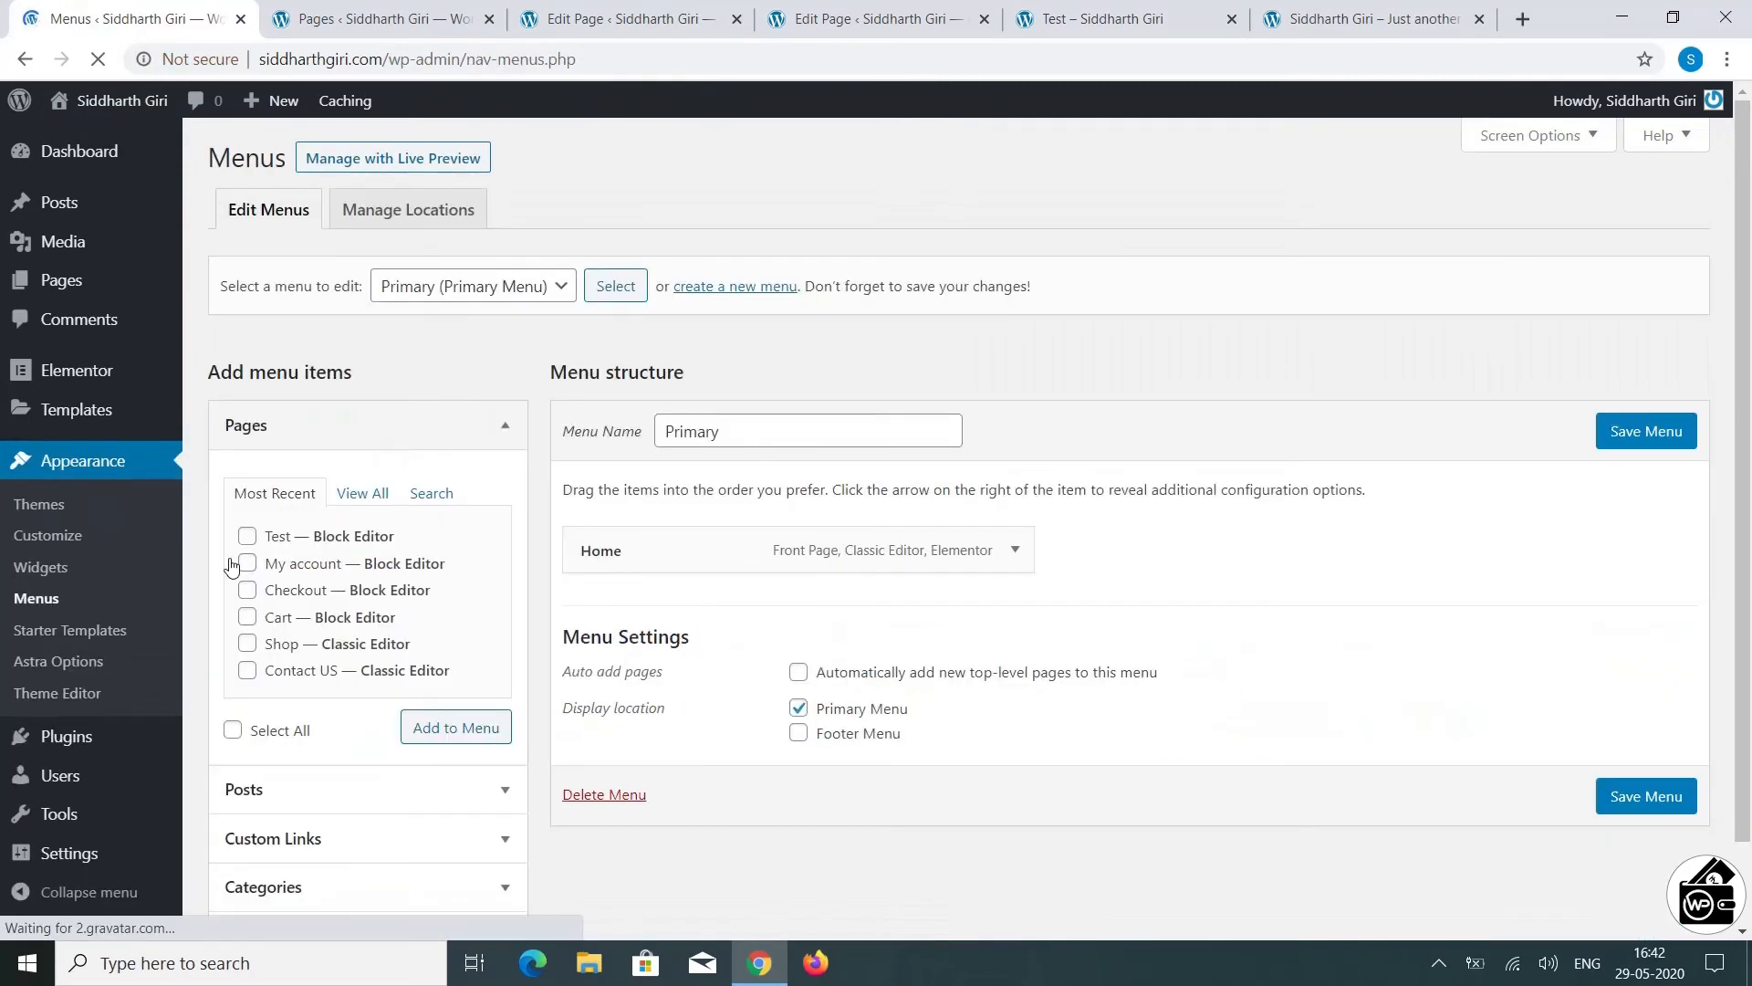
click(471, 284)
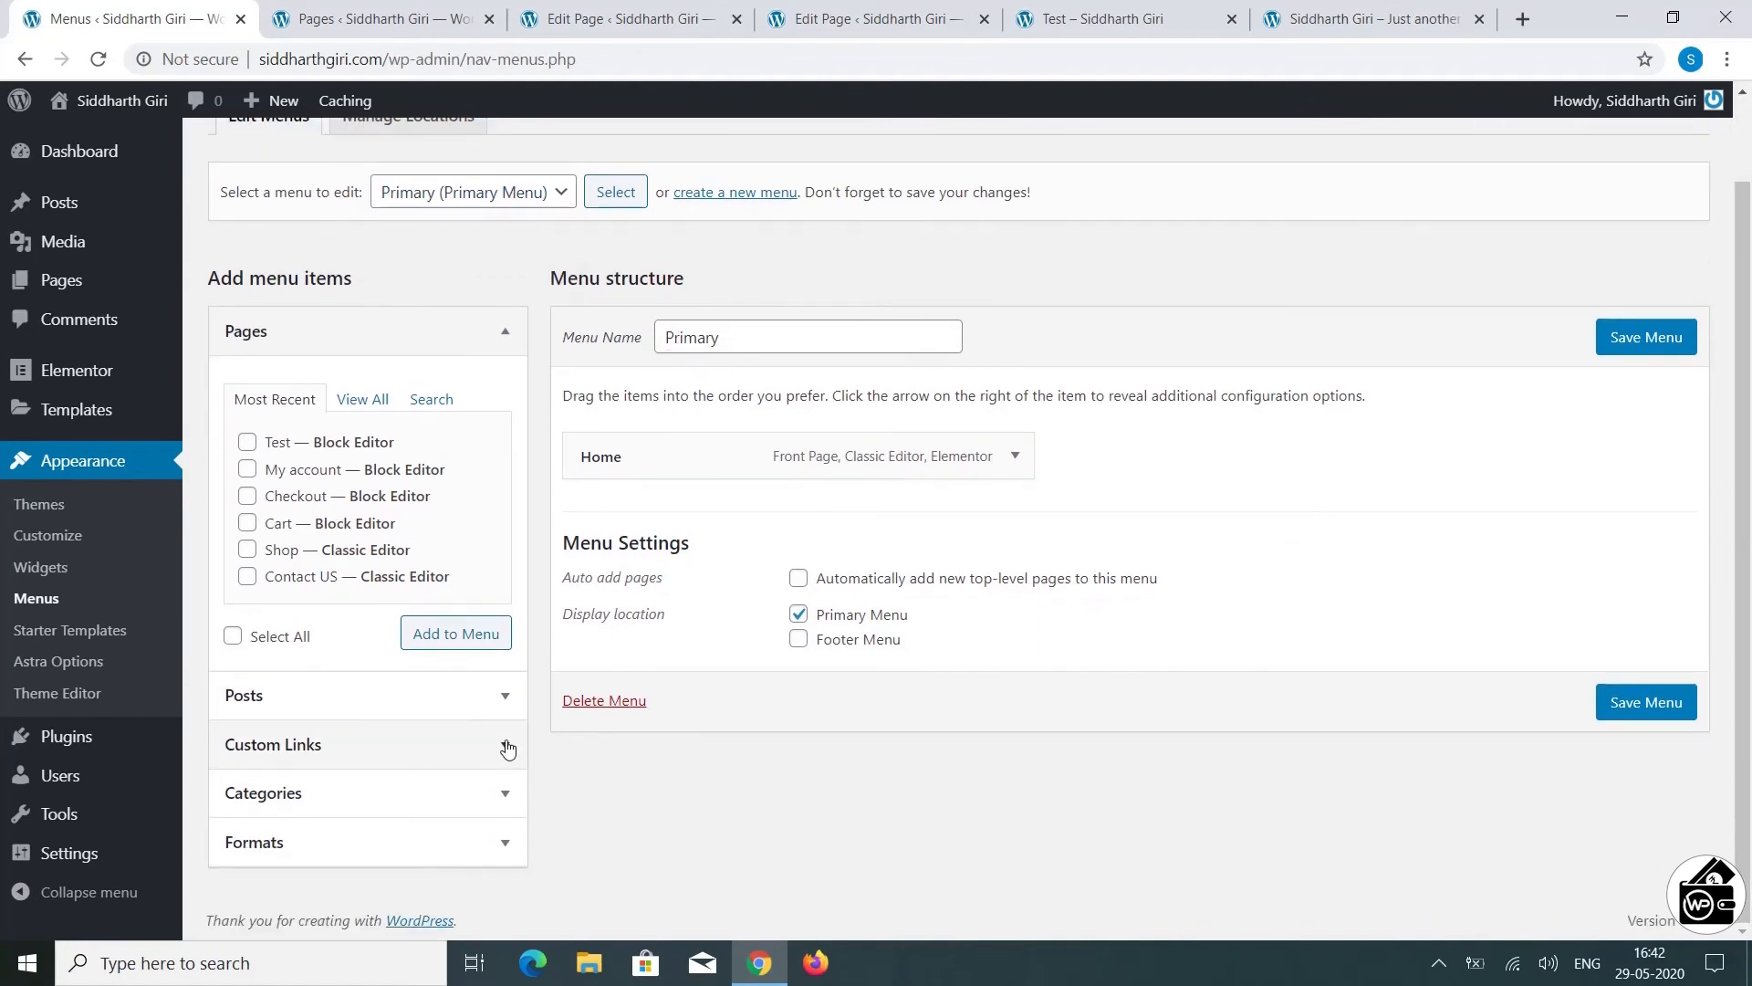
click(272, 745)
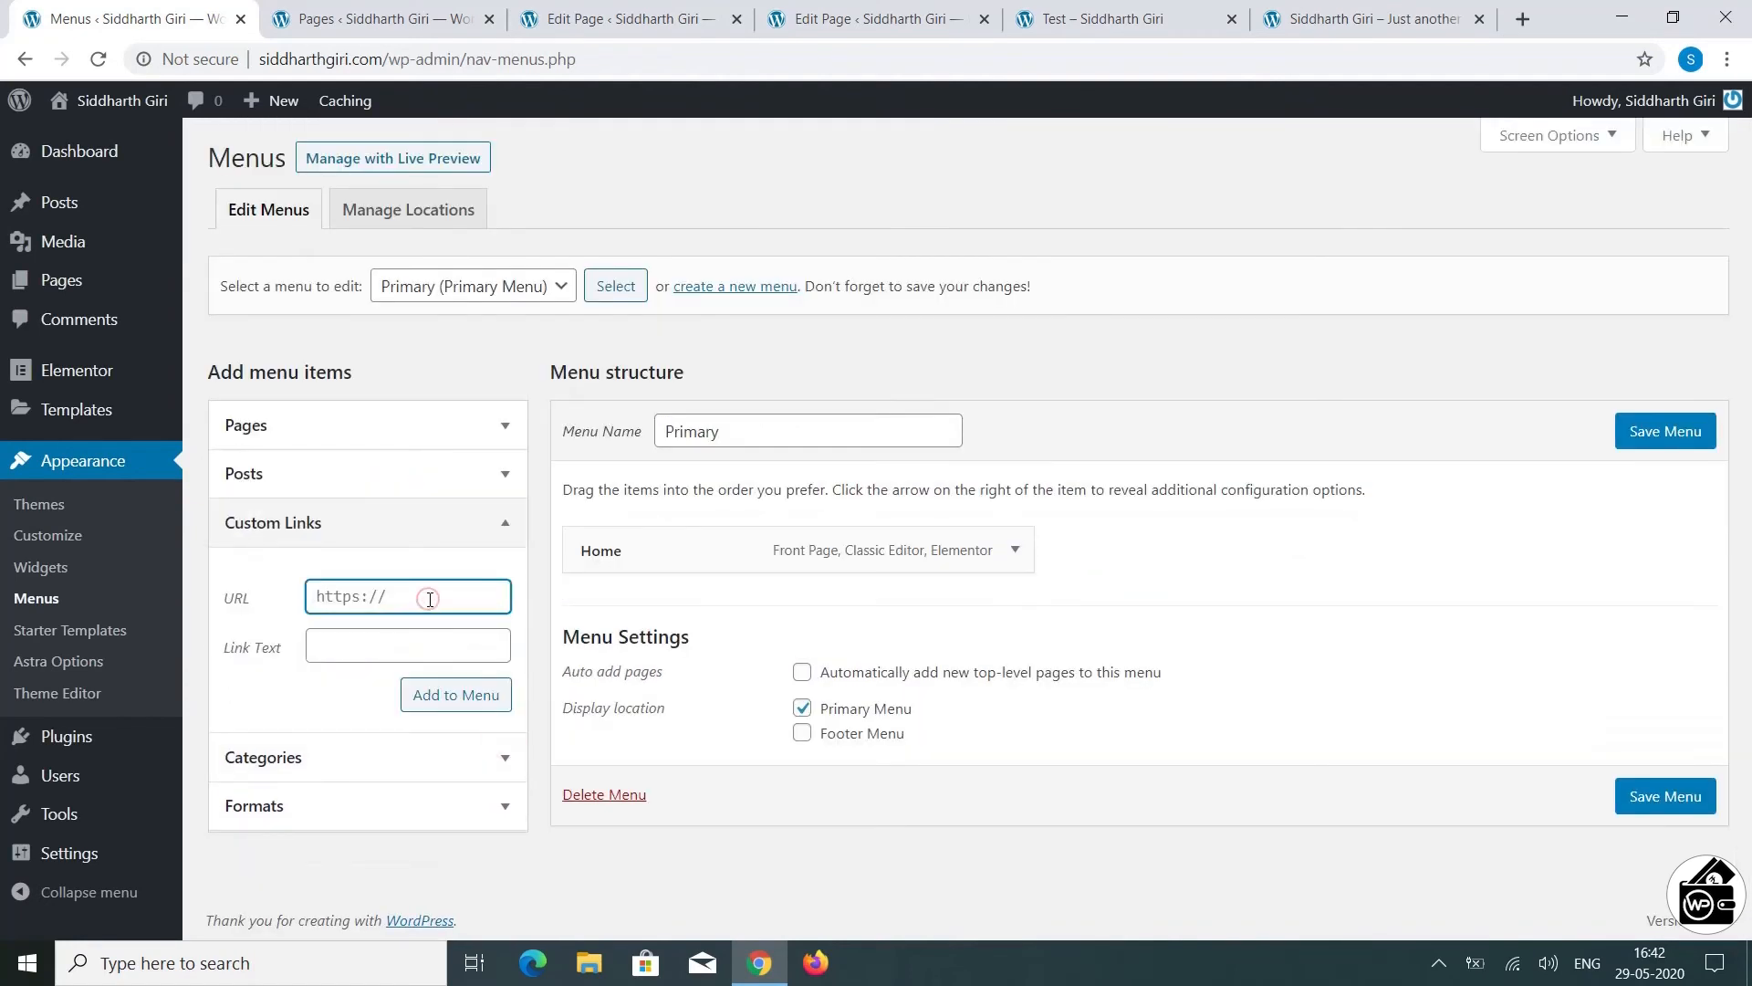
text(#Se)
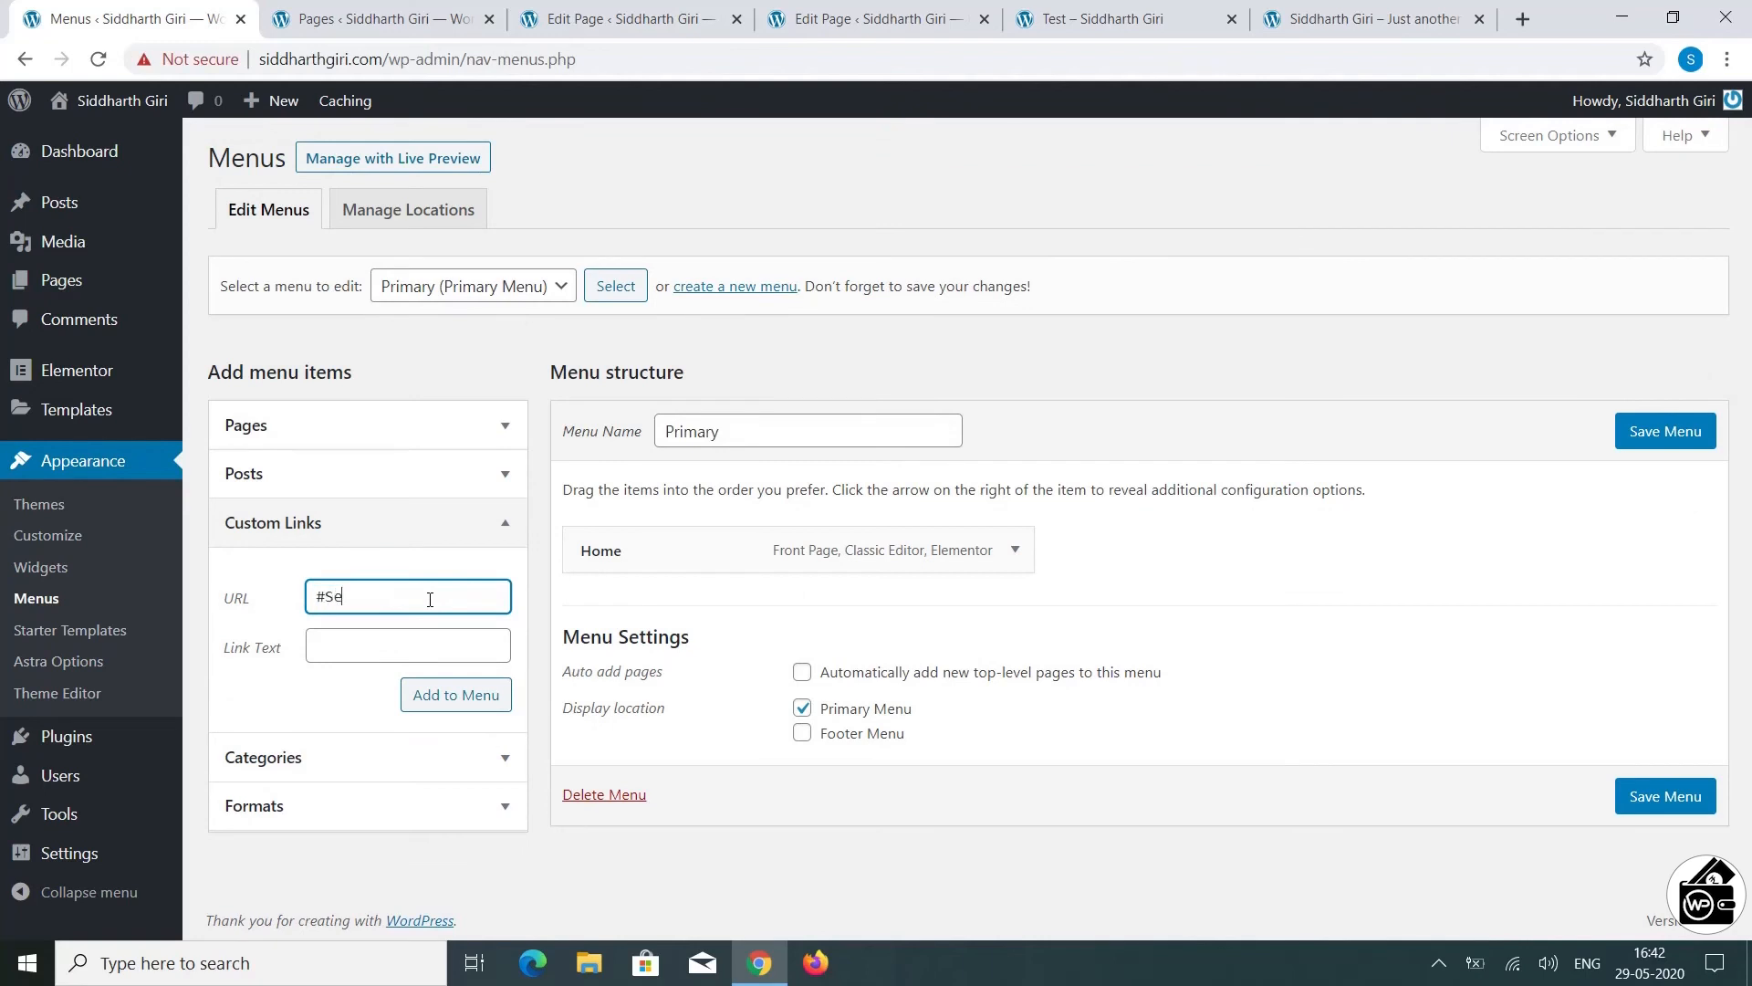
click(407, 644)
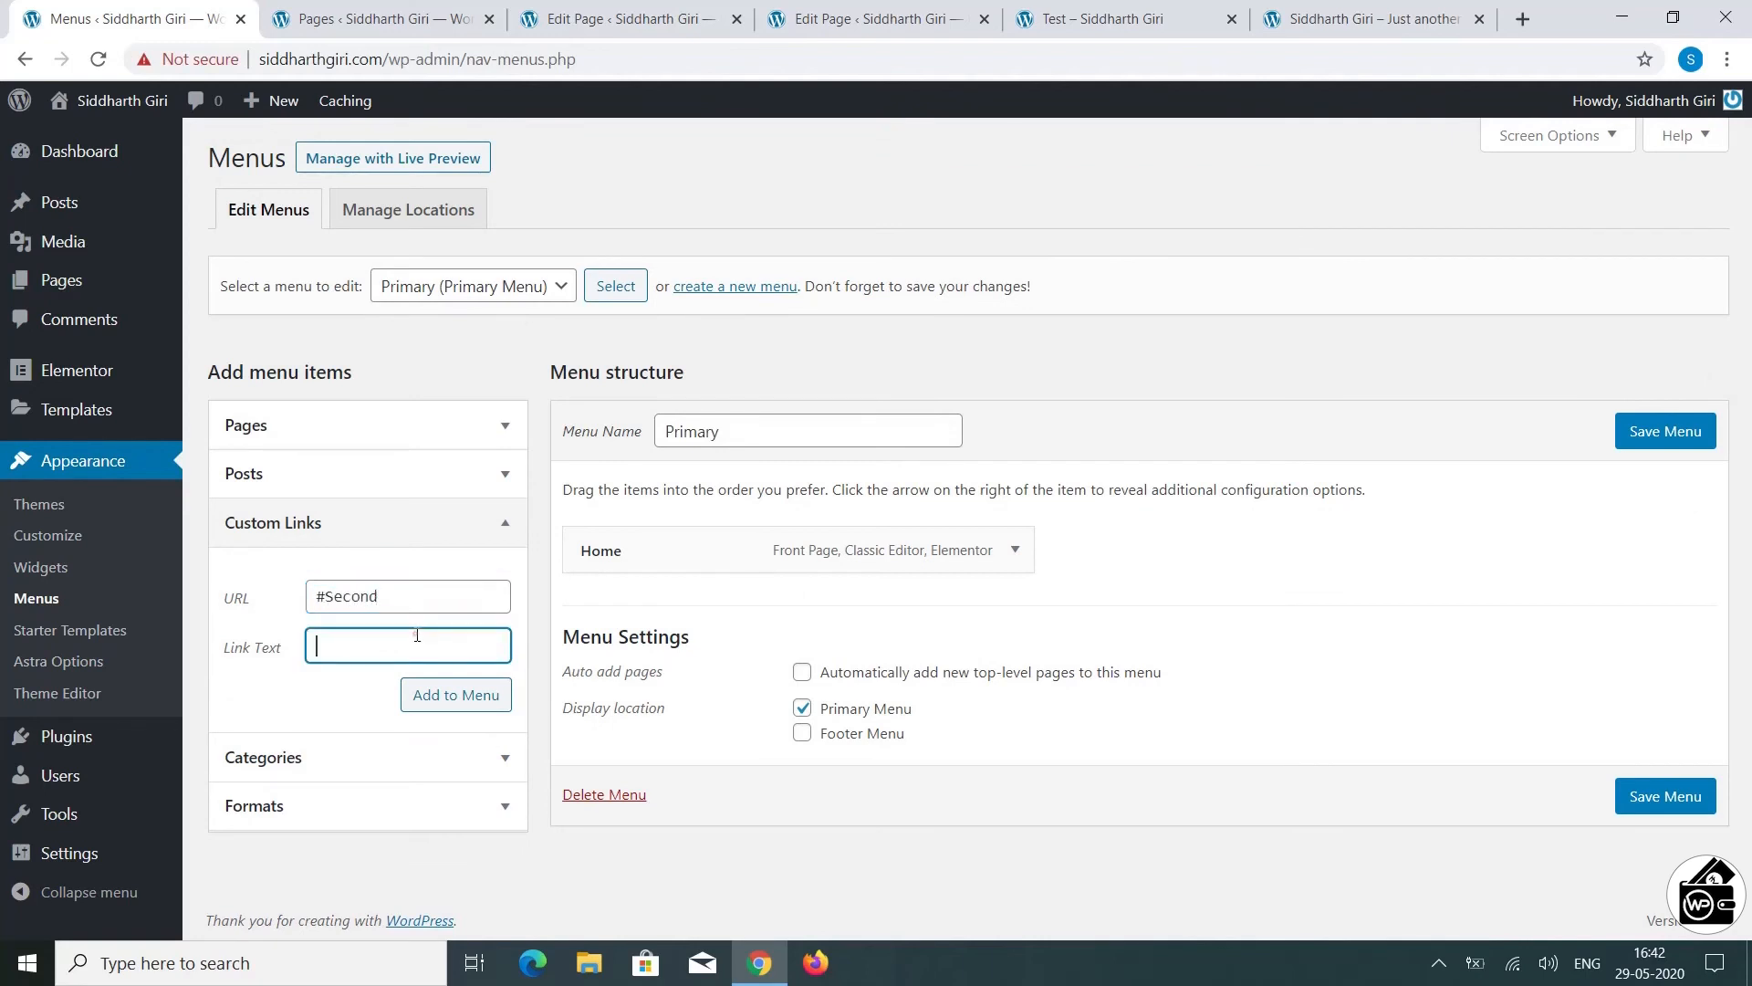
text(Second Paragraph)
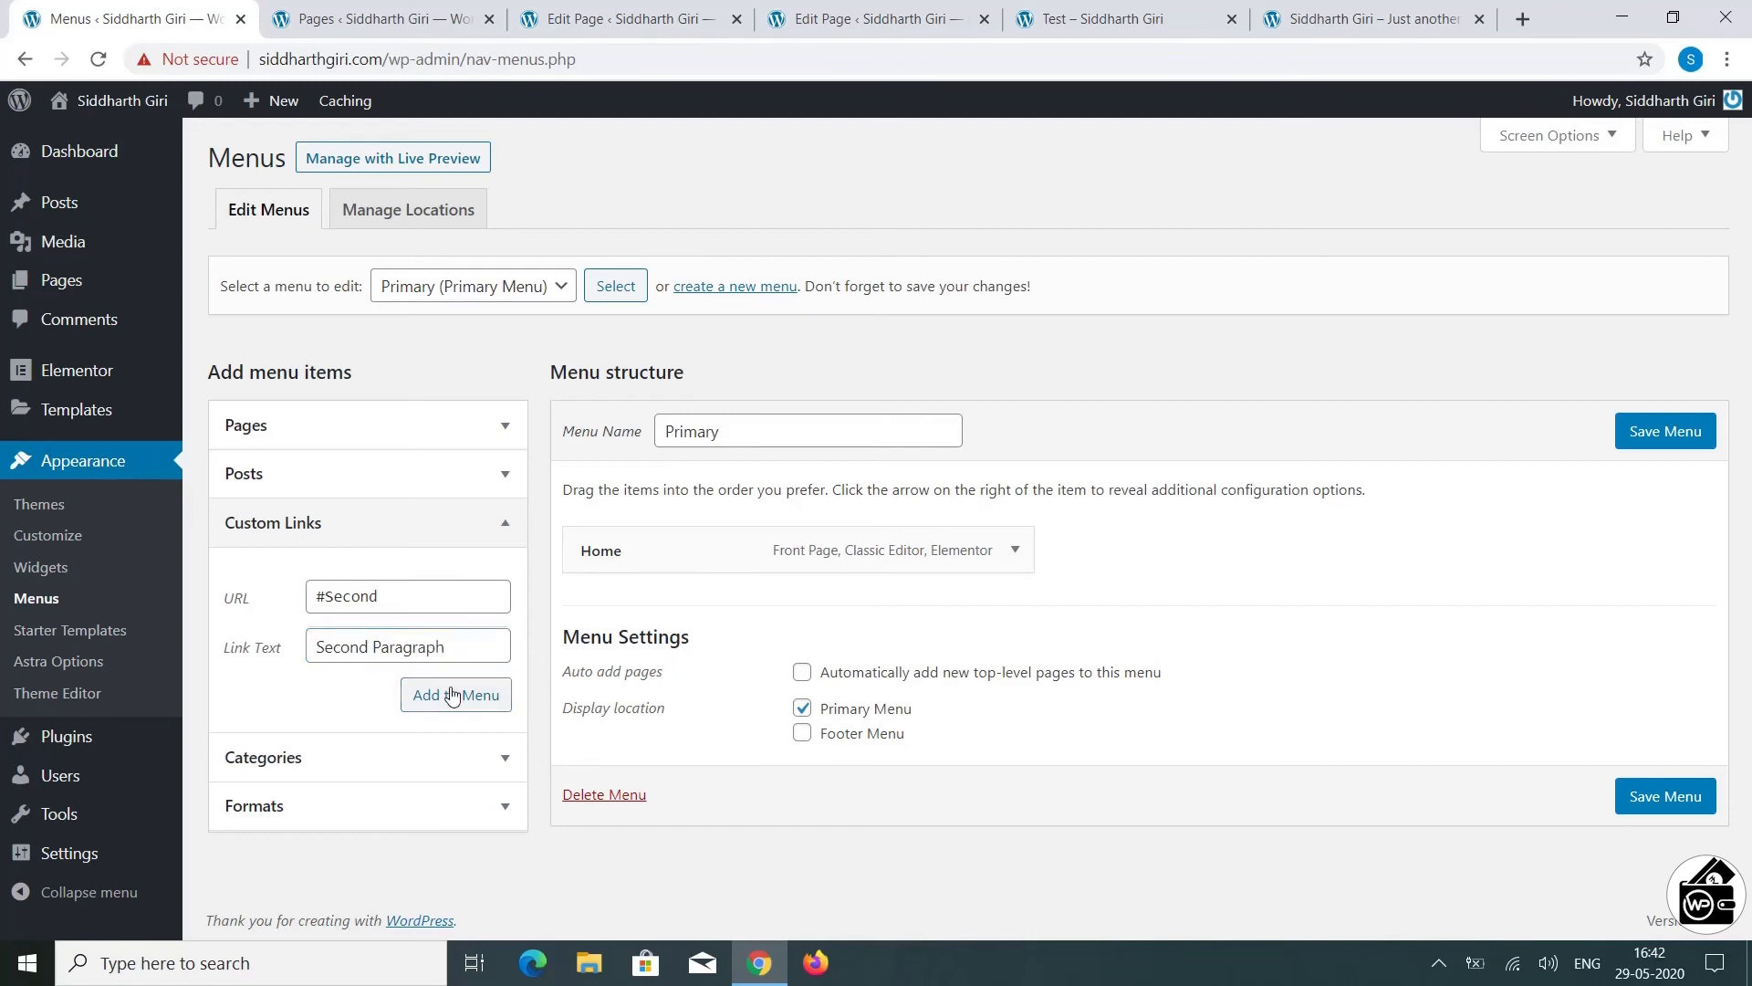
click(454, 694)
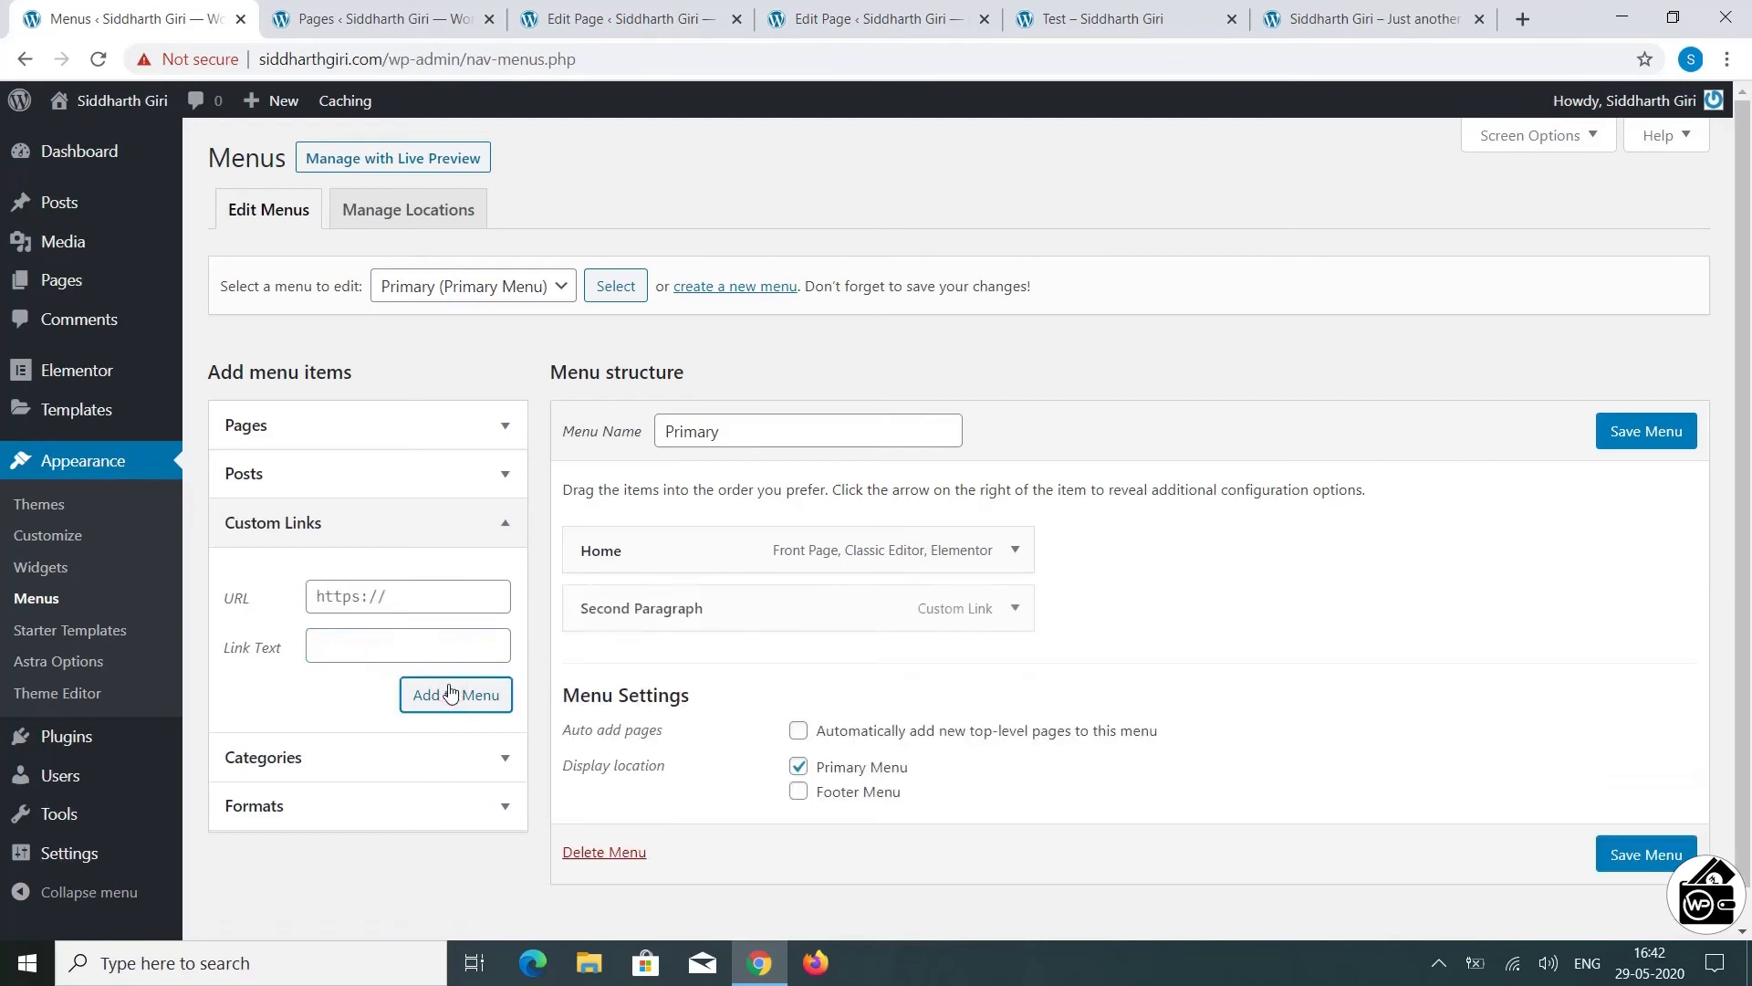
Step: Save the Primary menu and switch to the live Test page
click(1644, 431)
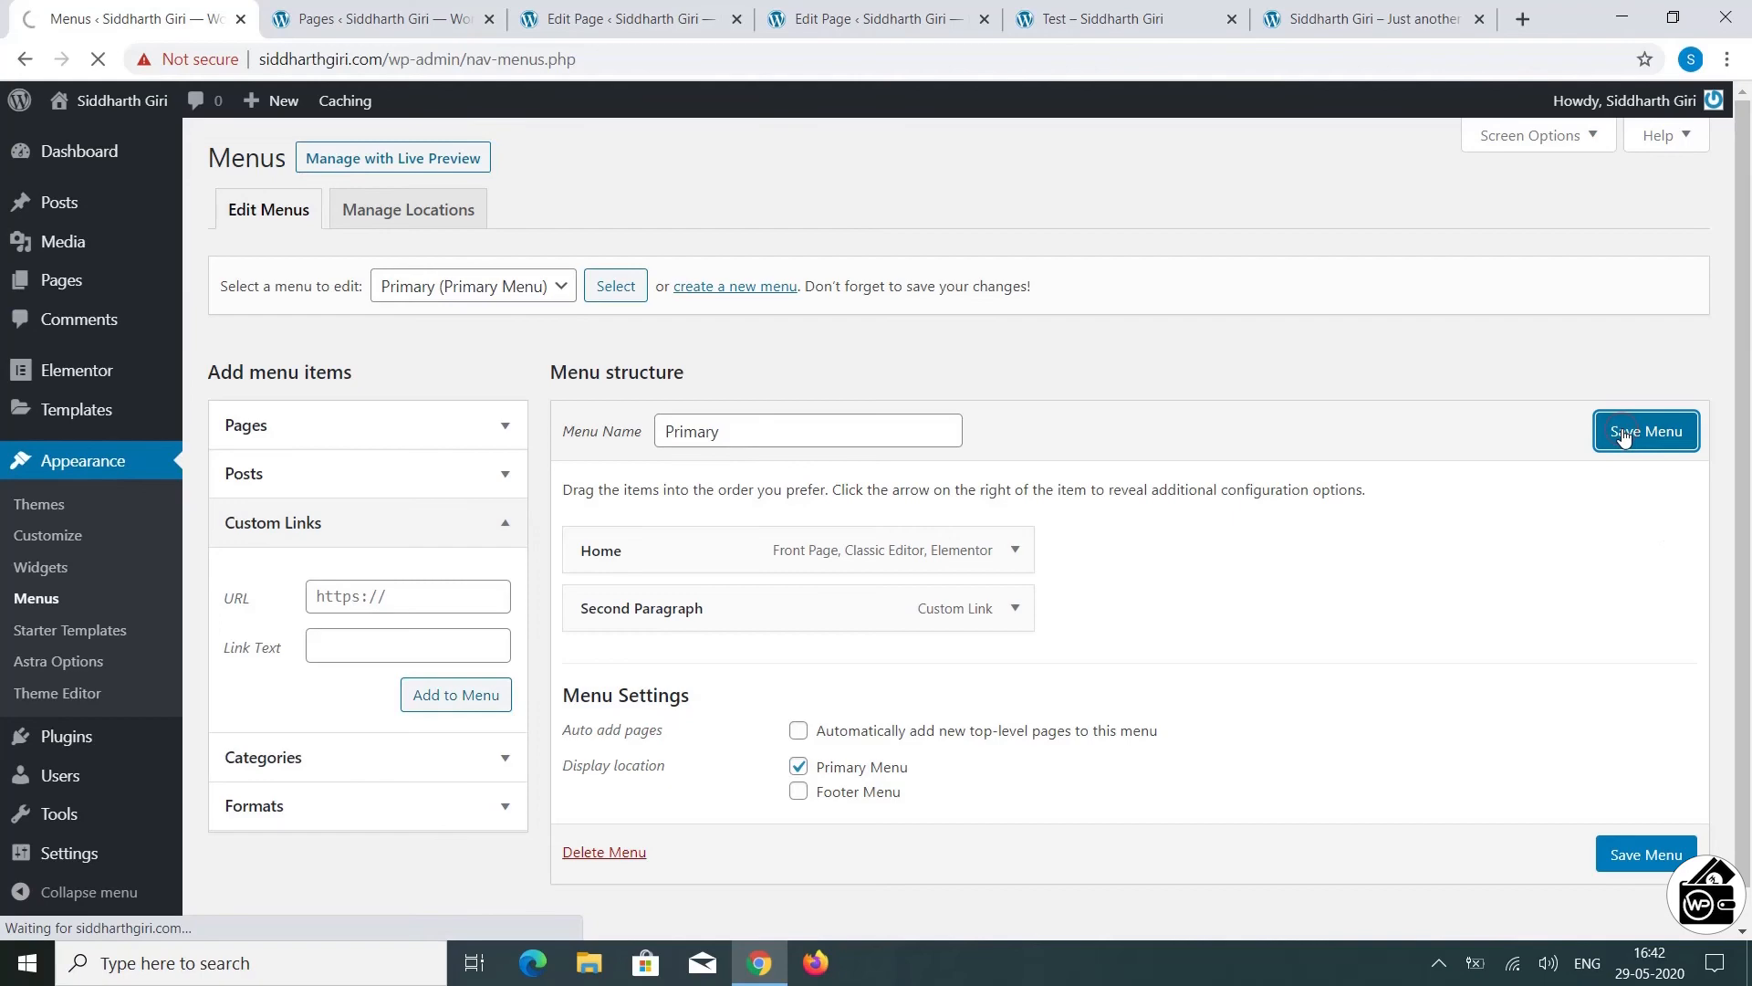
click(1645, 431)
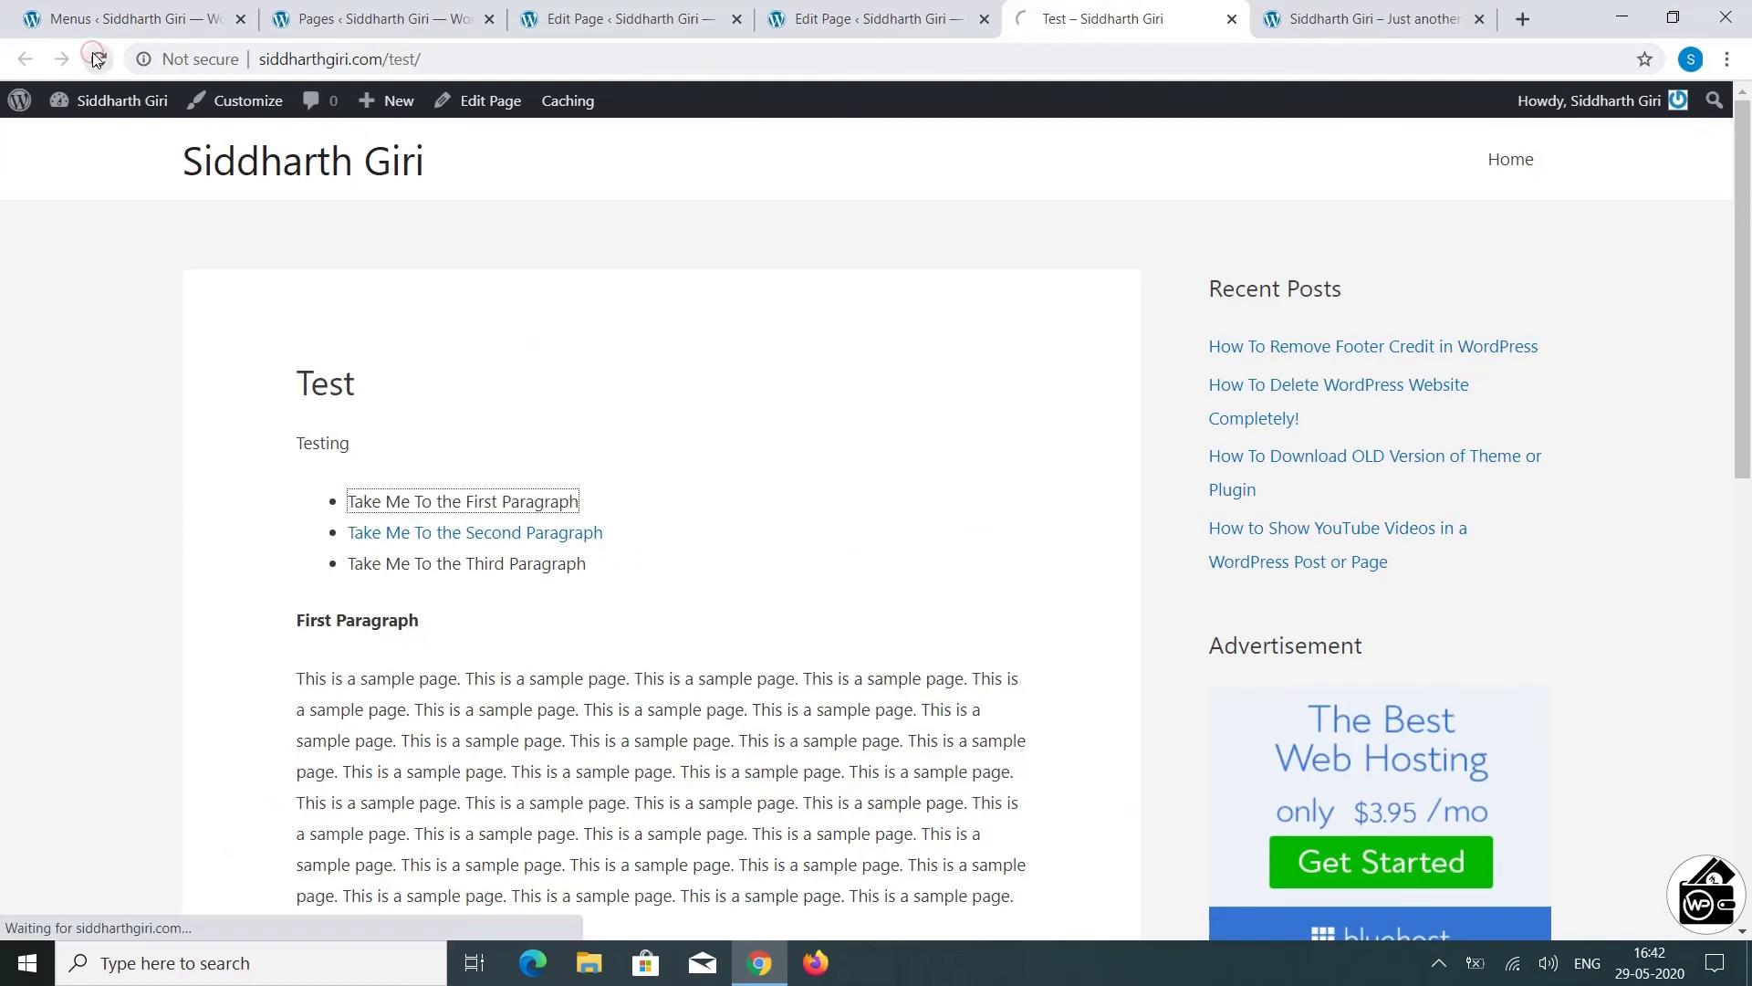
Step: Reload the live Test page and scroll down to the Third Paragraph
click(96, 59)
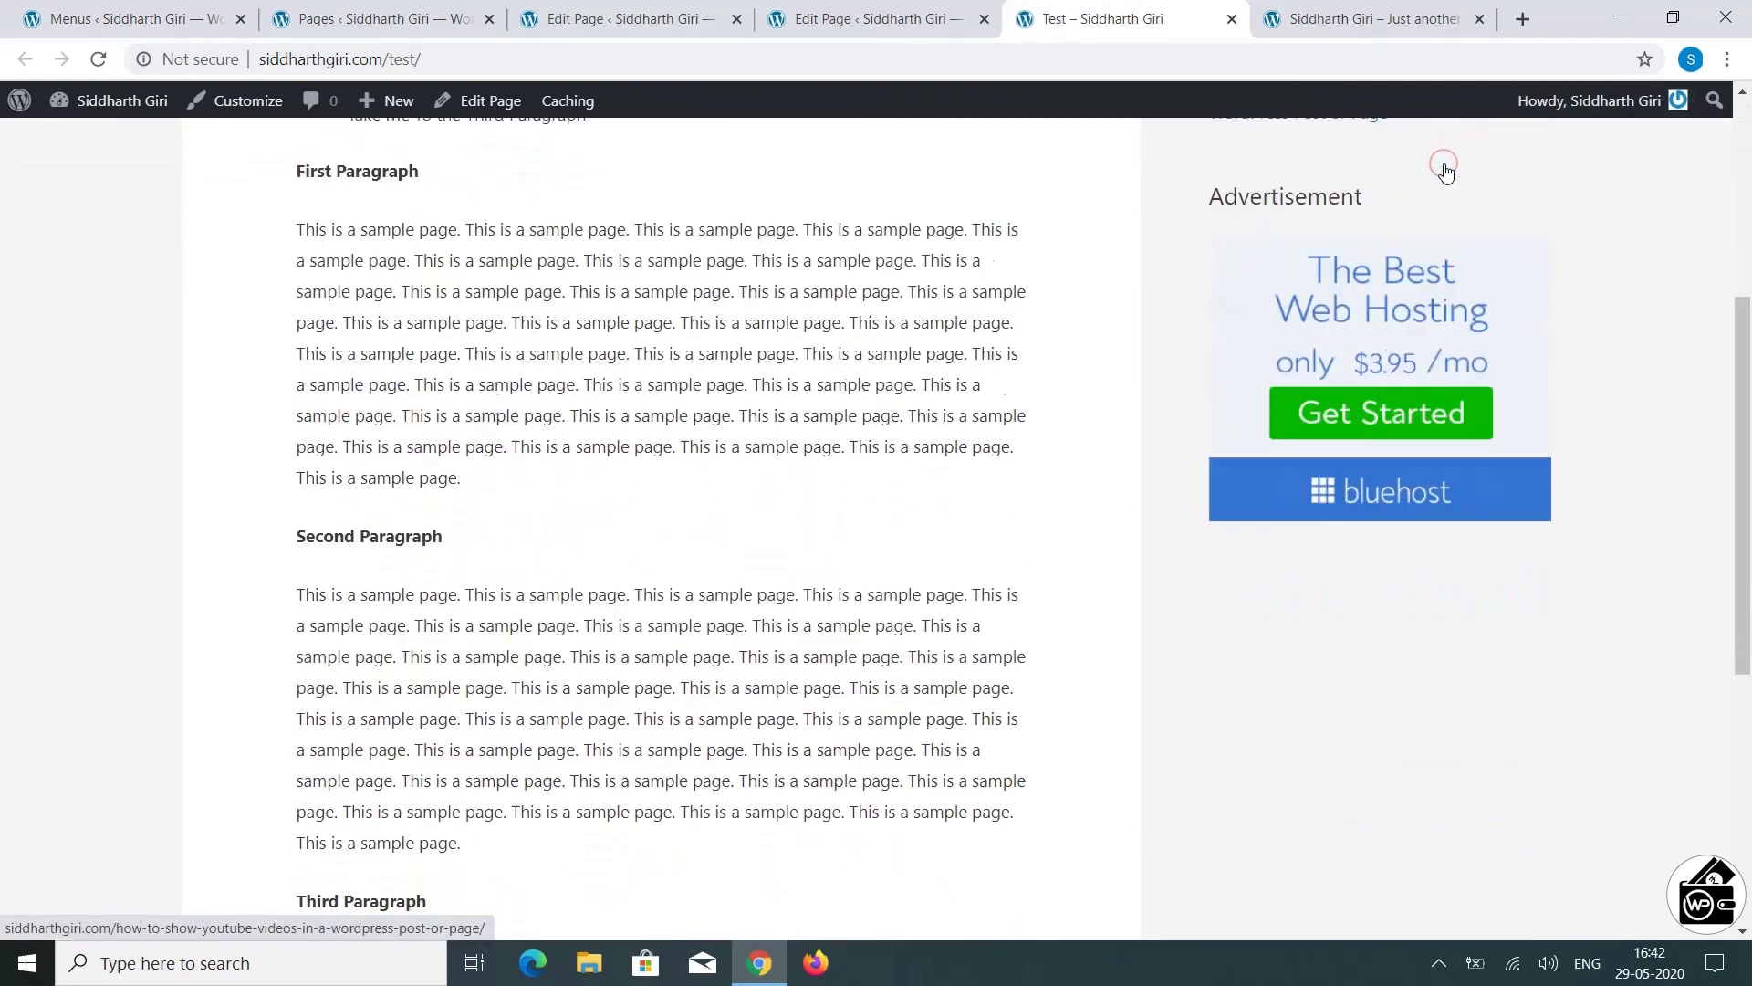
scroll(down, 3)
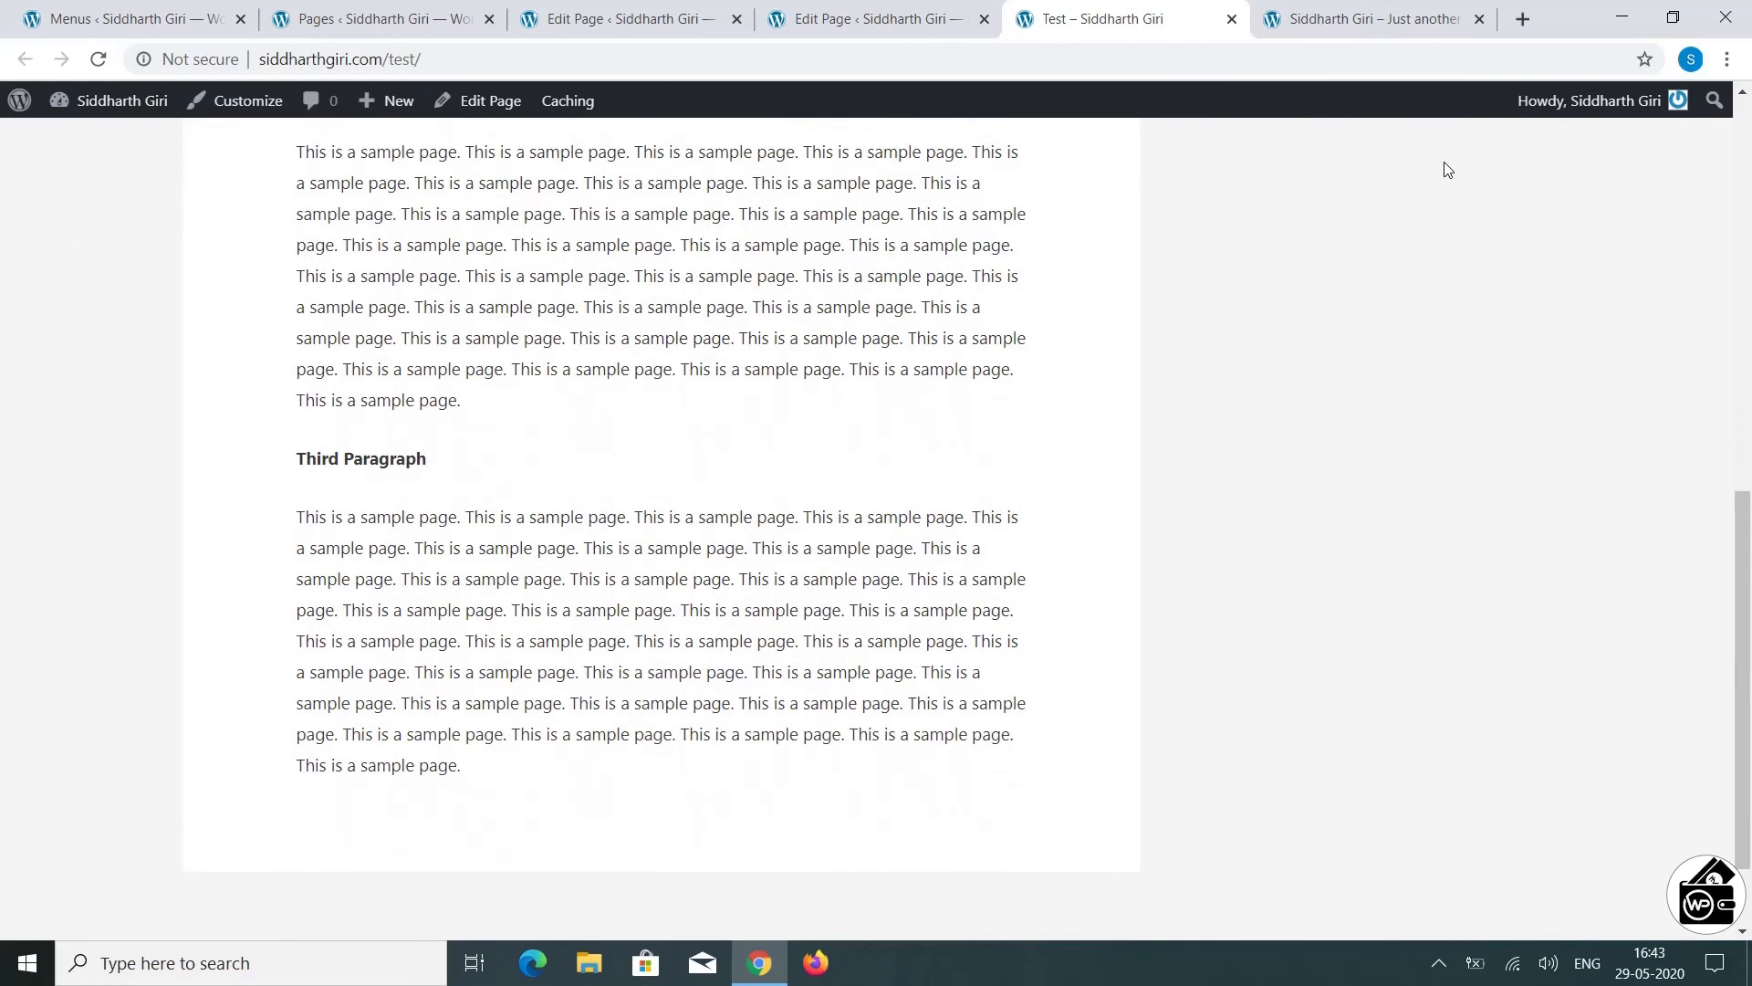